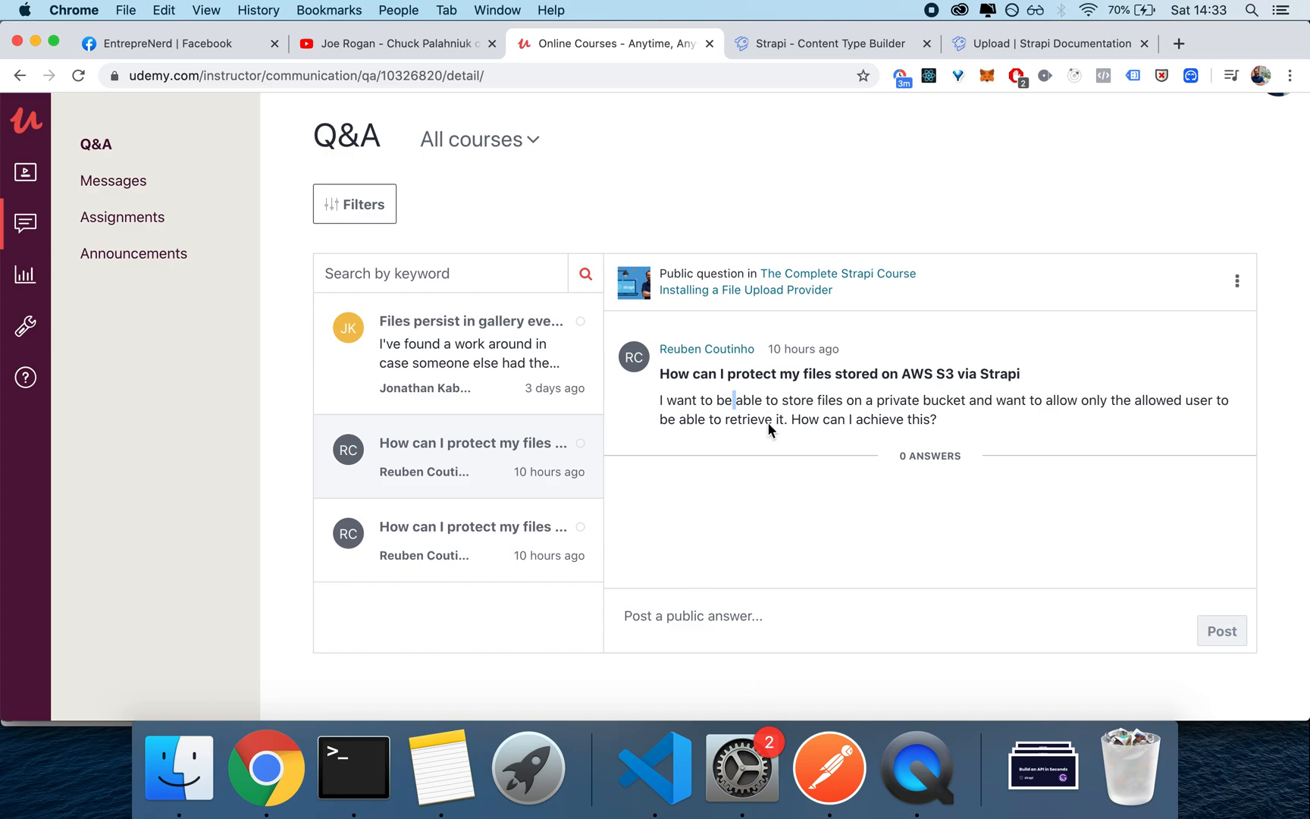
pyautogui.moveTo(727, 385)
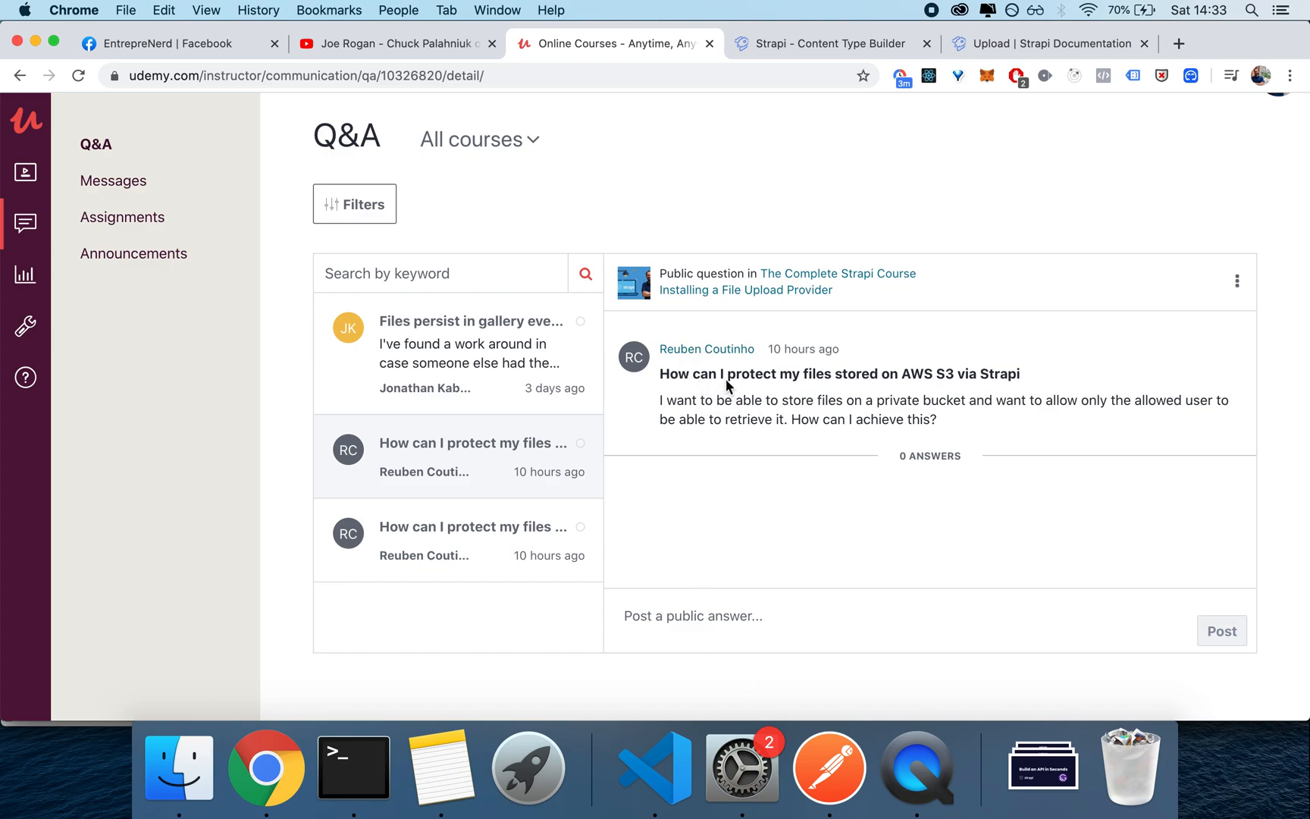
# Review the Udemy question about protecting S3 files, then settle on the Strapi admin tab.
pyautogui.doubleClick(856, 375)
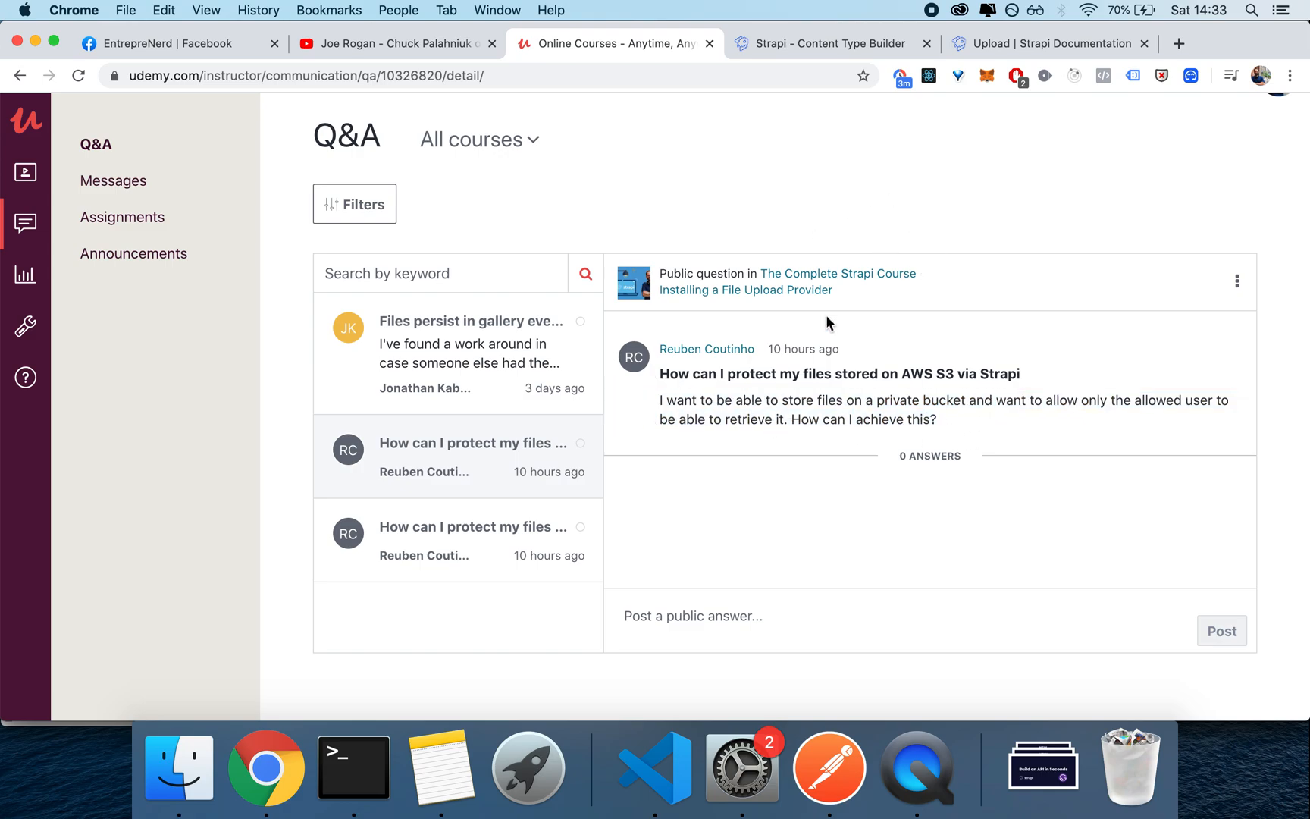
pyautogui.click(831, 44)
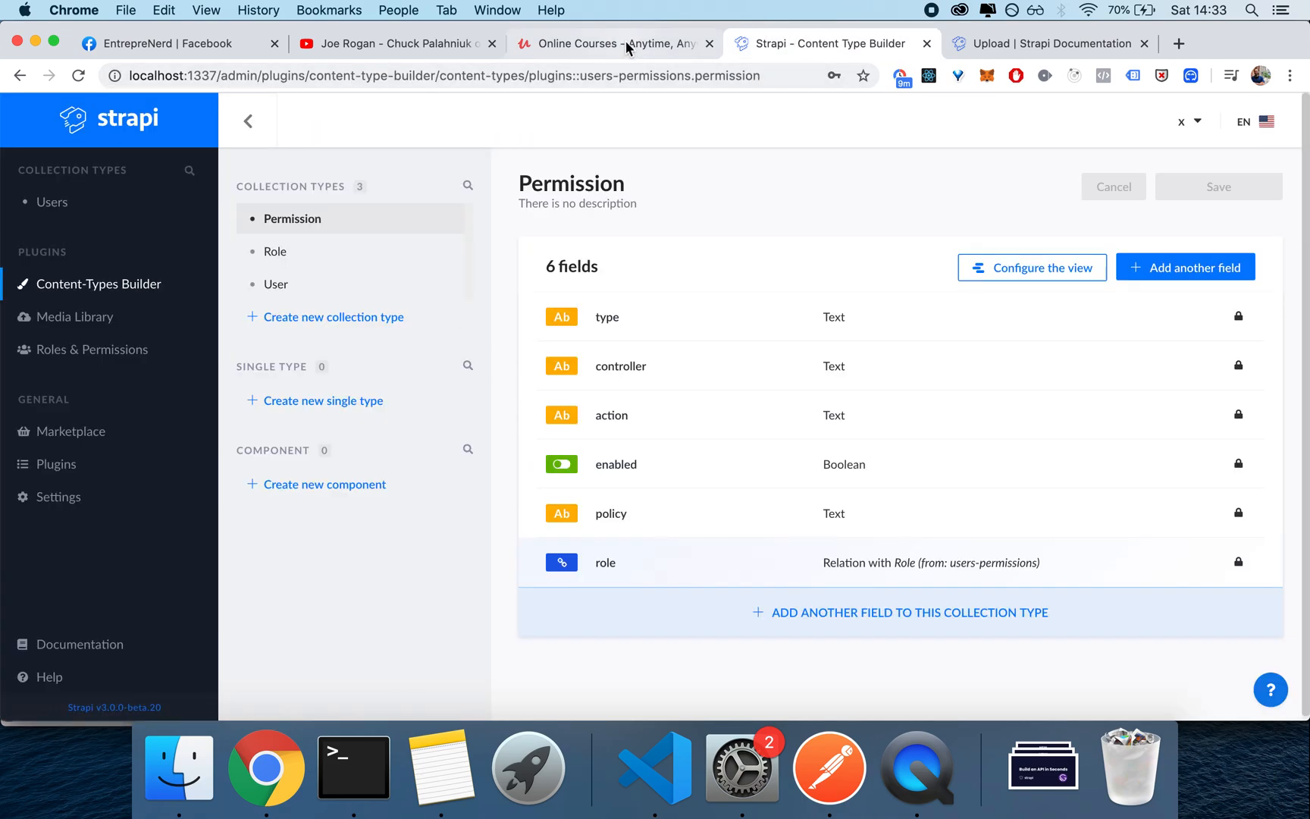
pyautogui.click(615, 44)
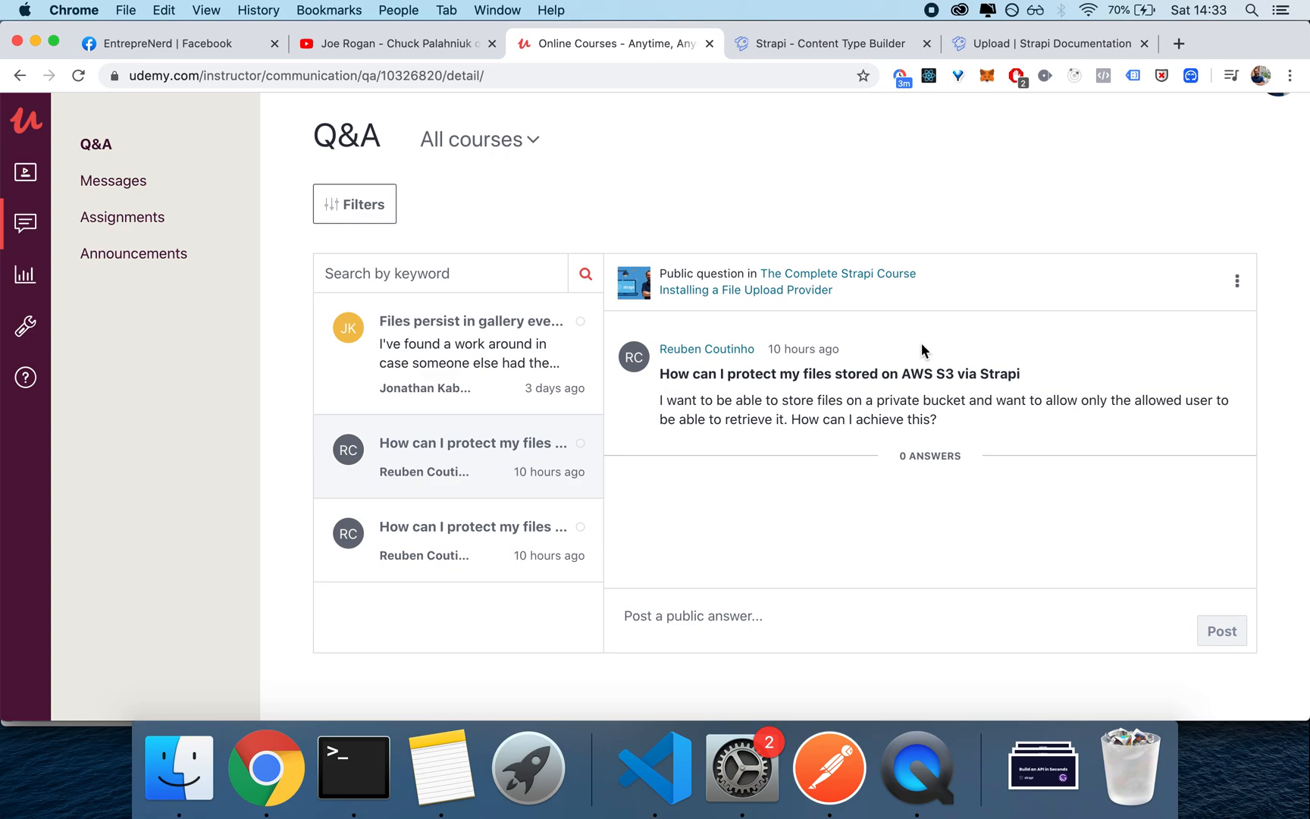
pyautogui.click(831, 44)
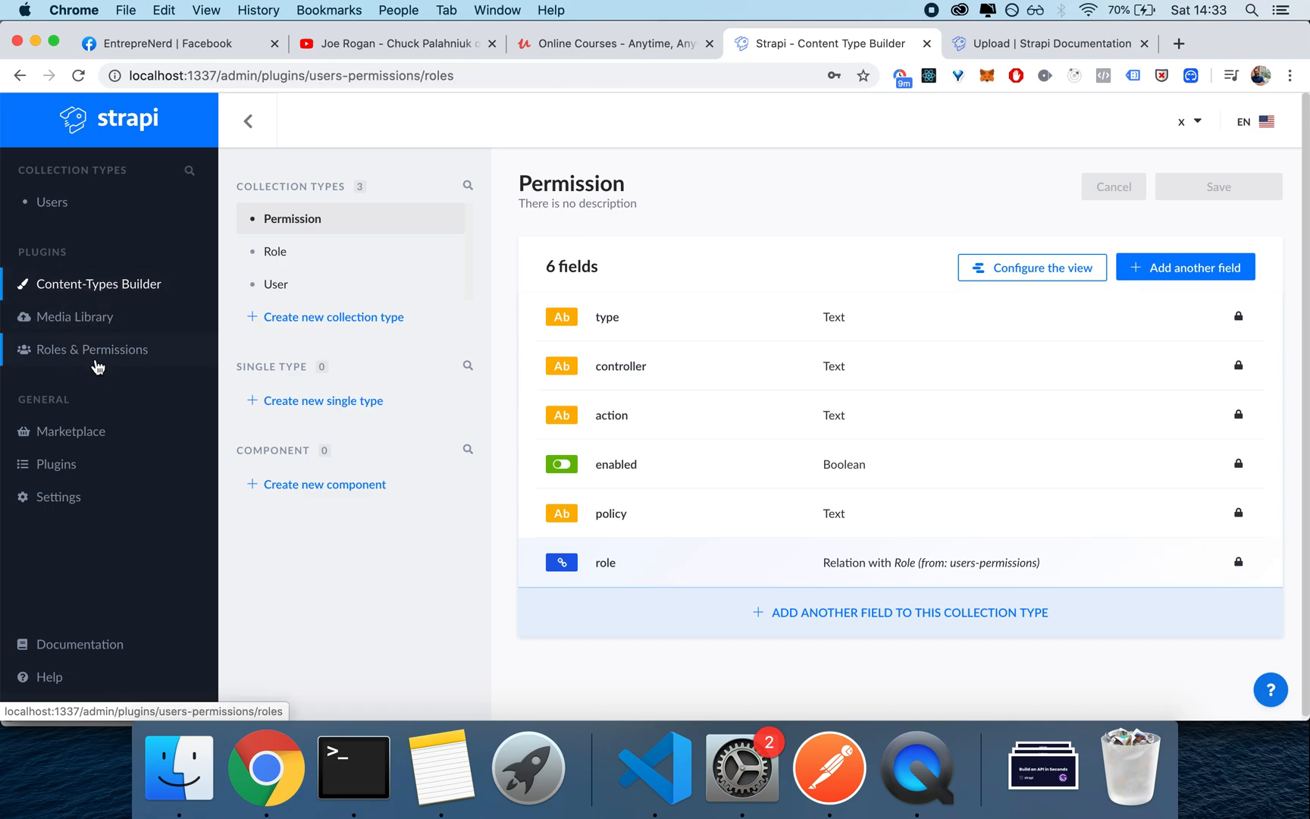
# In Roles & Permissions, view the Authenticated role's Upload plugin actions with only upload allowed.
pyautogui.click(93, 349)
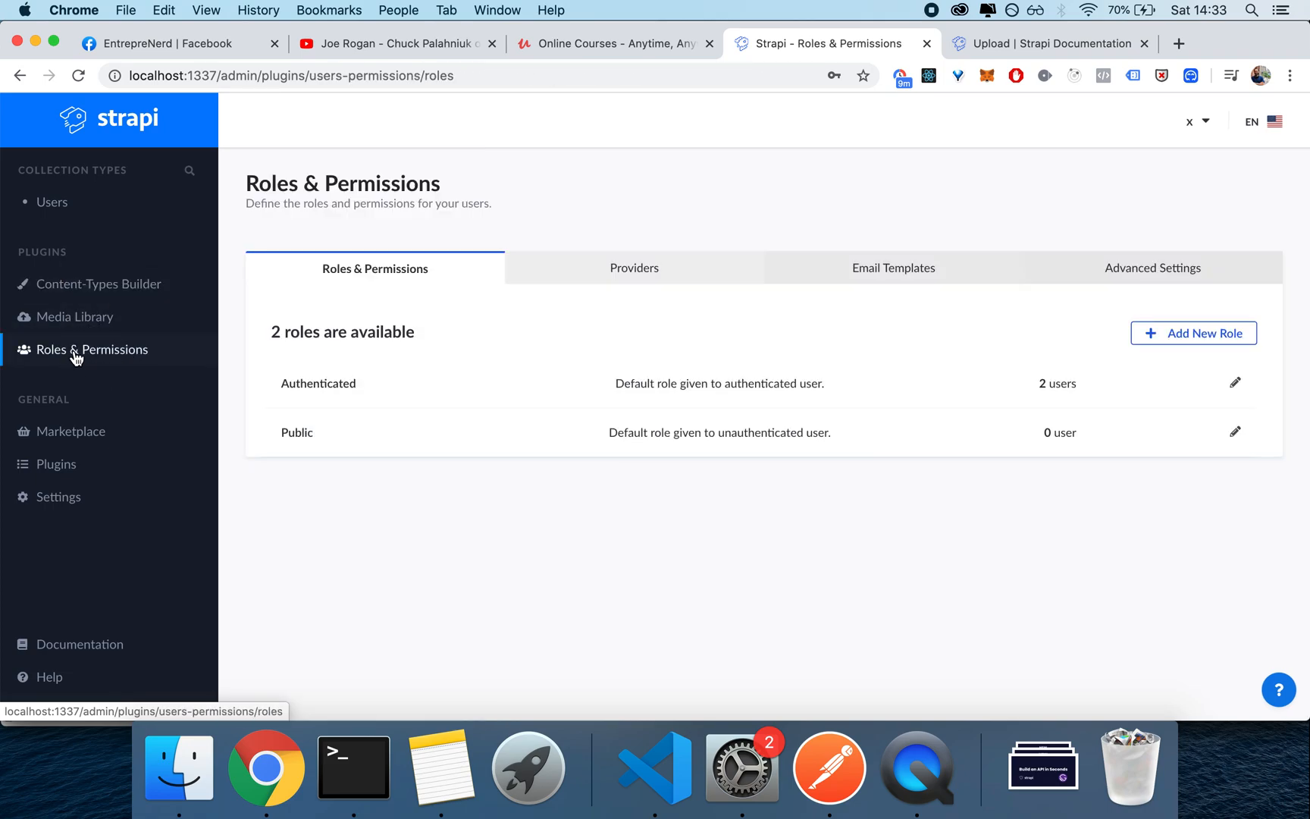
pyautogui.click(1234, 431)
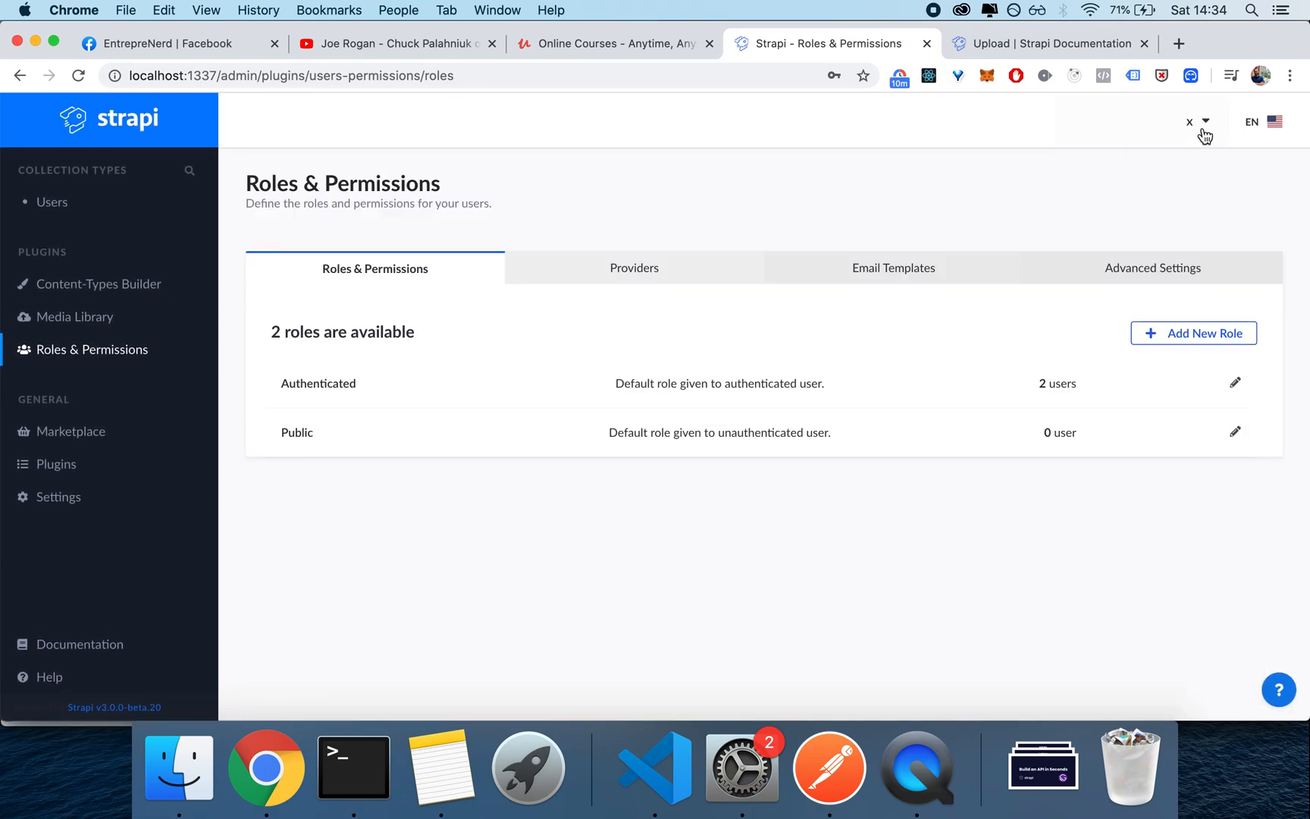
pyautogui.moveTo(606, 449)
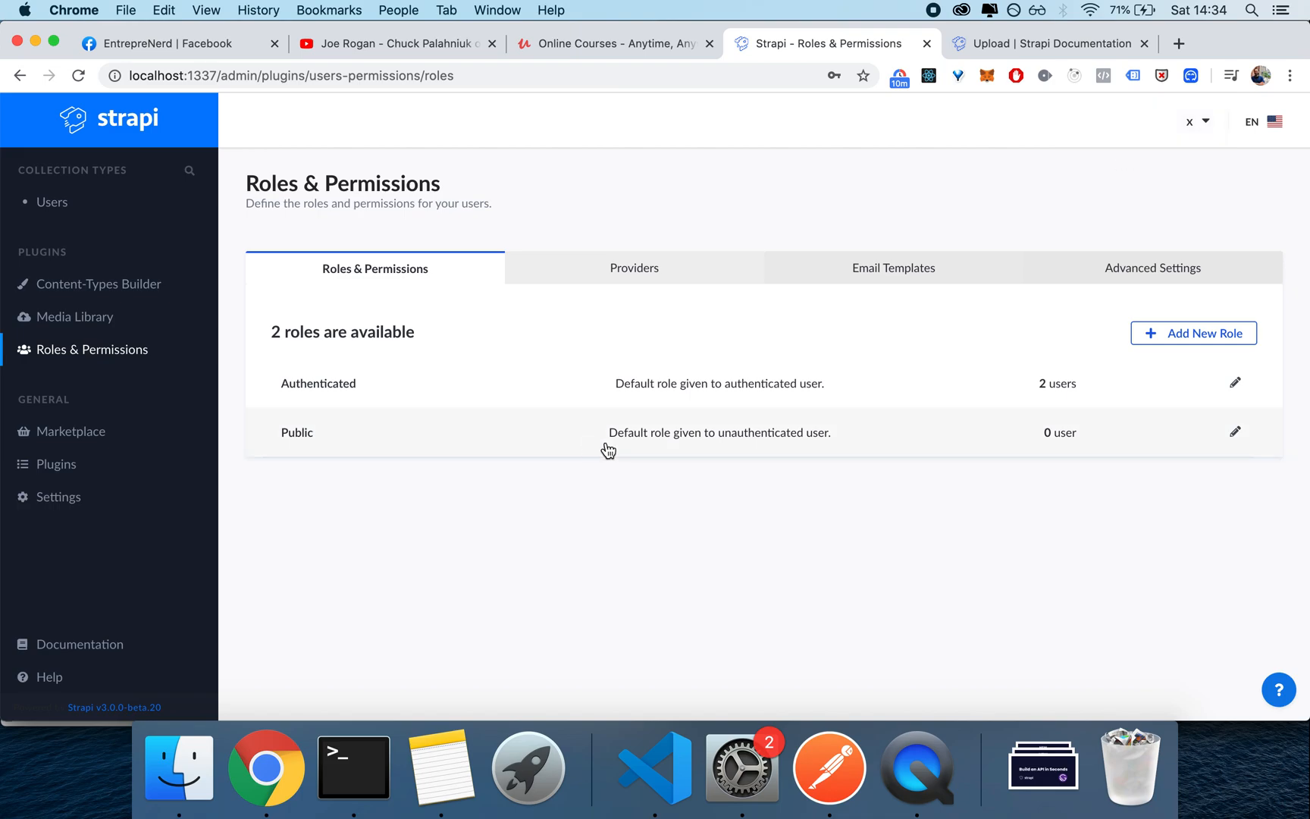
pyautogui.click(1234, 382)
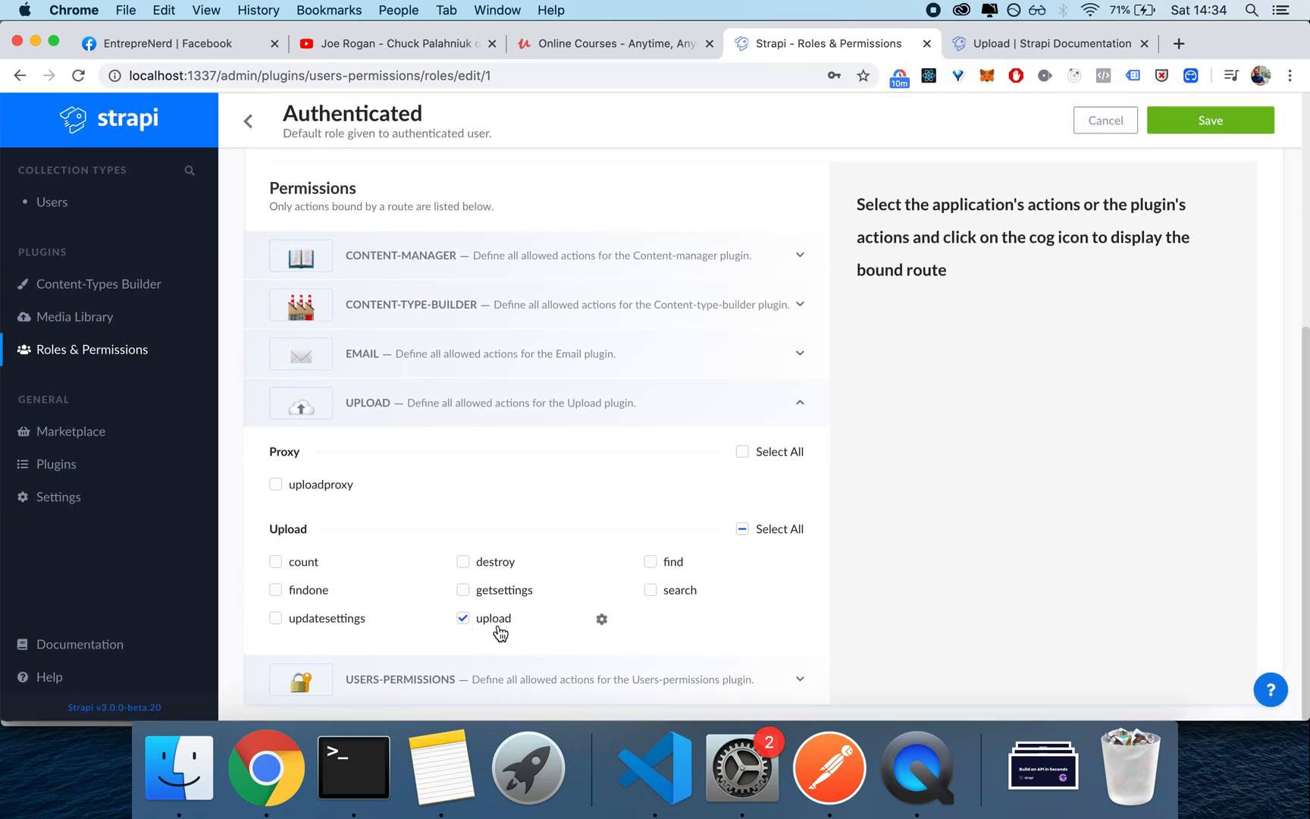
# Browse the Strapi Upload docs down to the 'Upload file during entry creation' example.
pyautogui.click(1046, 44)
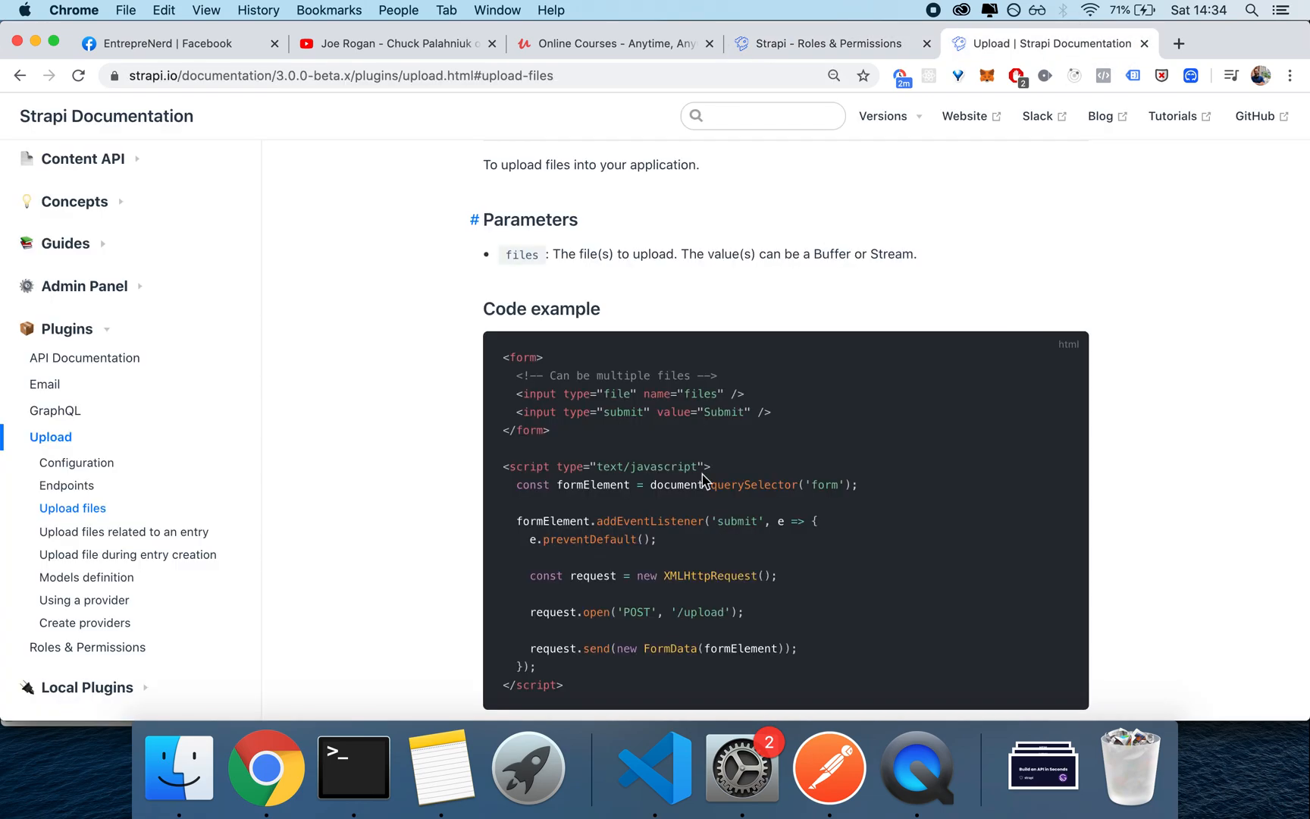
pyautogui.scroll(-3)
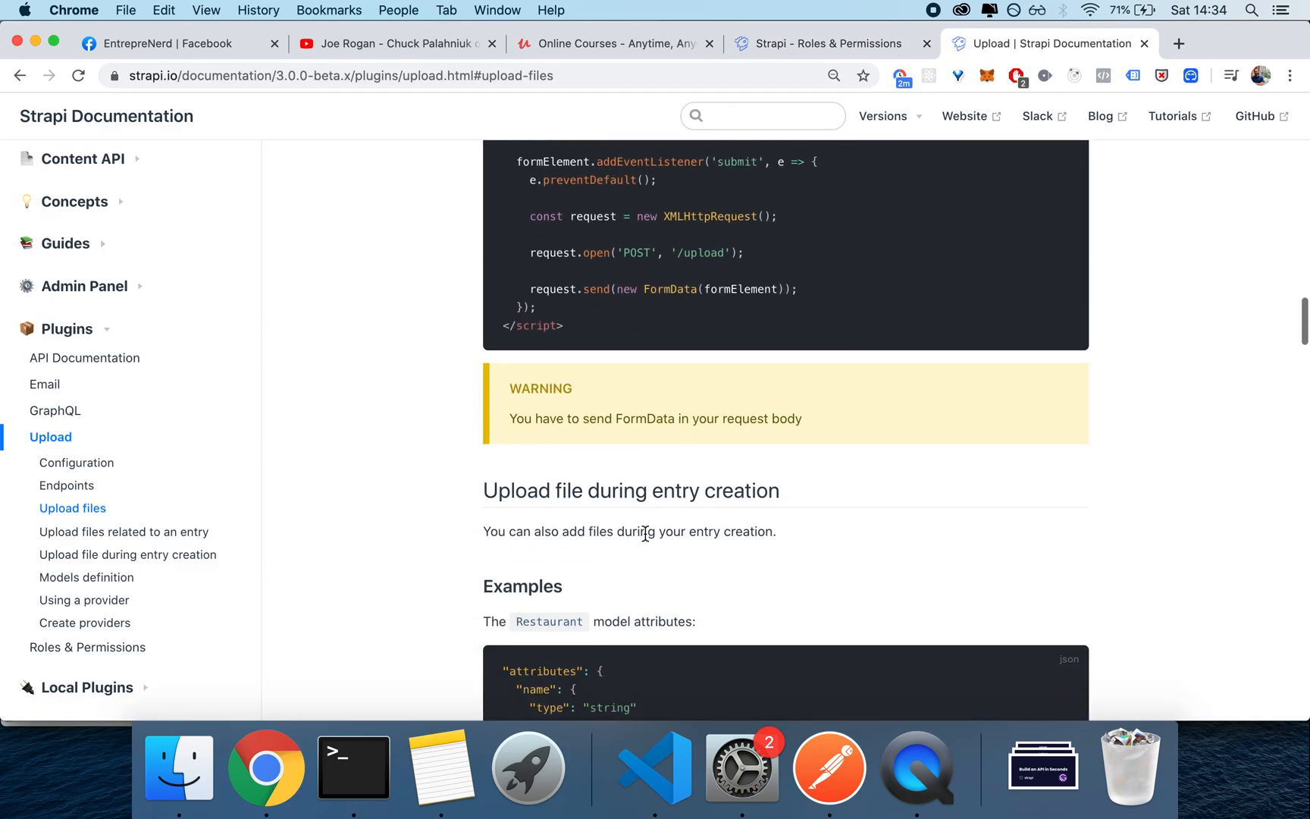
pyautogui.click(125, 532)
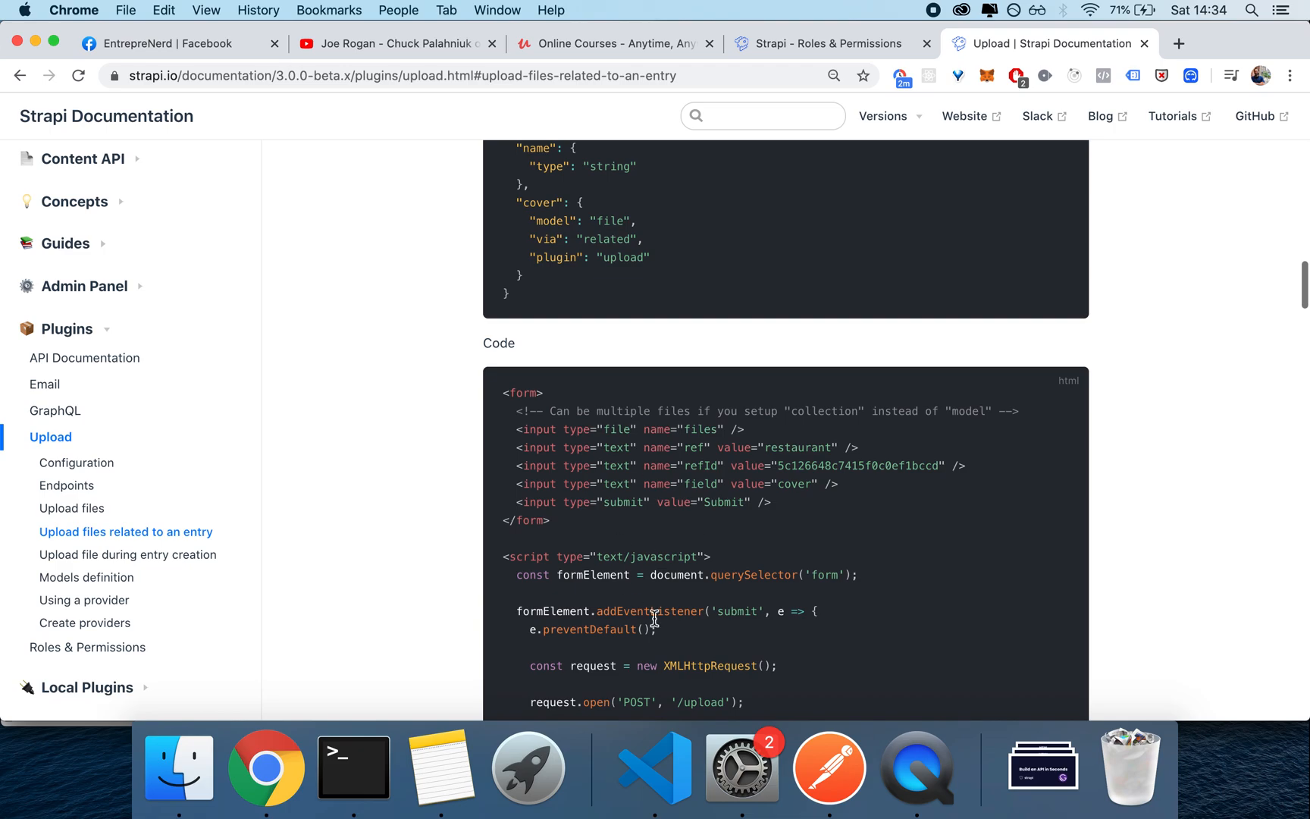
pyautogui.click(127, 555)
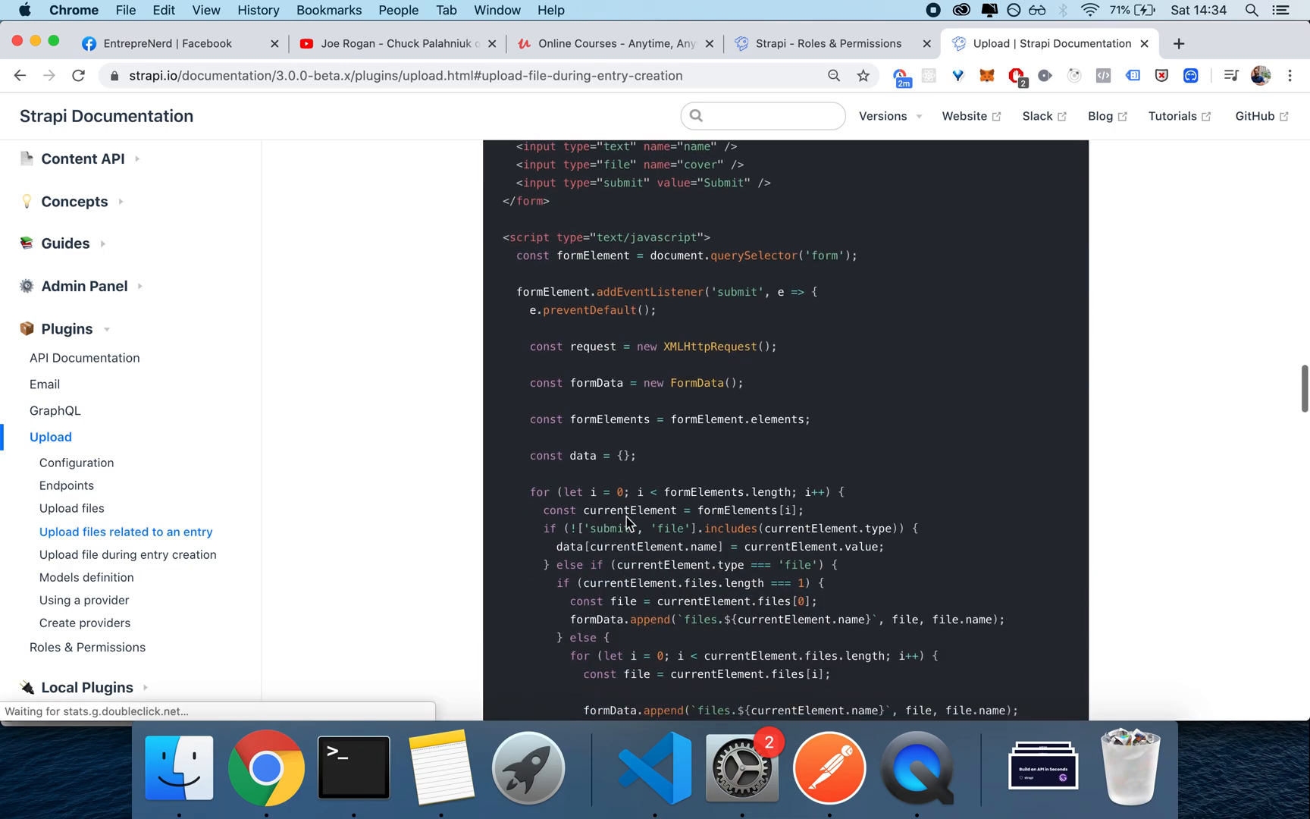
pyautogui.scroll(-3)
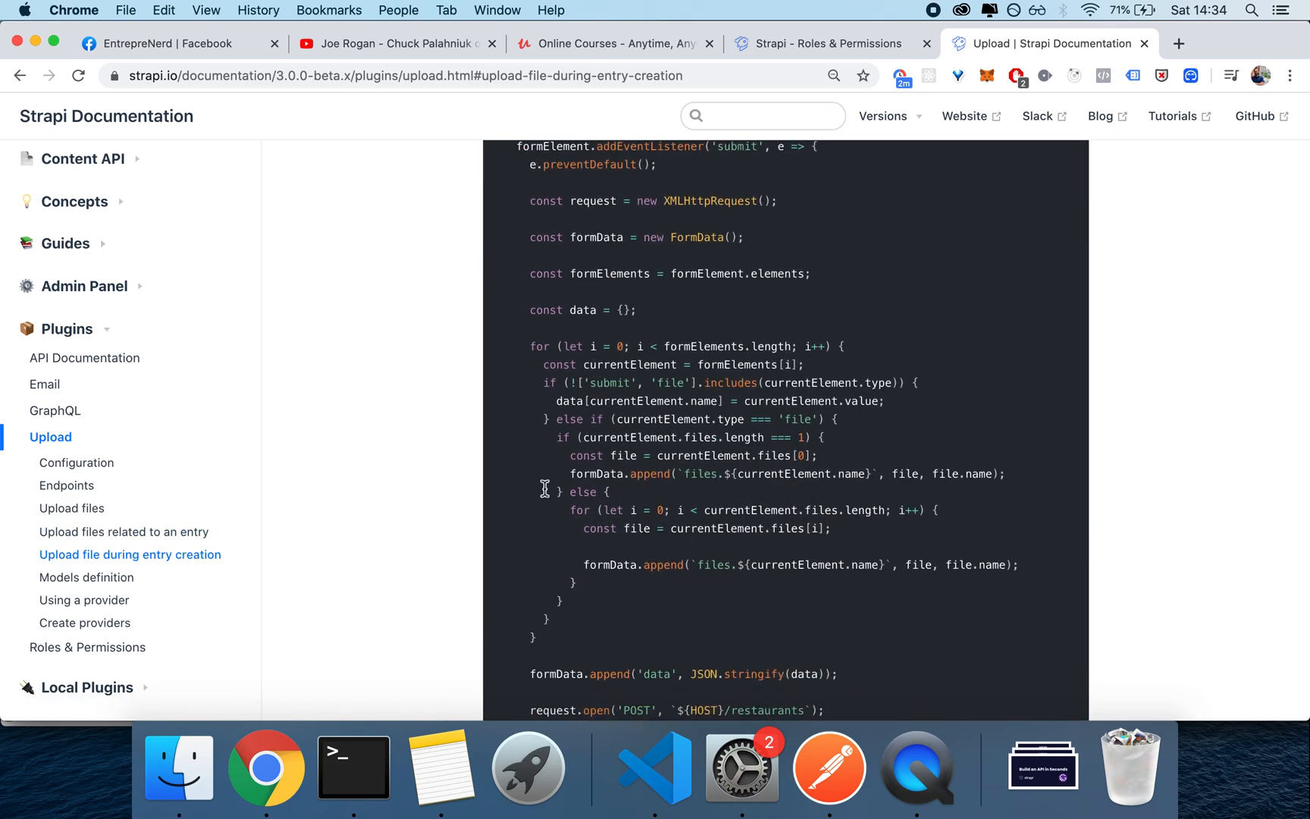
pyautogui.scroll(-3)
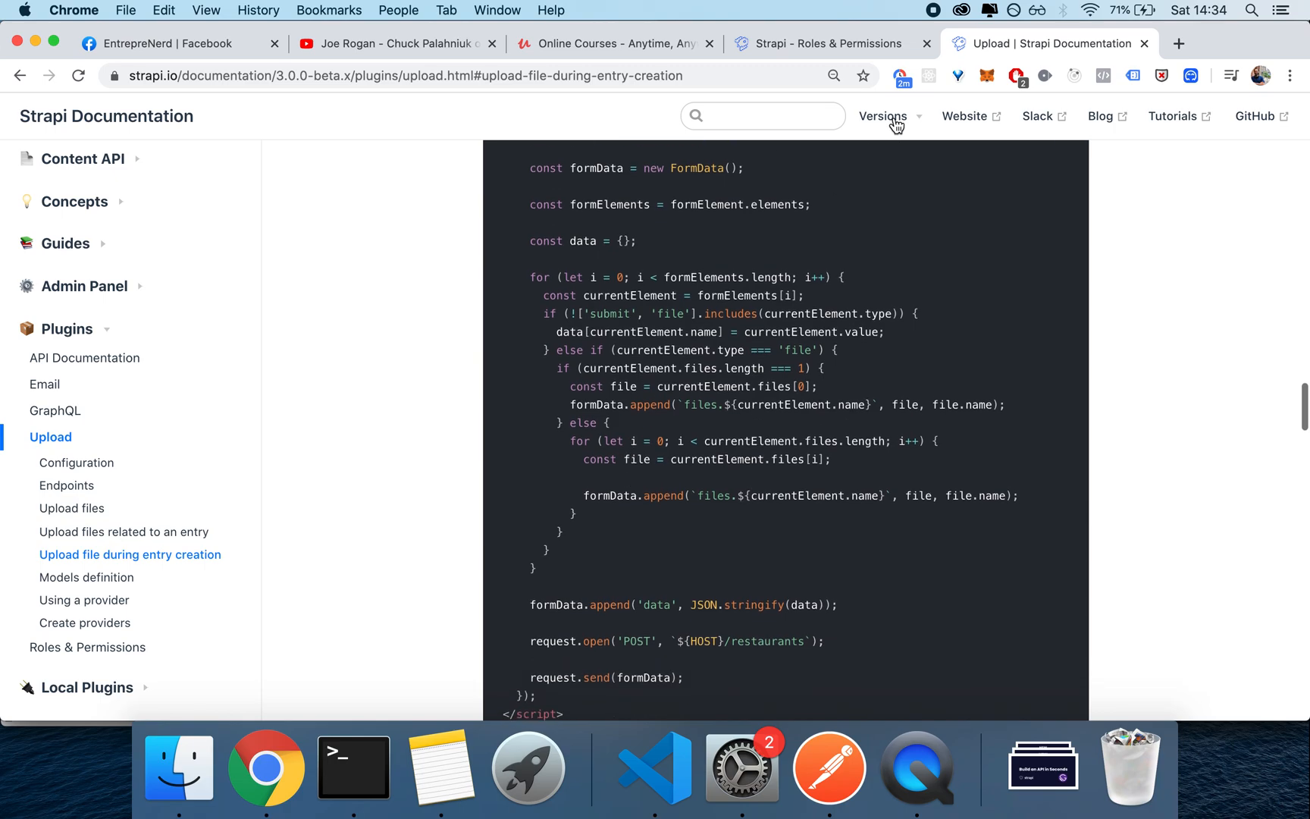
# In Content-Types Builder, create a Private-upload collection type with a Media field.
pyautogui.click(830, 44)
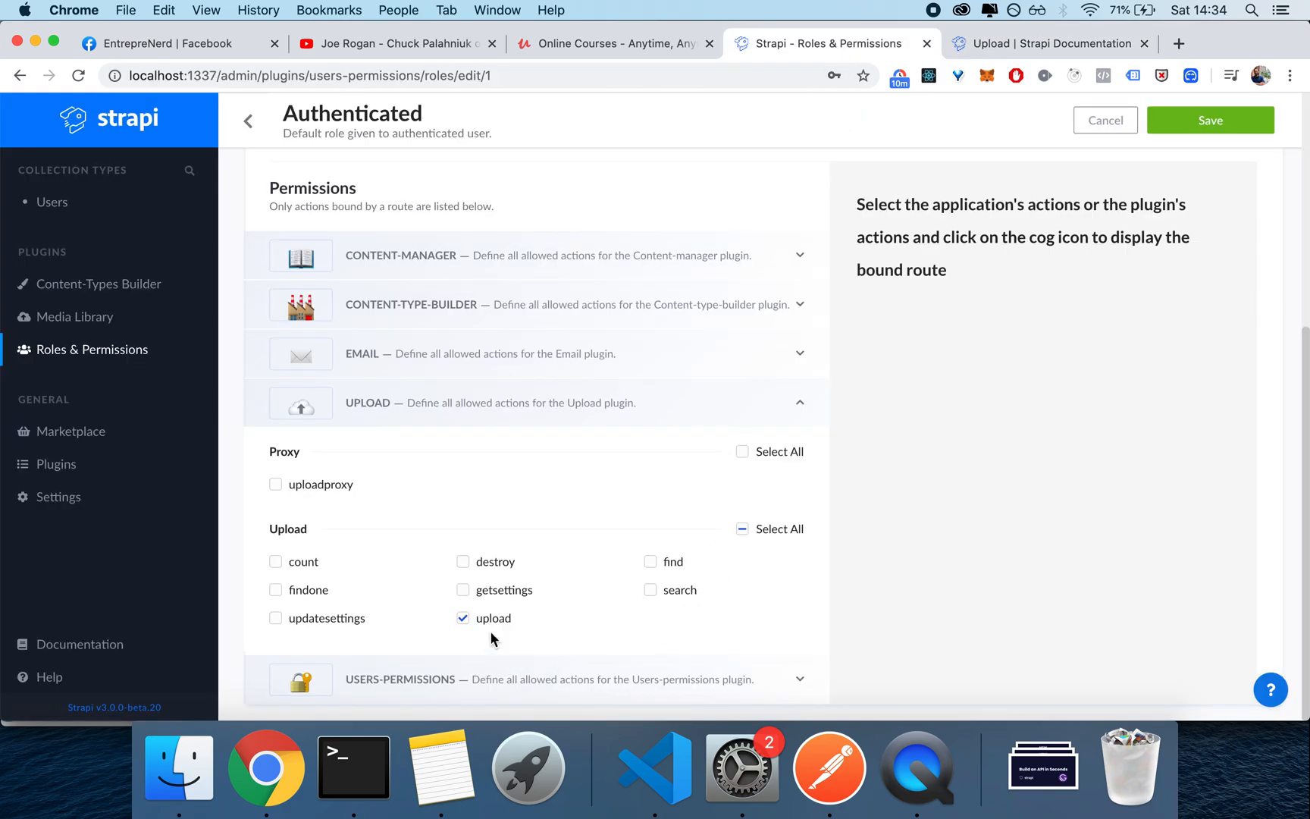
pyautogui.click(248, 122)
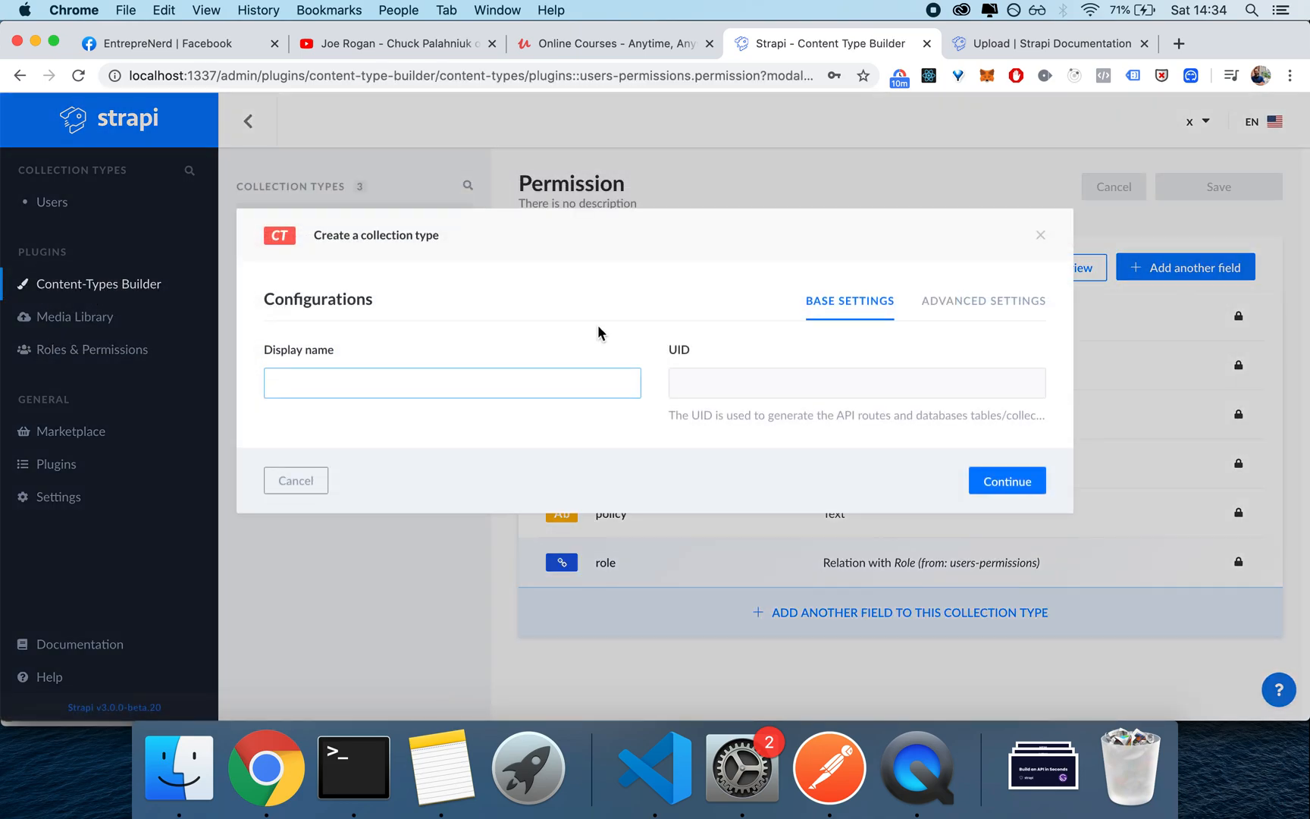
pyautogui.write('private-u')
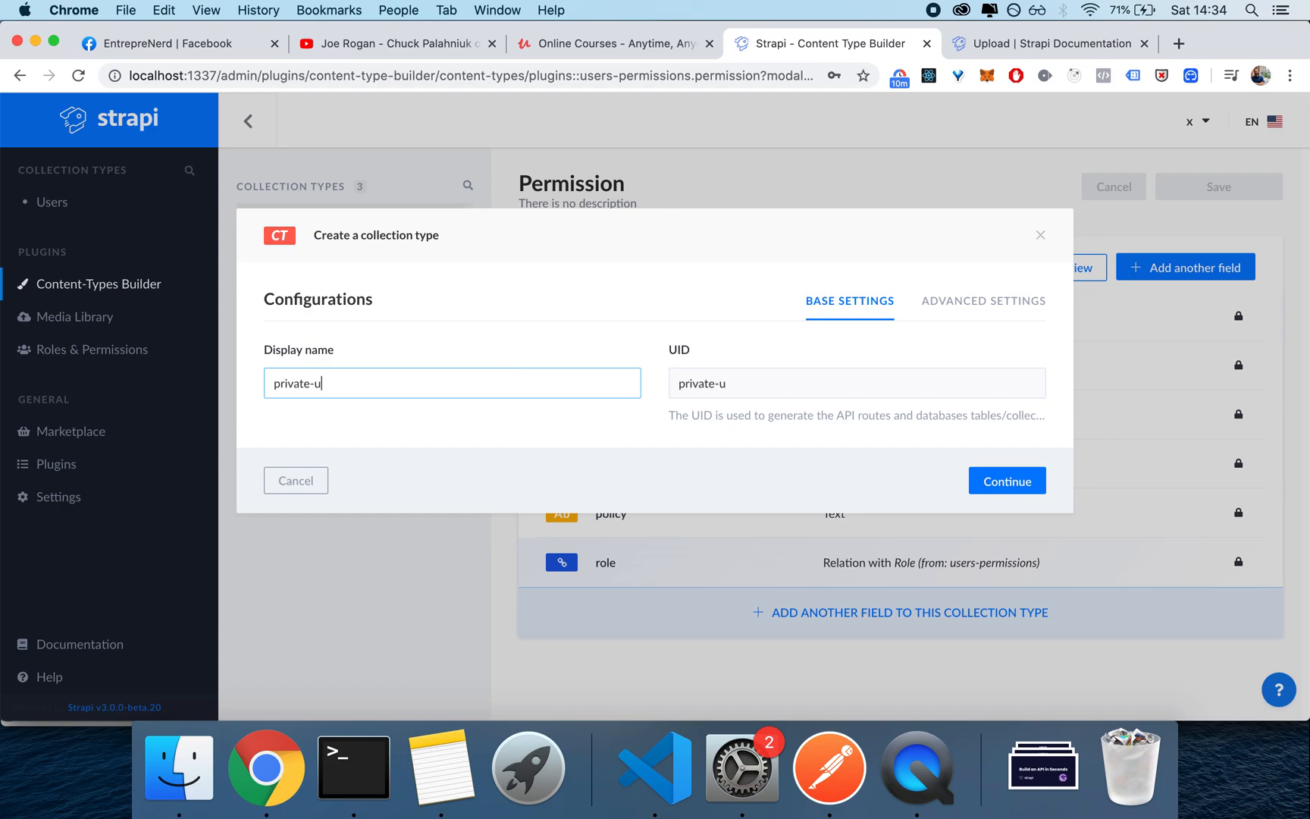
pyautogui.press('Backspace')
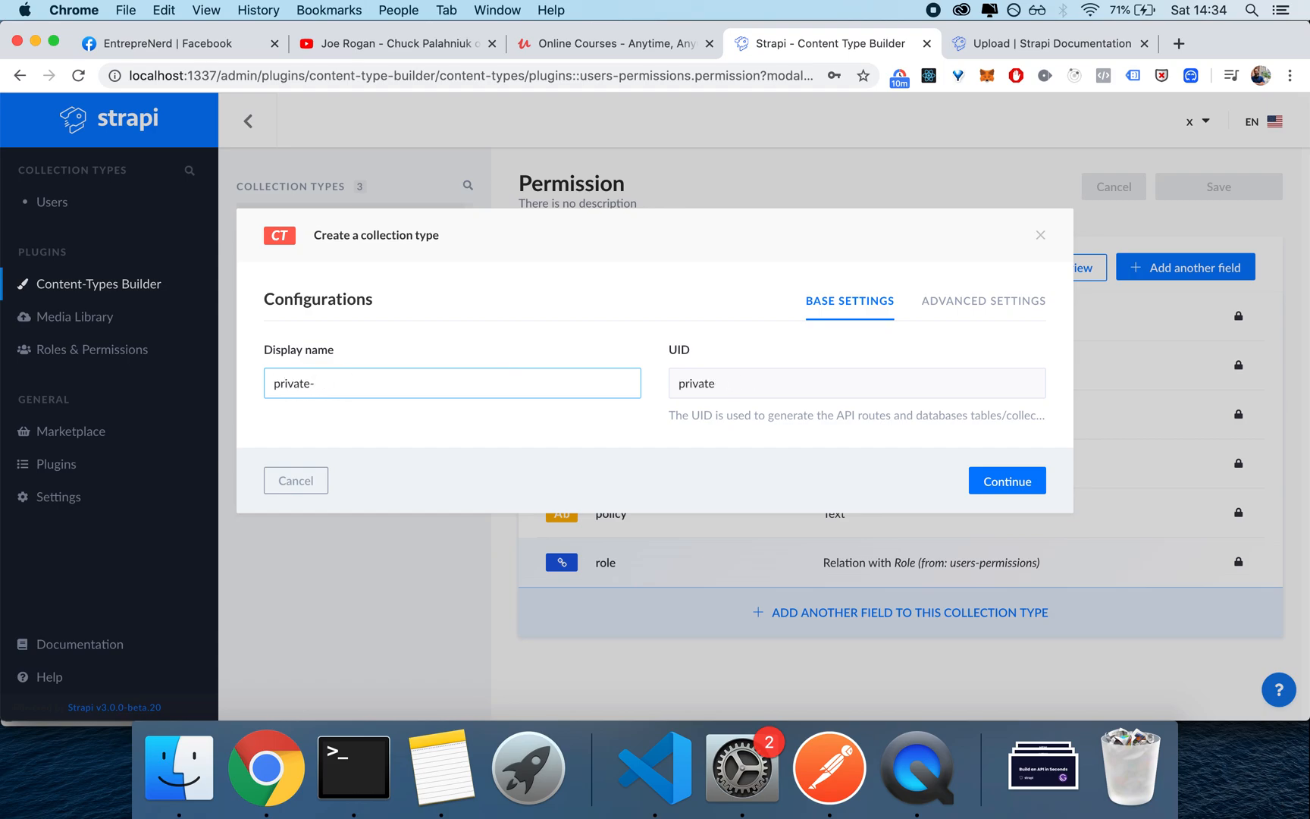
pyautogui.click(1007, 481)
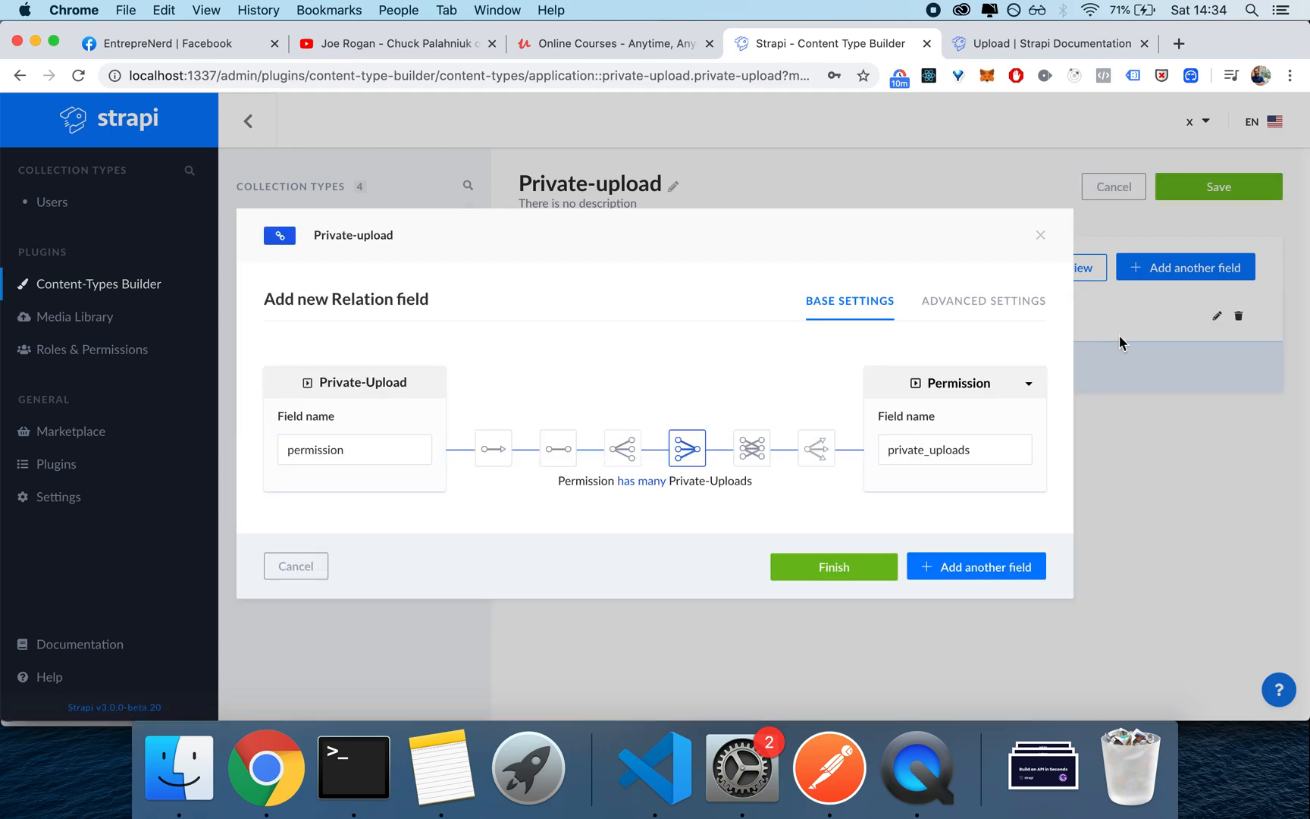
# Add a relation where a User has many Private-Uploads and save the content type.
pyautogui.click(955, 382)
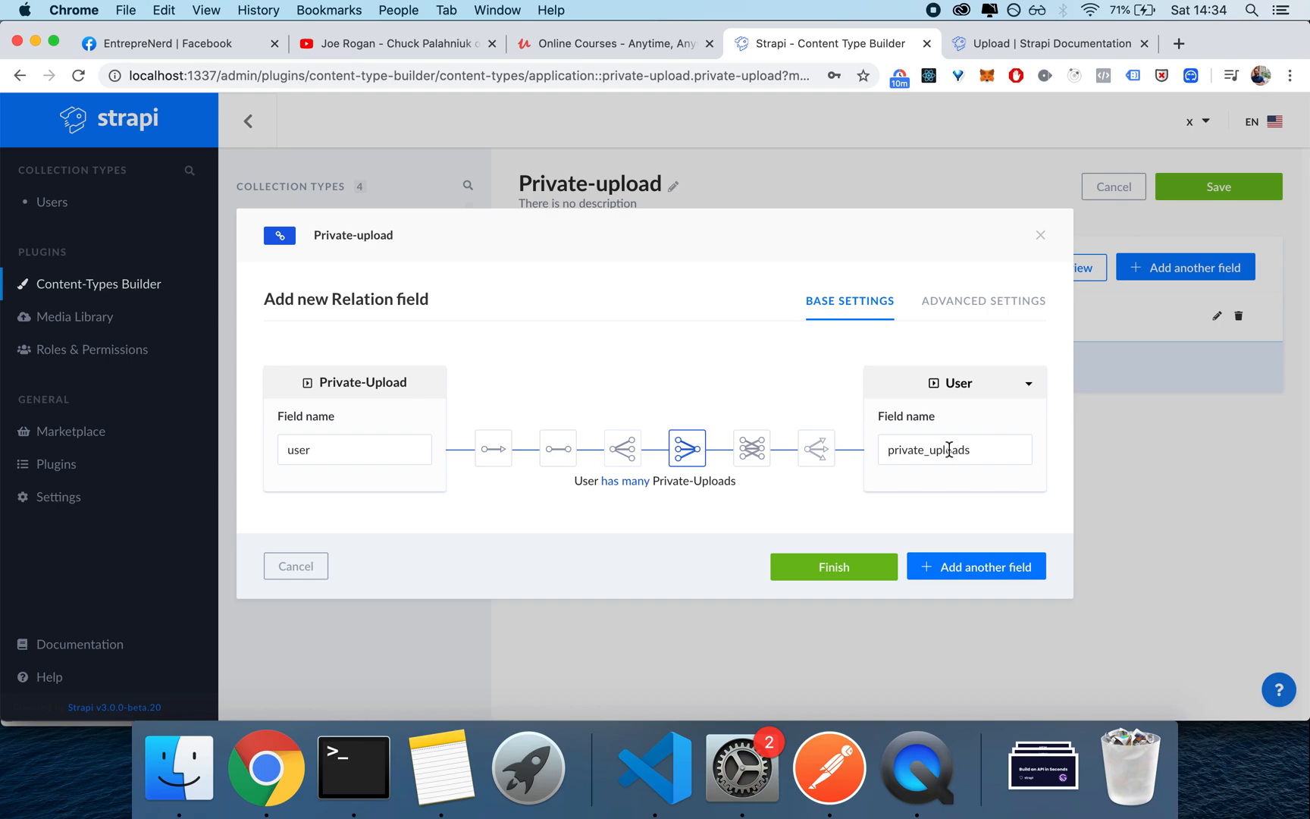
pyautogui.moveTo(936, 466)
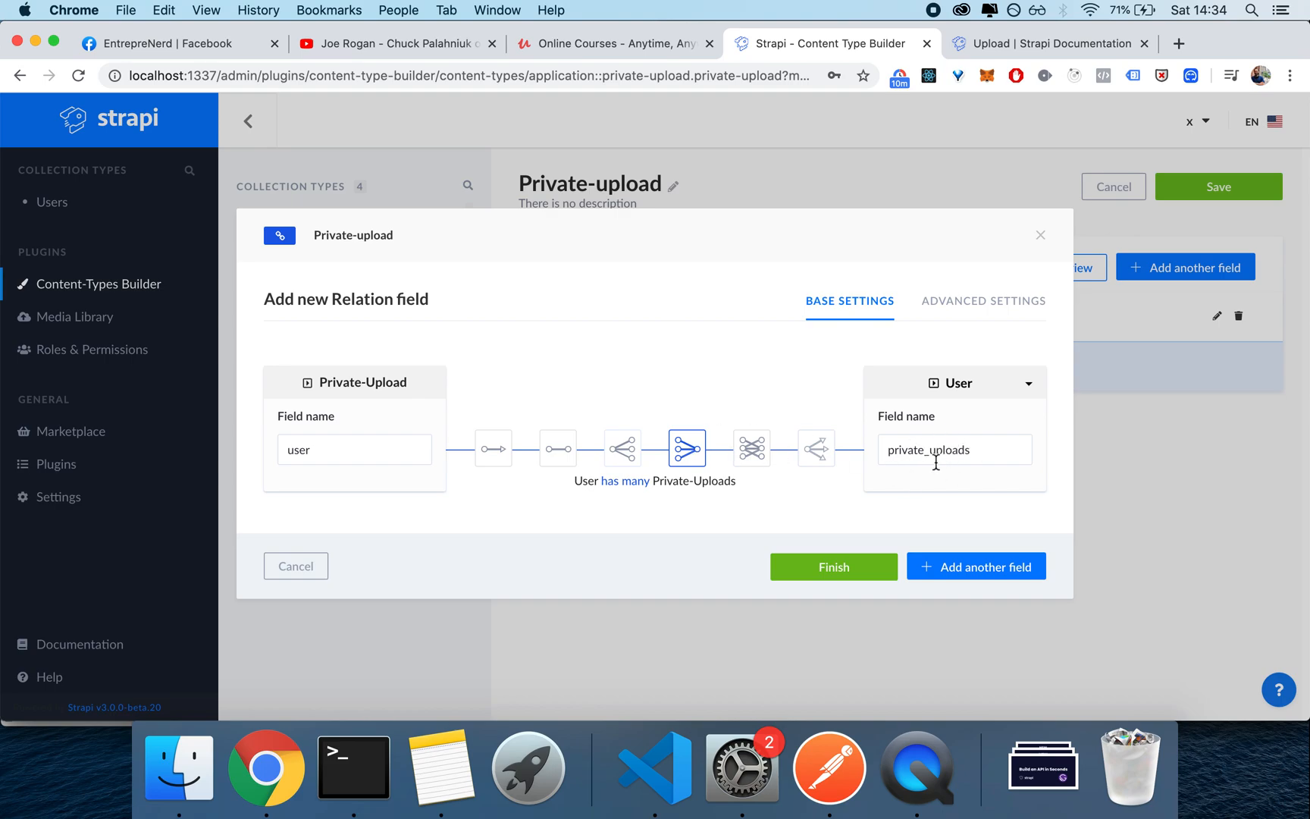
pyautogui.moveTo(888, 554)
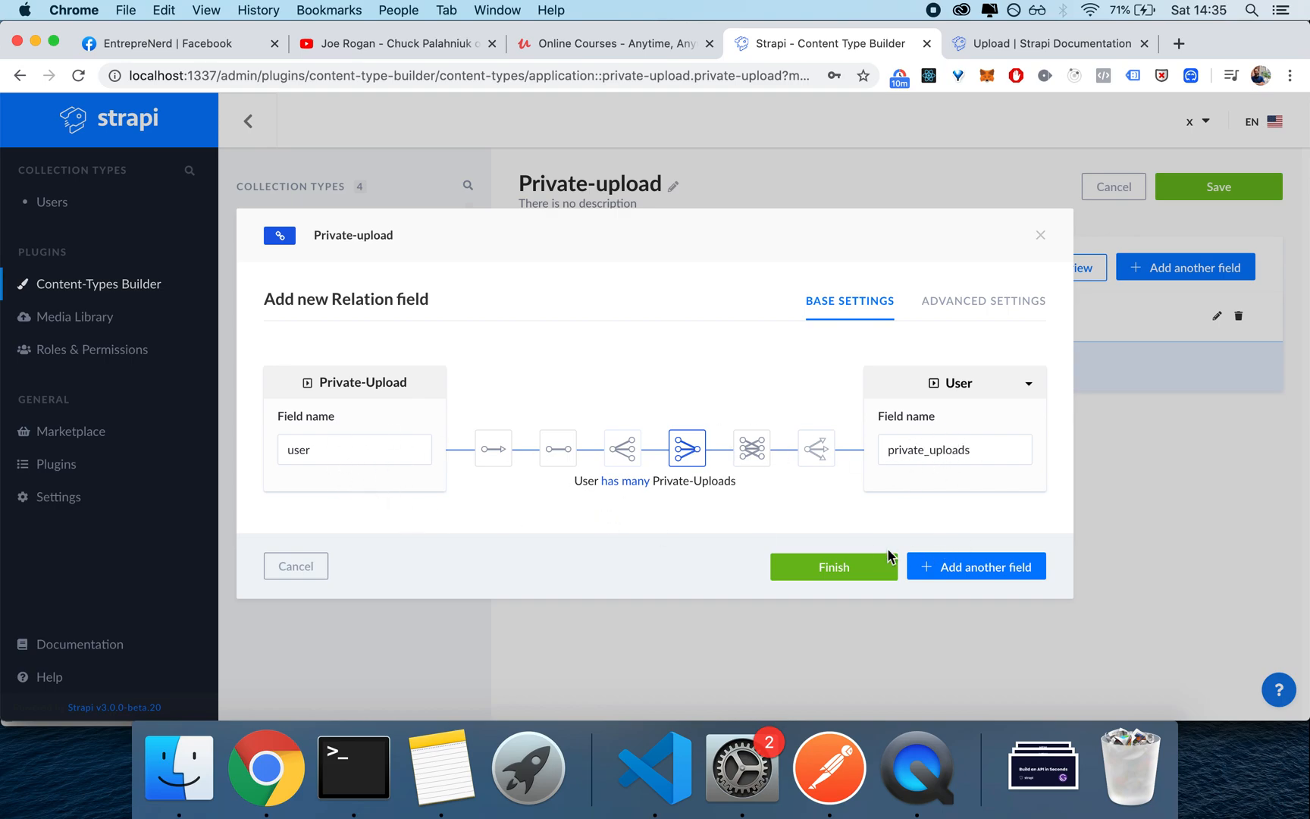
pyautogui.click(834, 567)
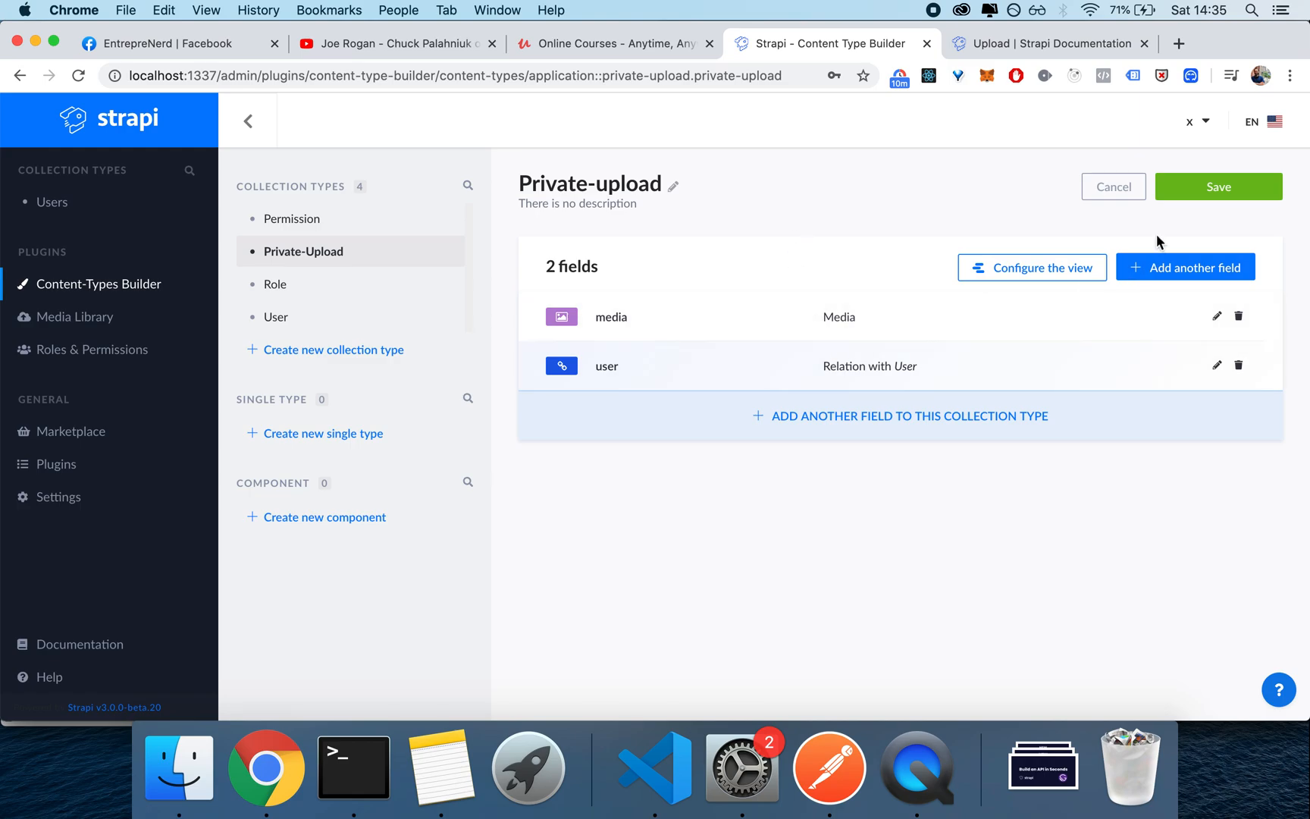
pyautogui.click(1218, 187)
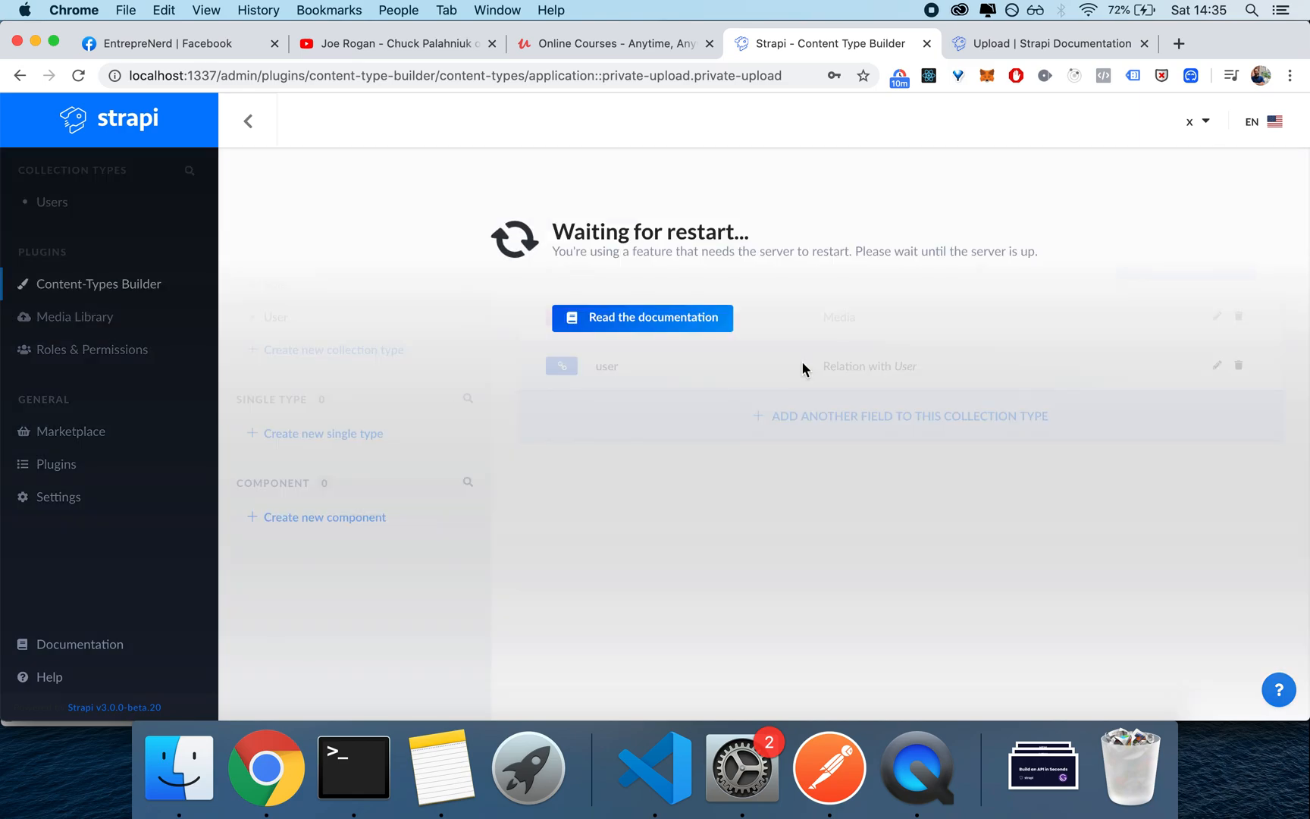
# Create a Private-upload entry with user gino and the Alex photo as media, and save it.
pyautogui.click(51, 235)
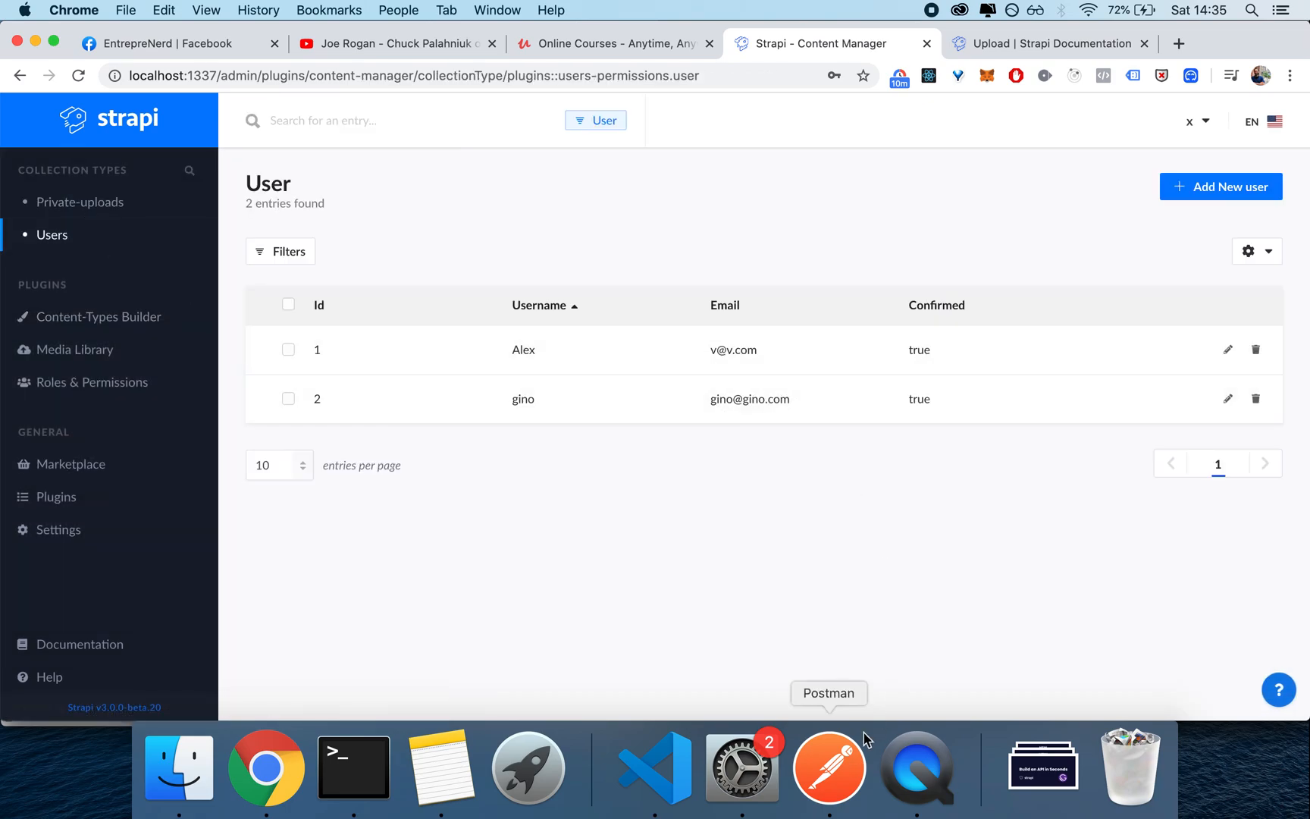
pyautogui.click(830, 774)
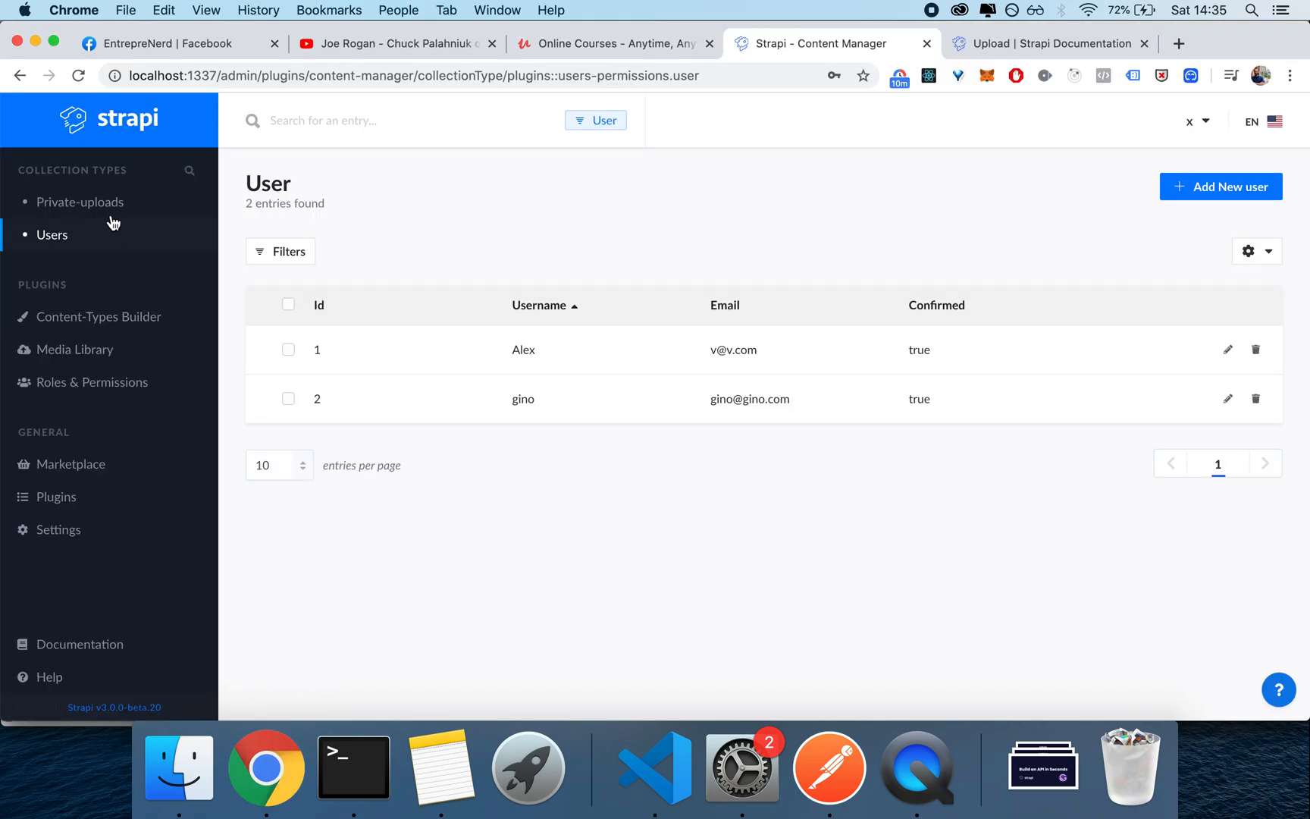
pyautogui.click(80, 201)
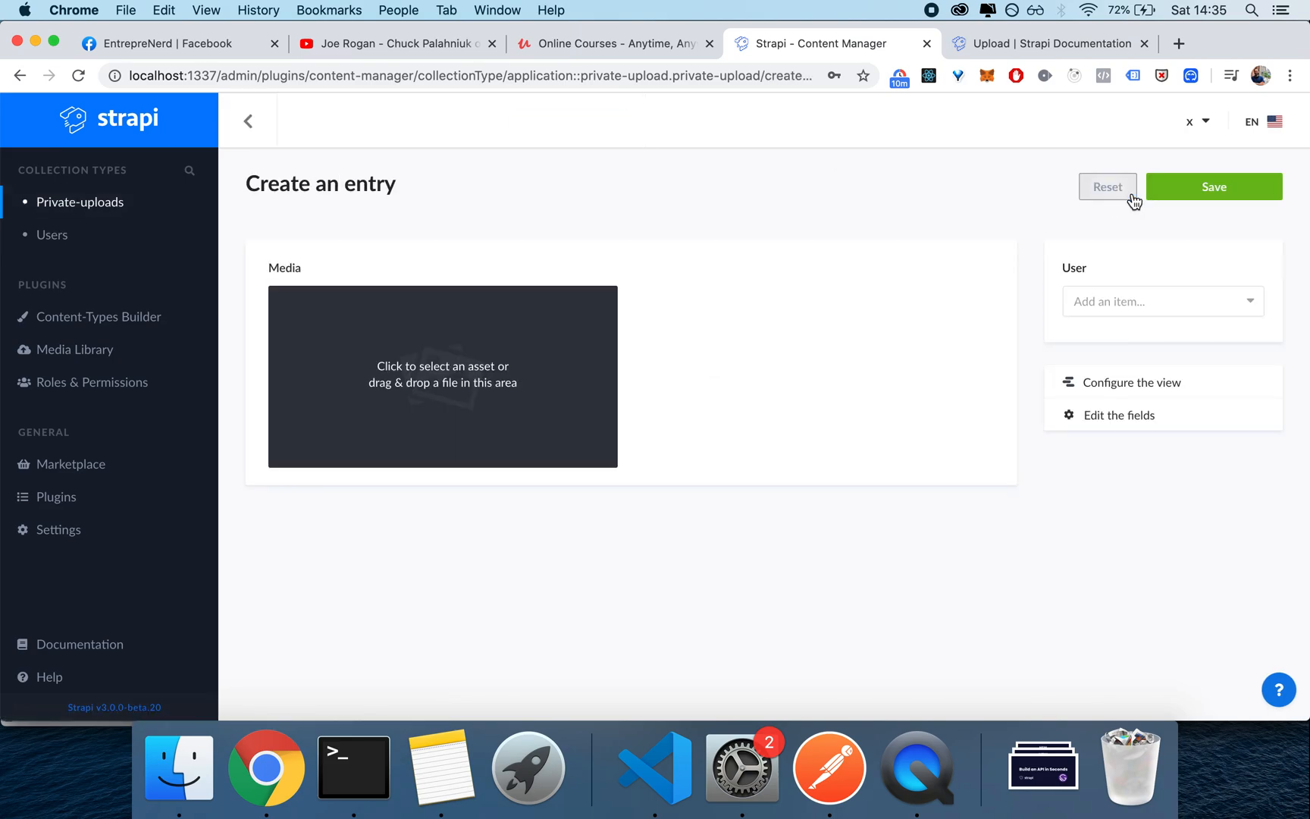
pyautogui.click(1163, 302)
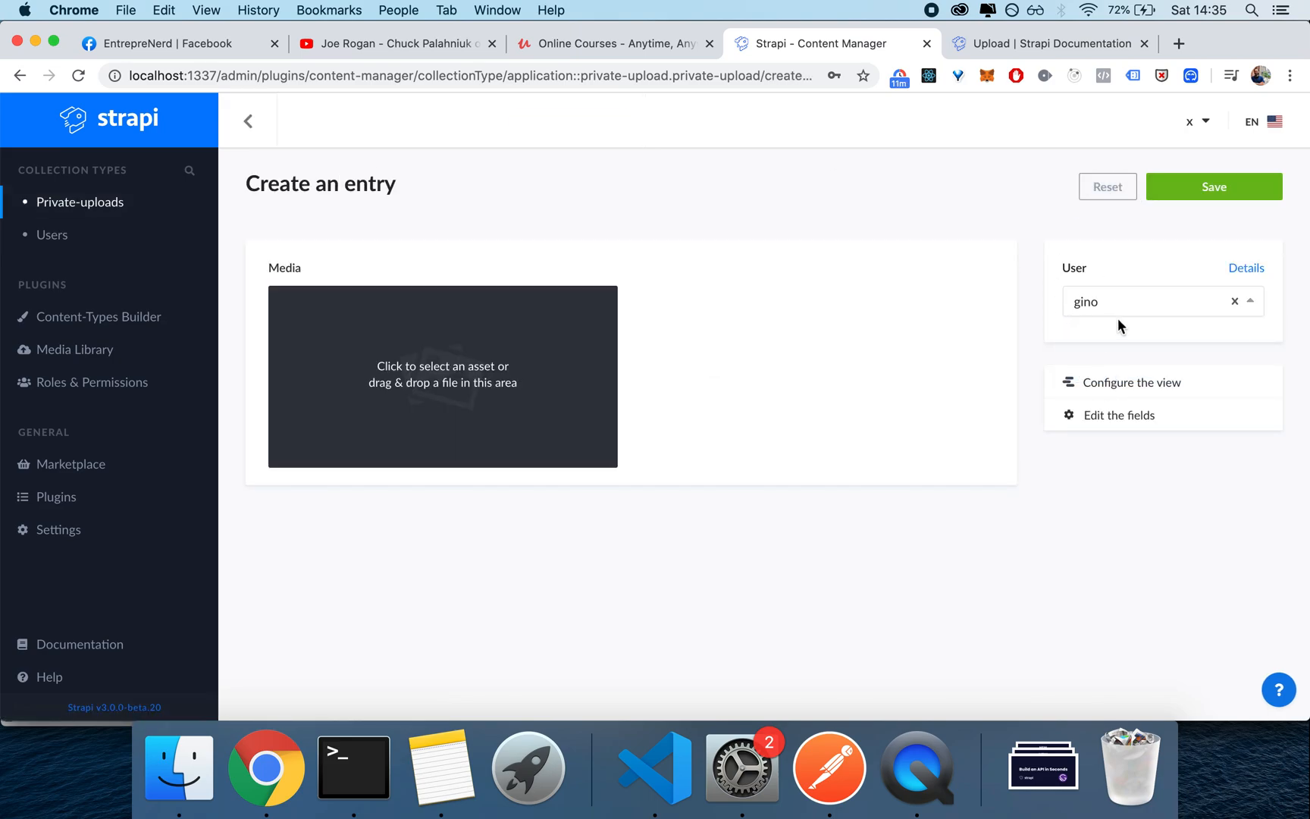
pyautogui.click(443, 374)
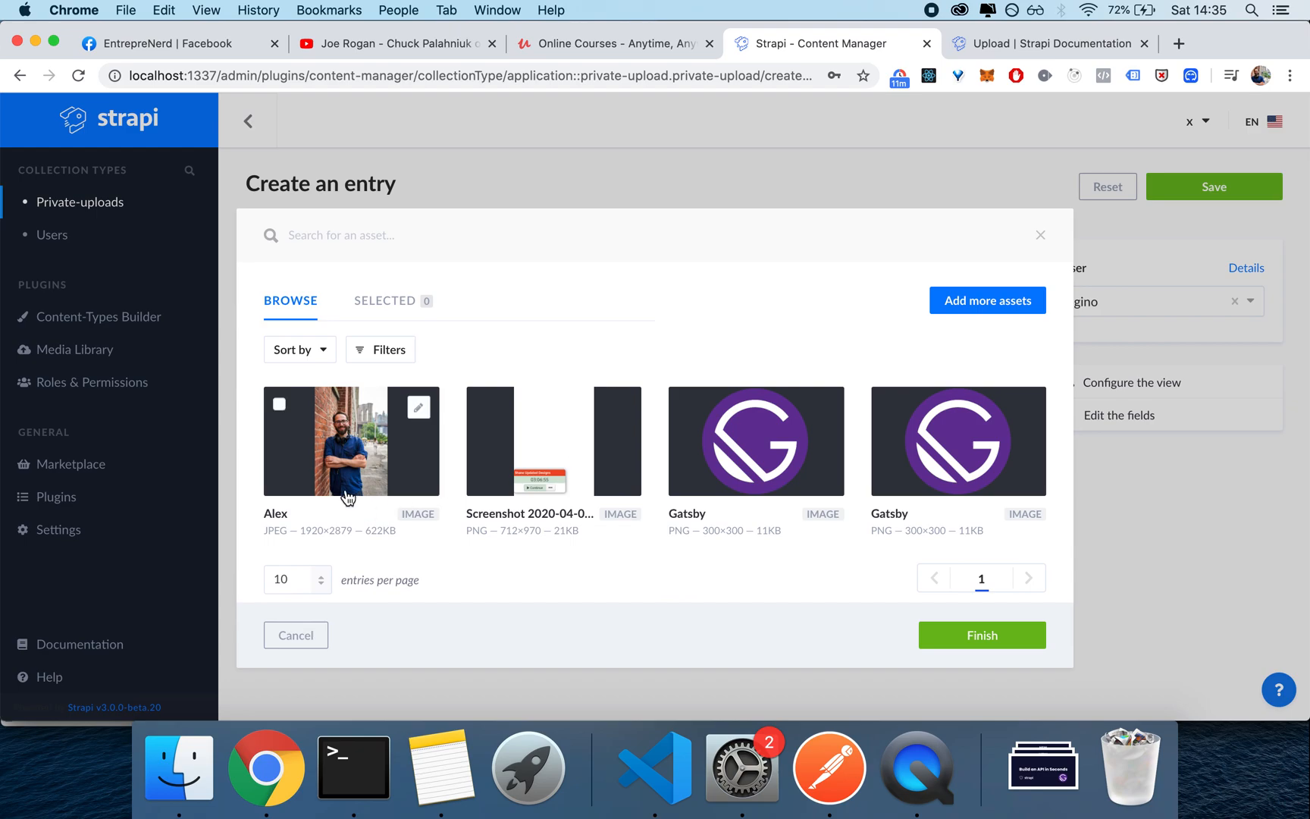
pyautogui.click(982, 635)
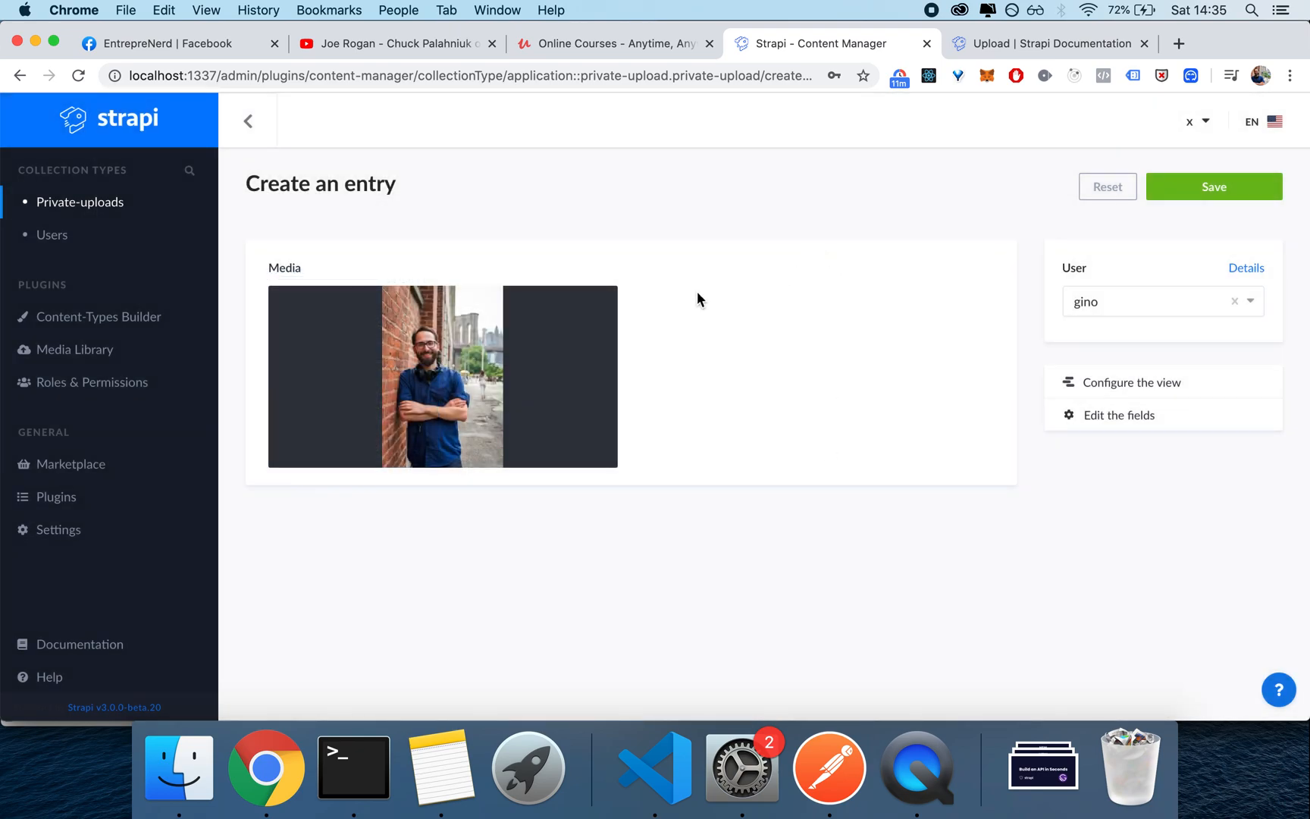
pyautogui.moveTo(521, 334)
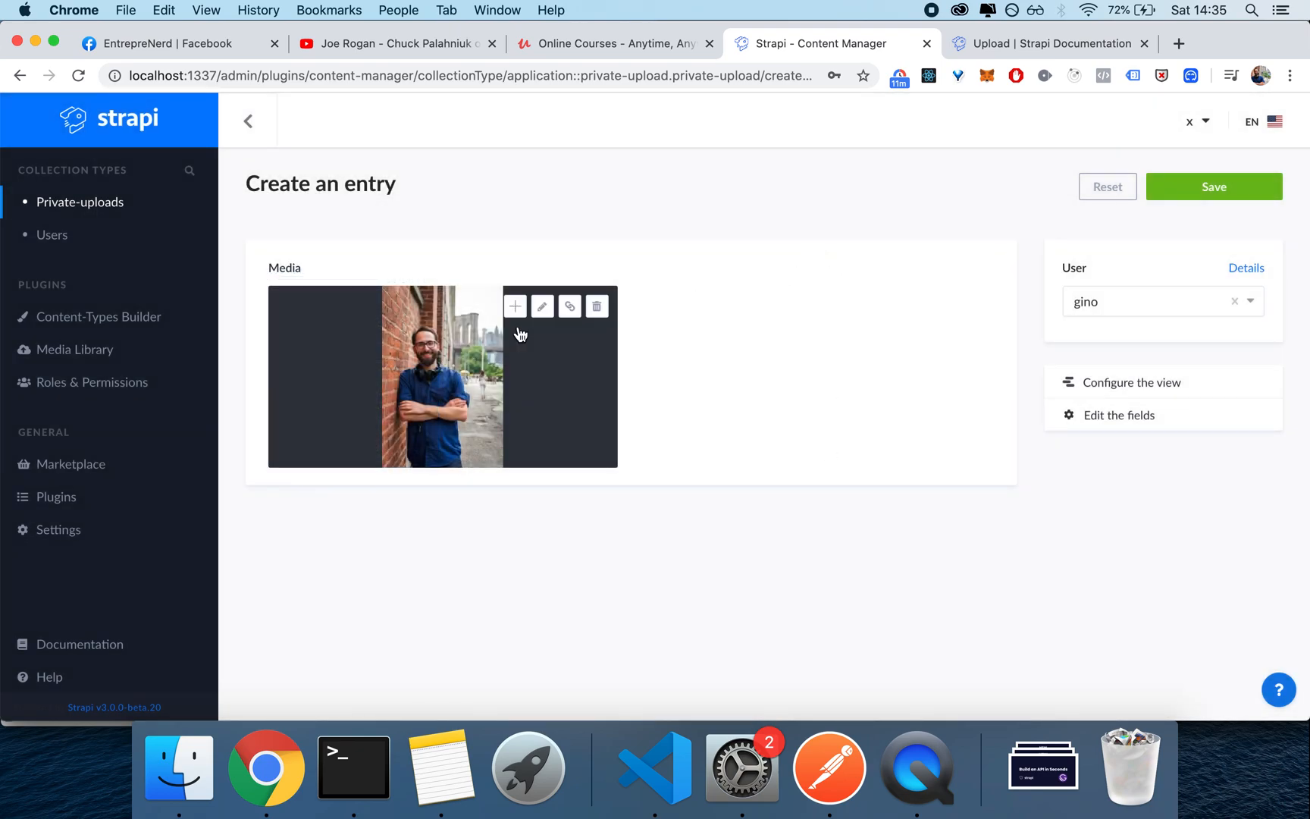
pyautogui.moveTo(1218, 194)
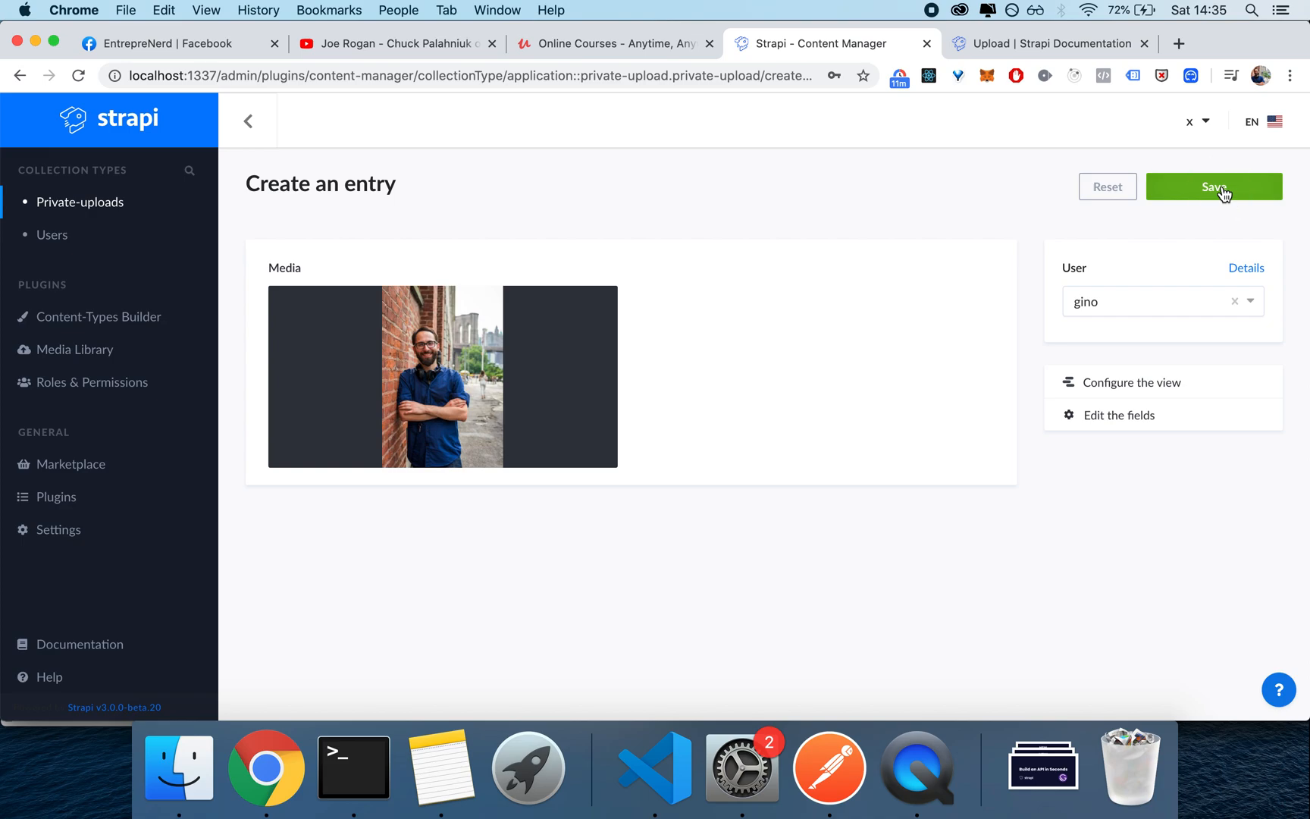
pyautogui.click(1214, 187)
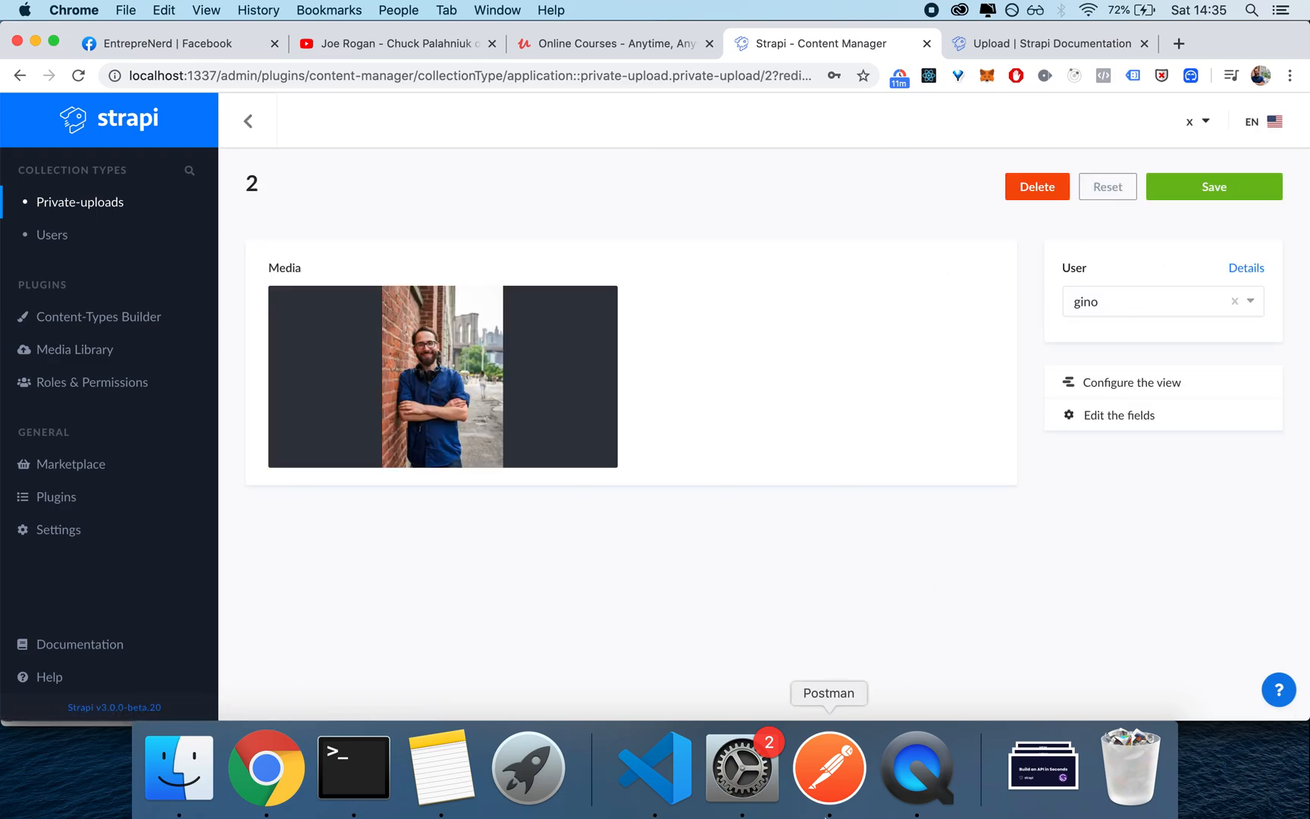
# In Postman, send the login request to obtain a JWT token.
pyautogui.click(829, 772)
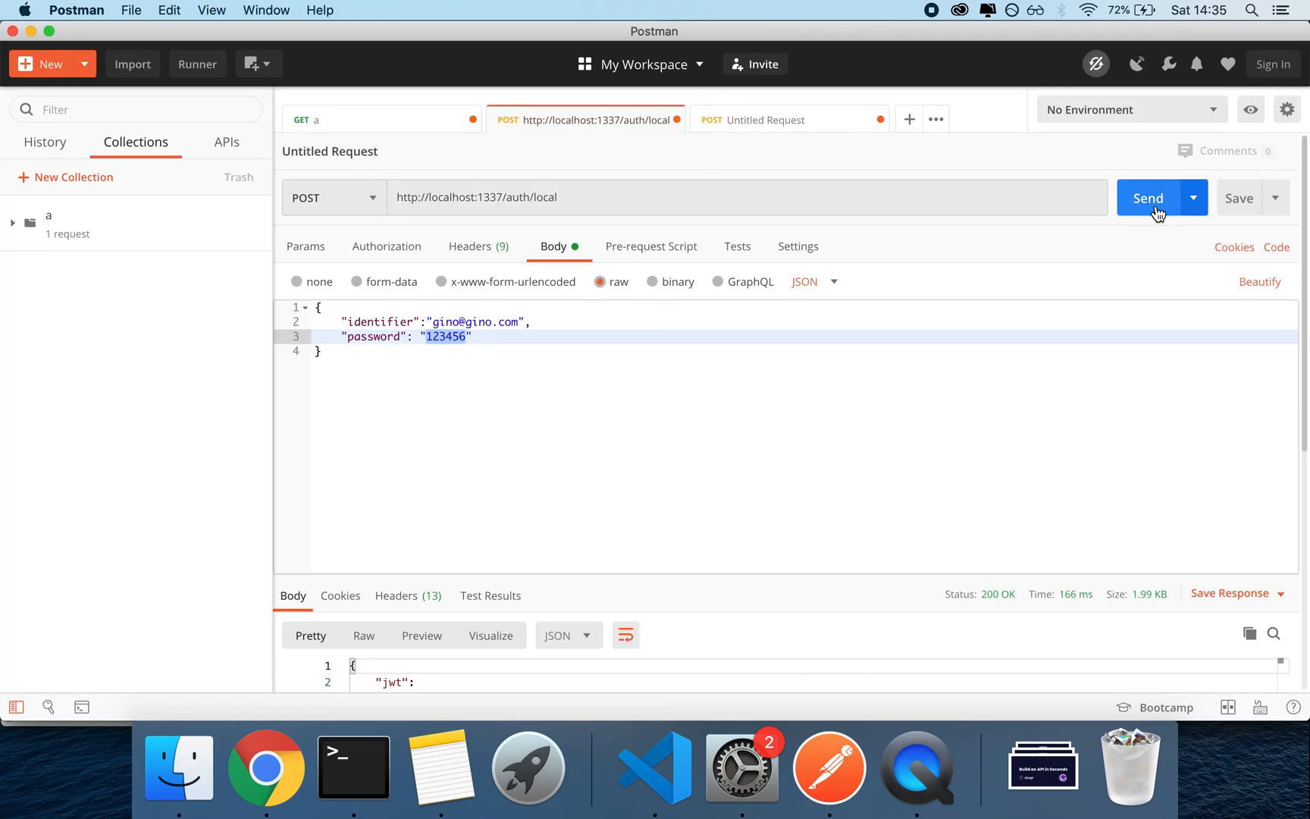
pyautogui.click(1148, 197)
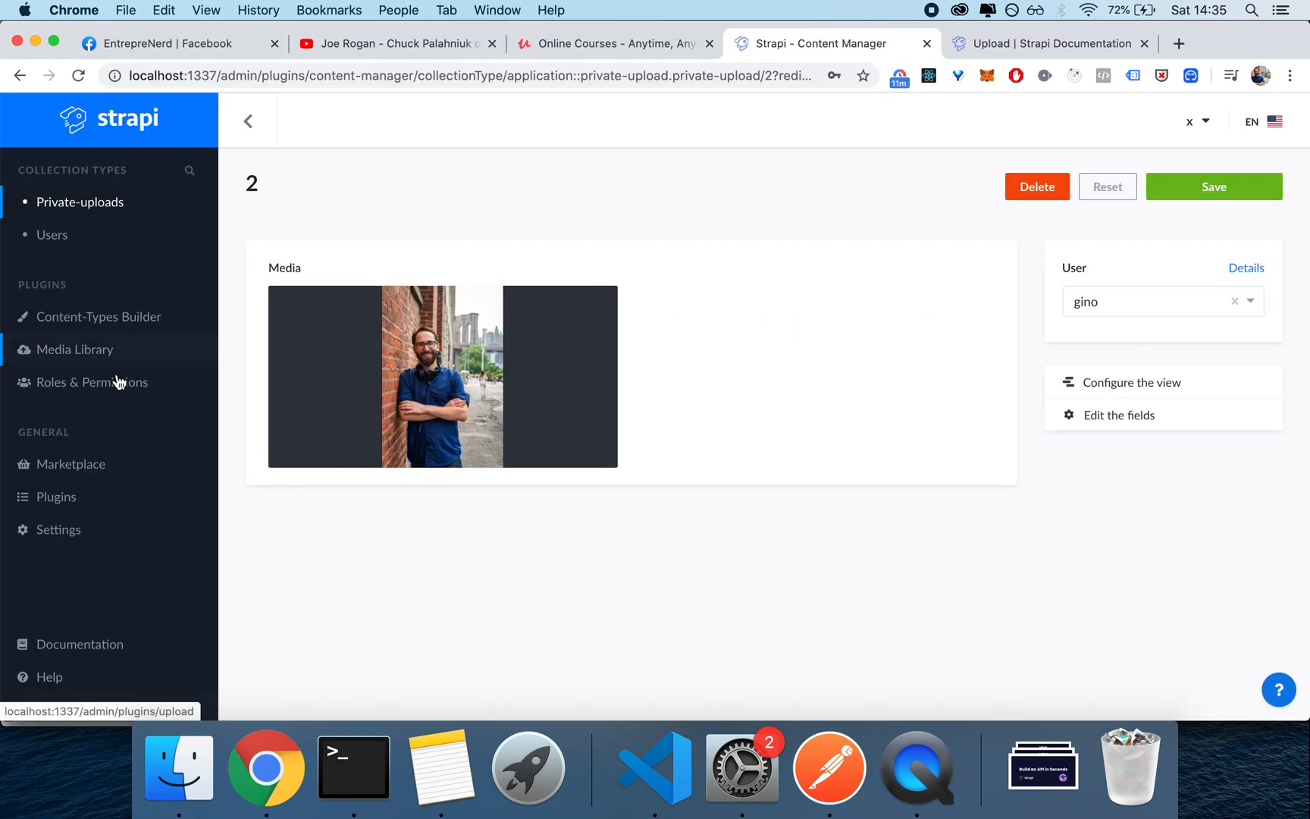
# Allow find and findone on Private-Upload for the Authenticated role and save.
pyautogui.click(92, 382)
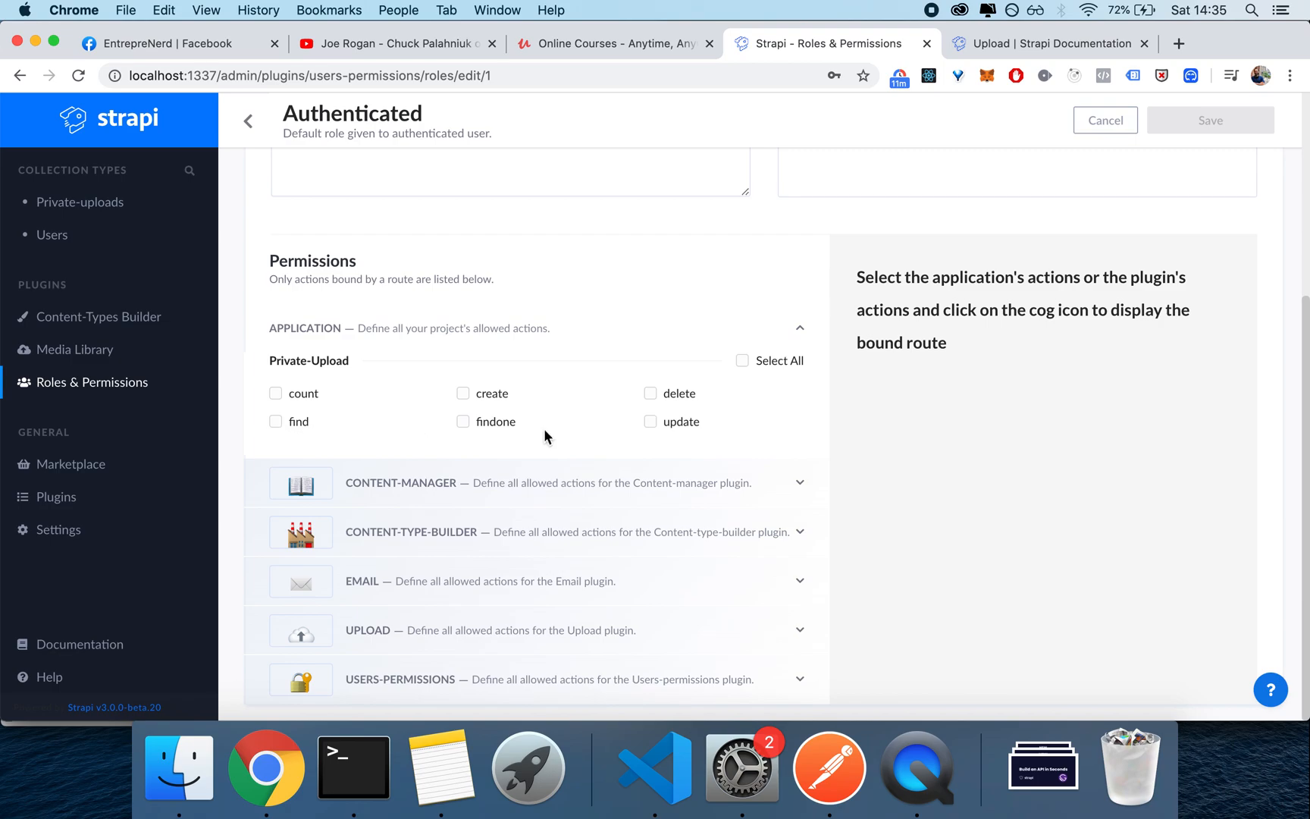
pyautogui.click(276, 422)
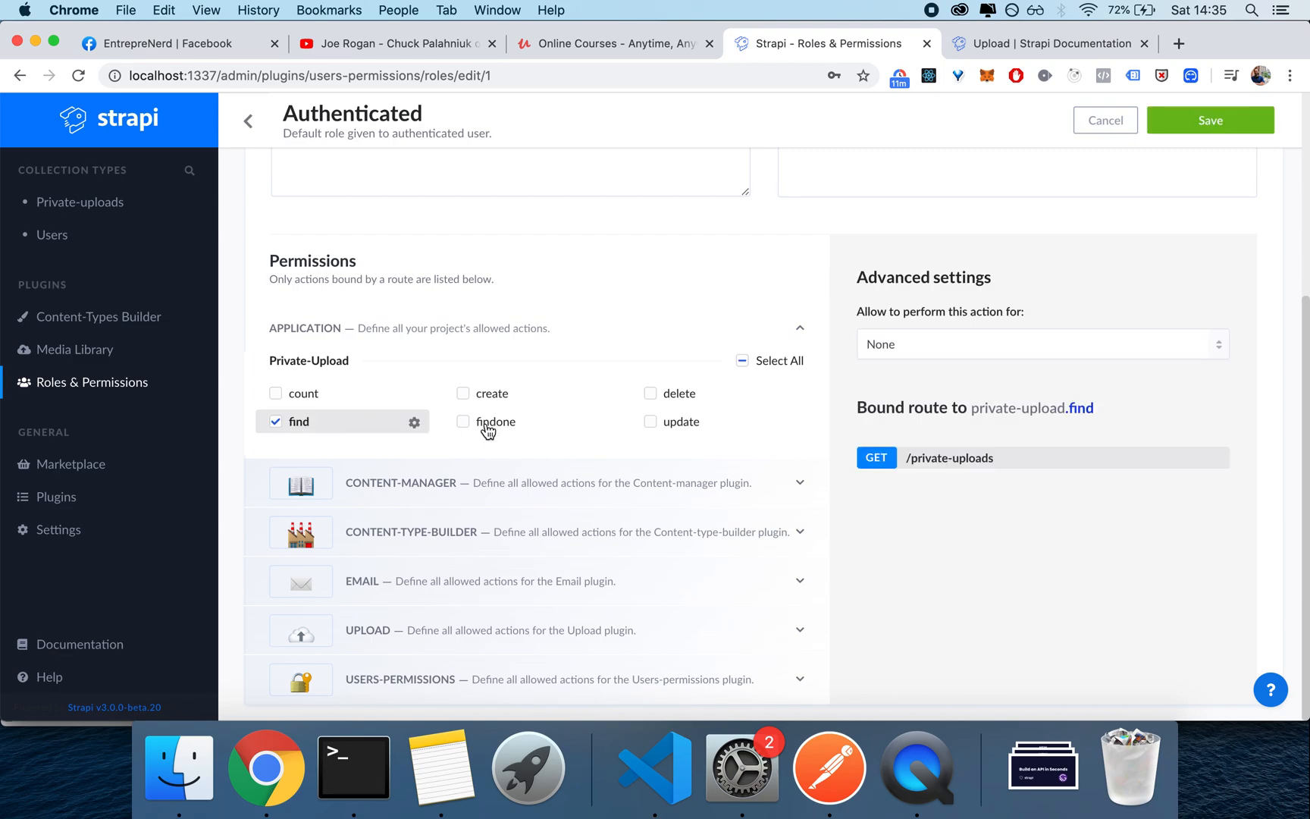
pyautogui.click(462, 421)
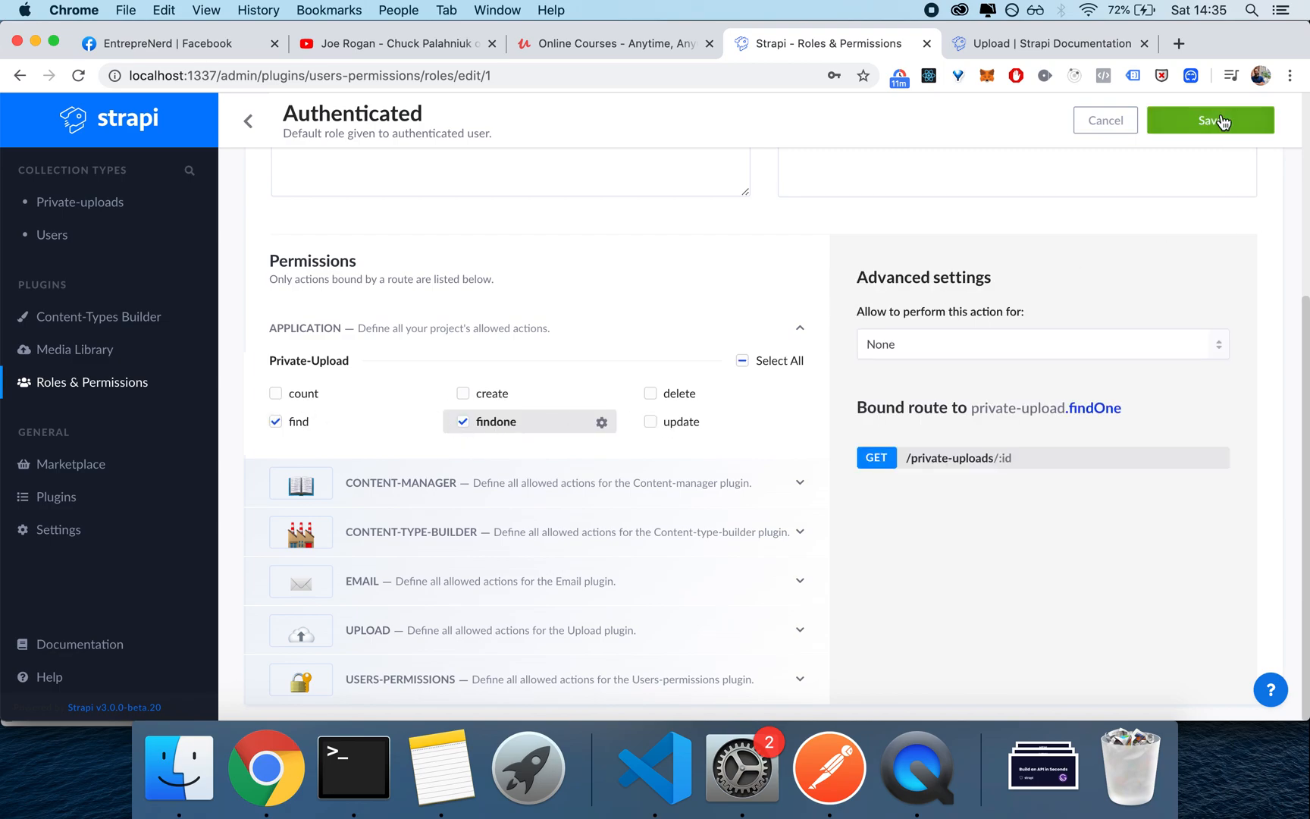
pyautogui.click(1209, 120)
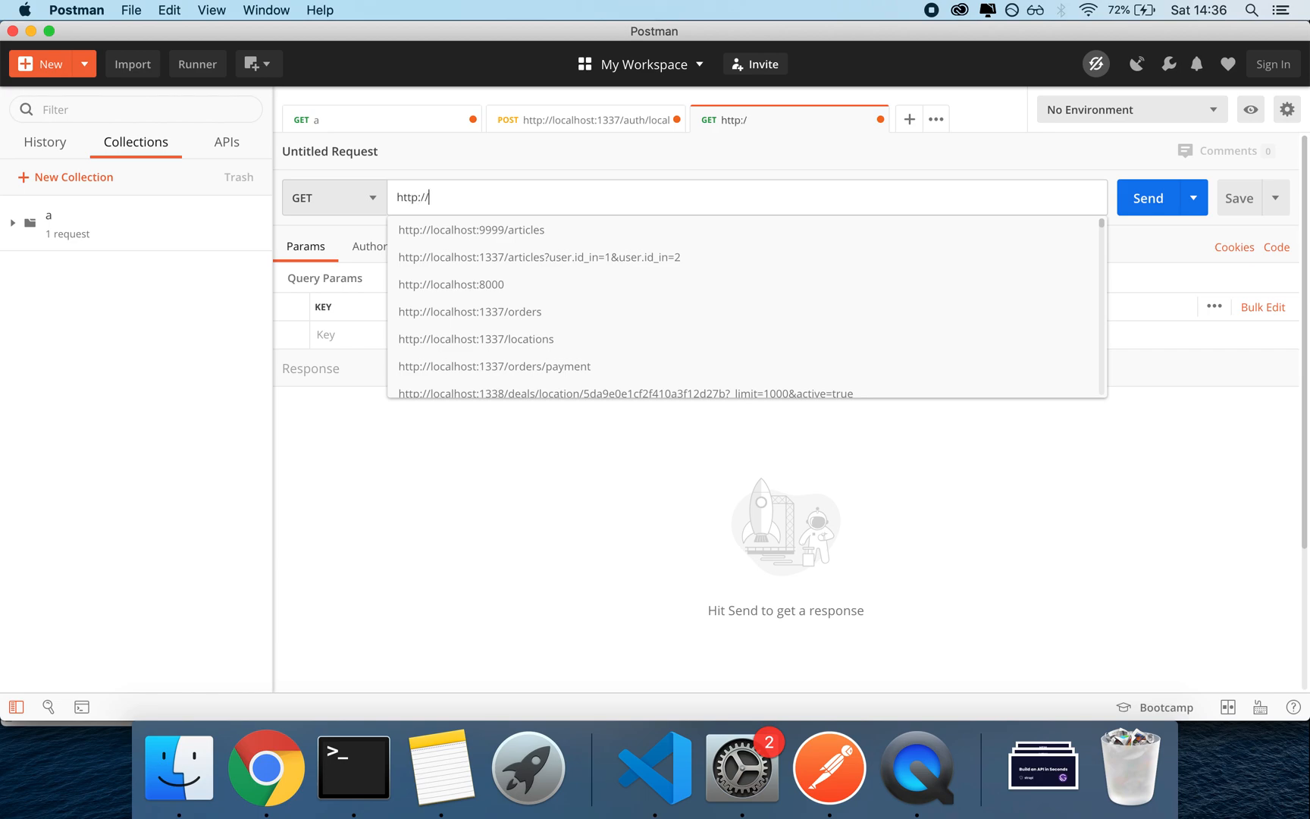
pyautogui.write('localhost:1337/private')
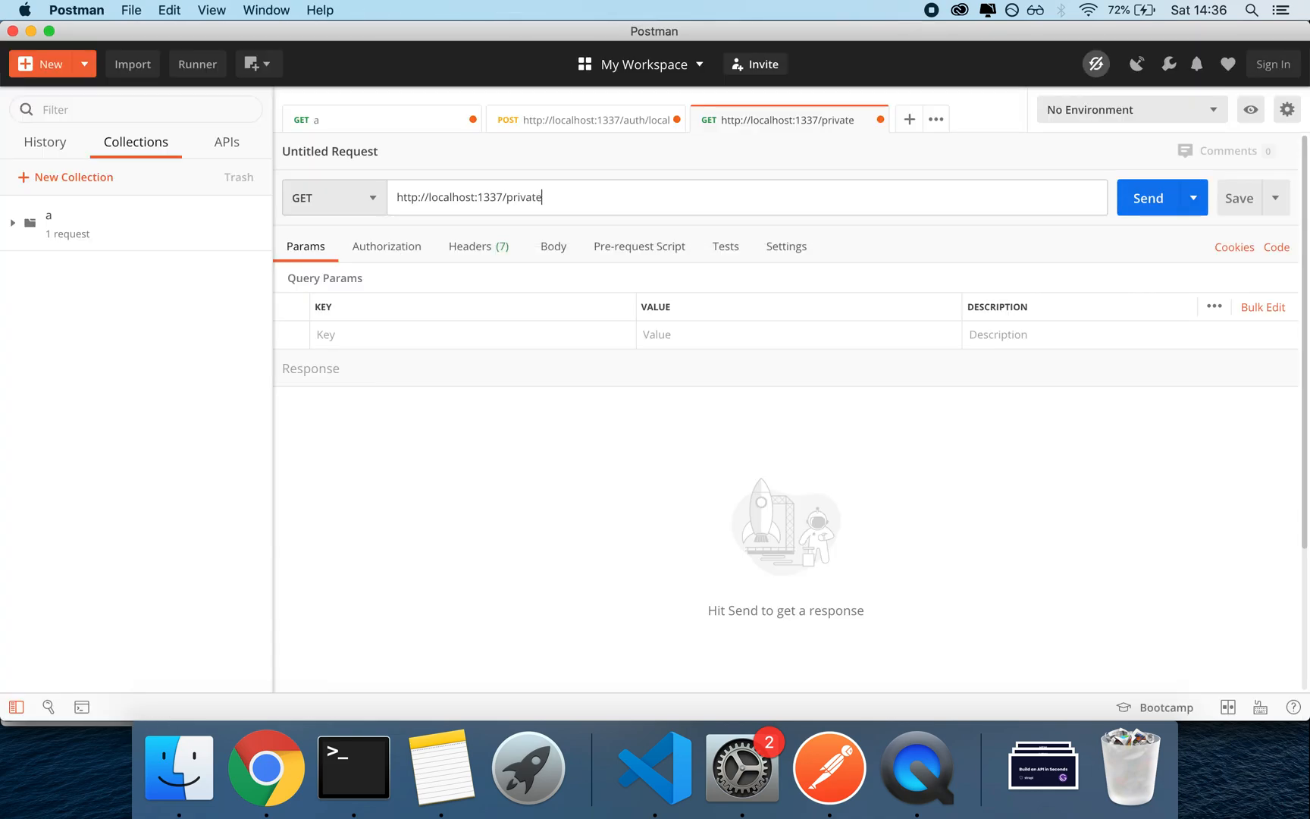
pyautogui.write('-uploads')
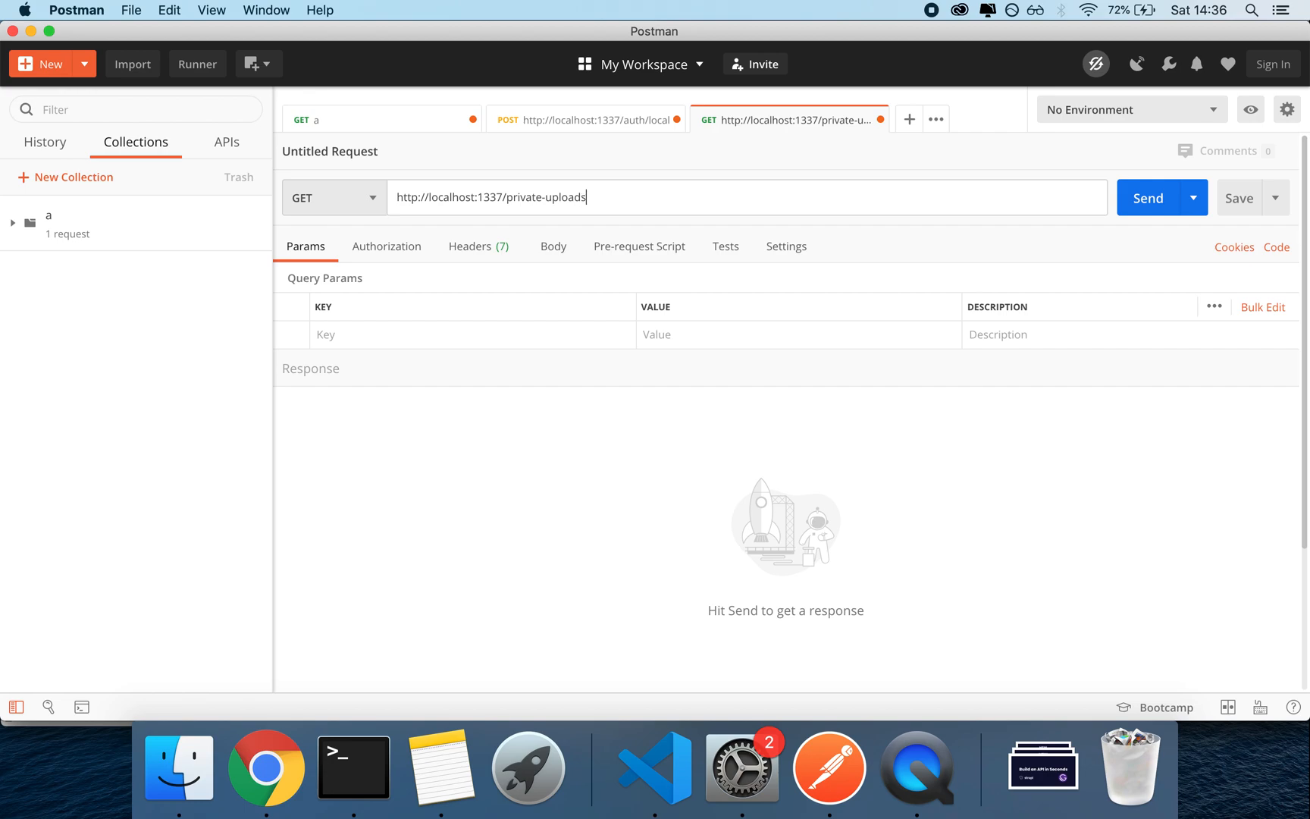
pyautogui.click(1147, 197)
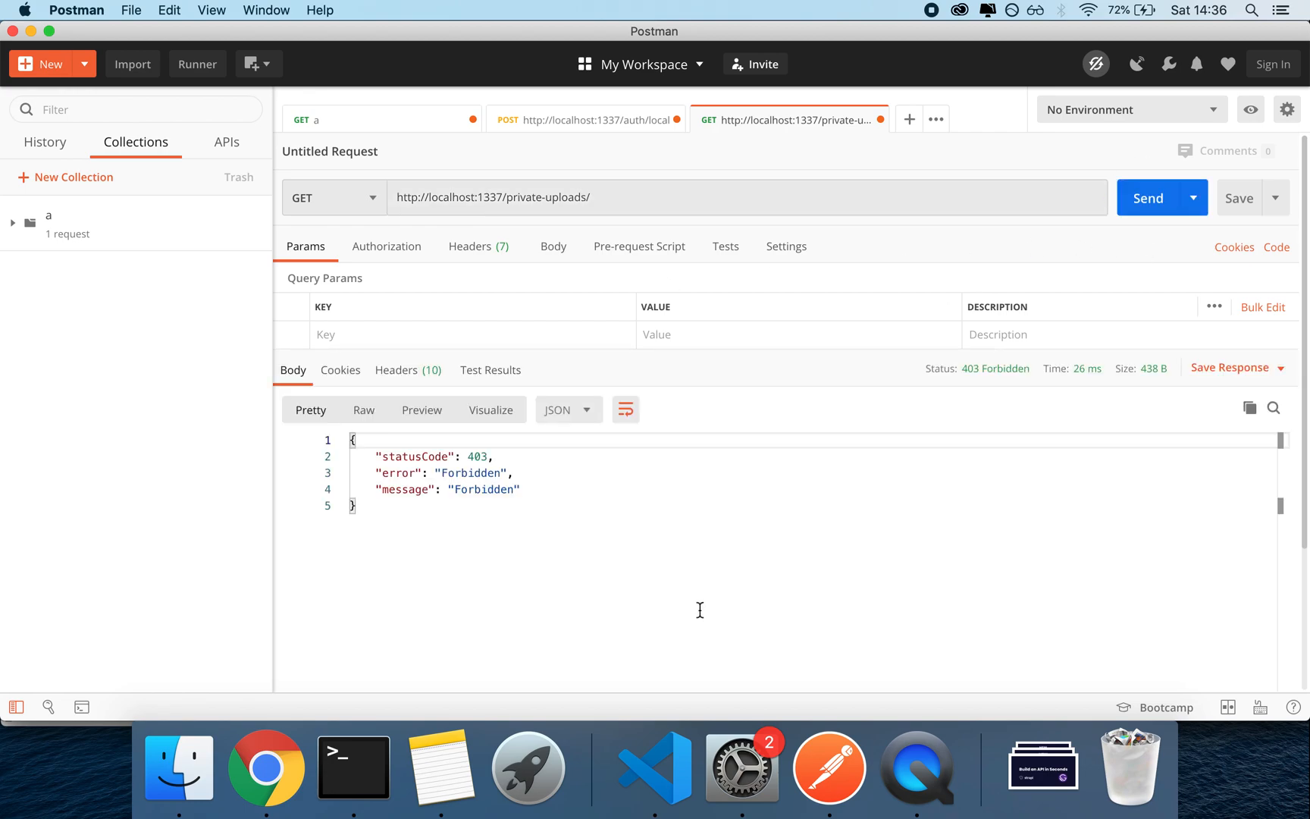
pyautogui.click(387, 247)
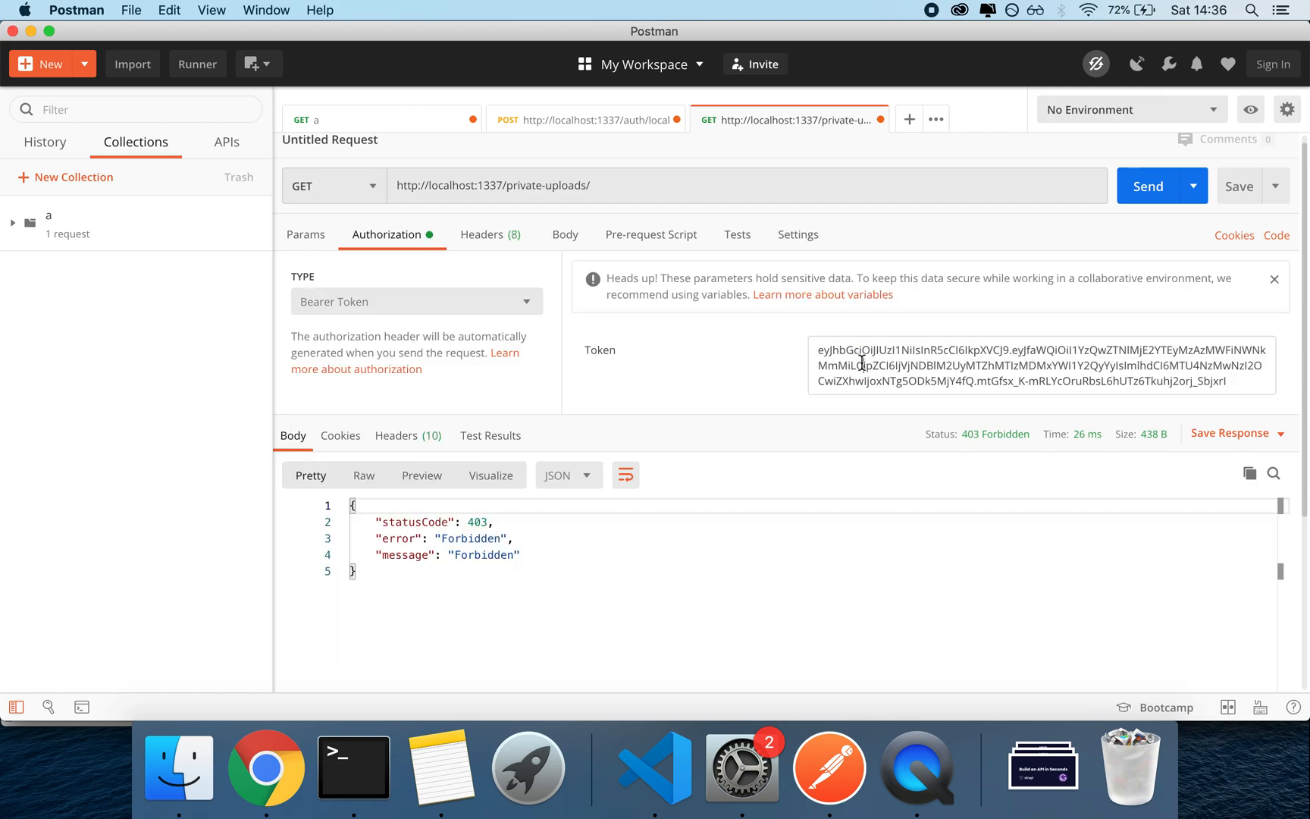
pyautogui.click(1147, 187)
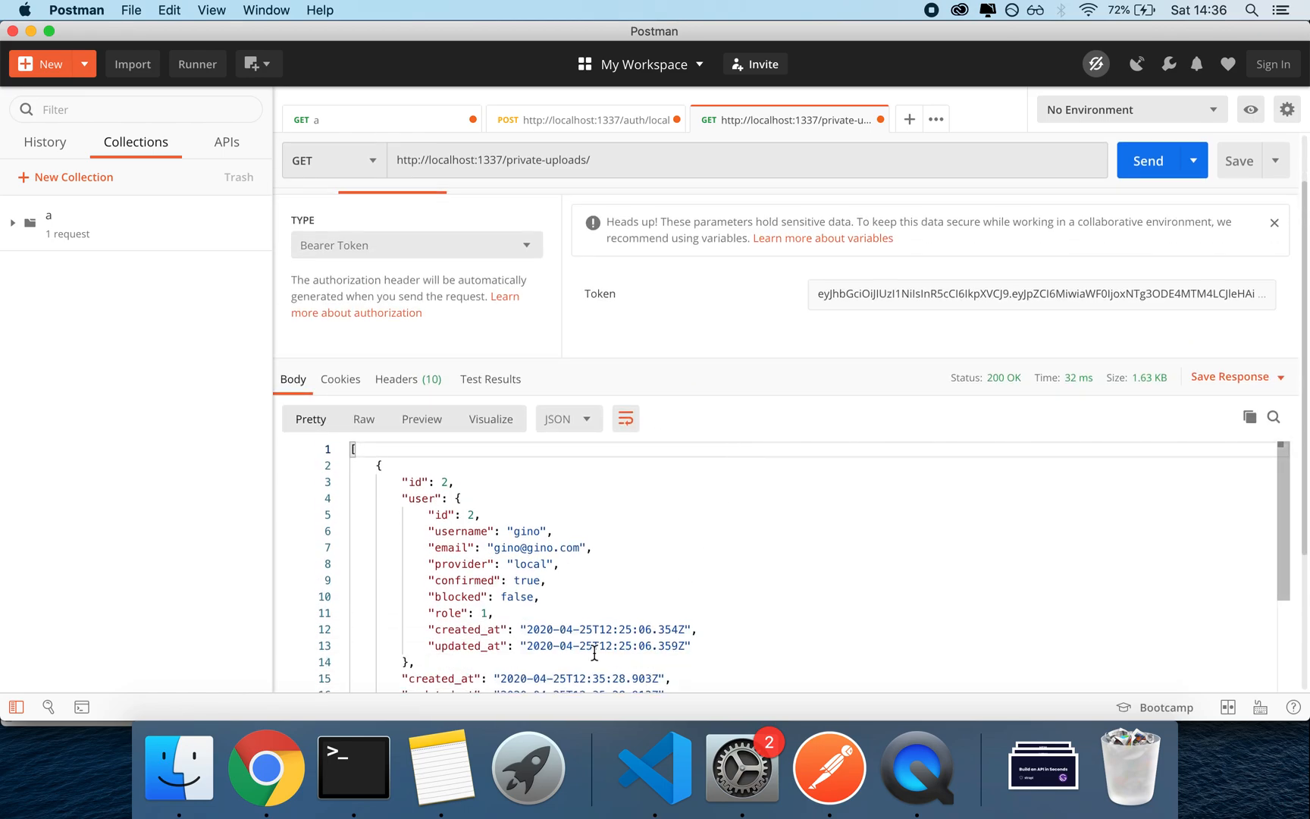
# Open the strapi-app-with-components folder in VS Code and view the isTargetUserLoggedIn.js policy.
pyautogui.click(267, 769)
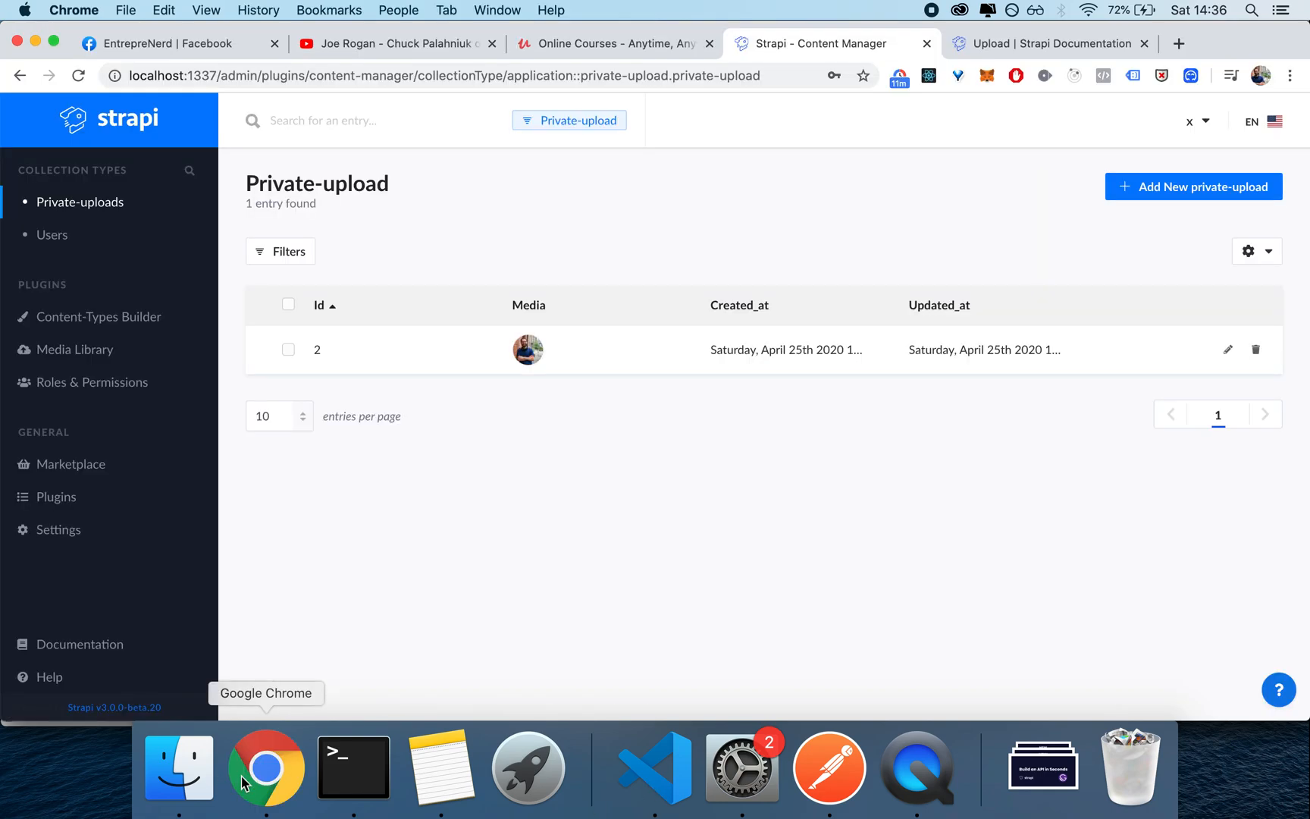
pyautogui.moveTo(583, 523)
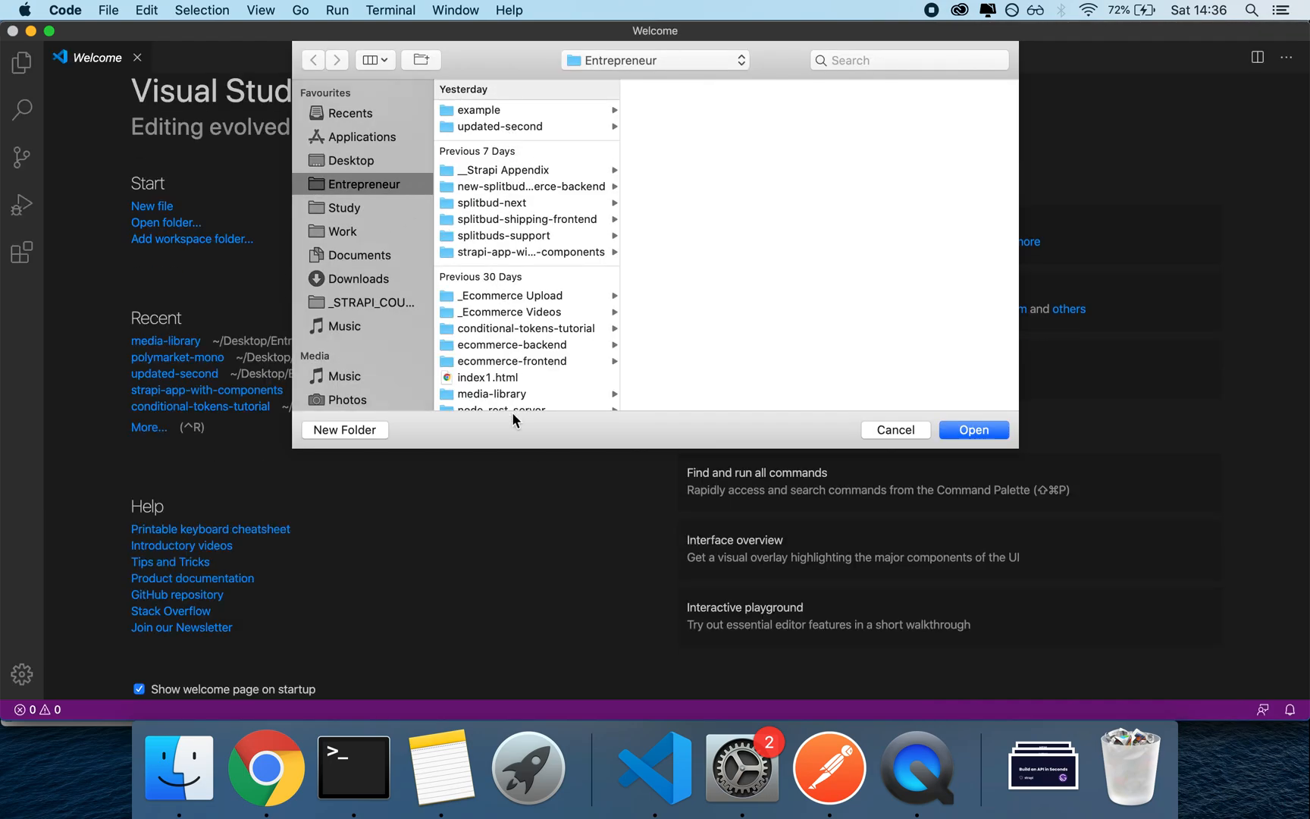
pyautogui.scroll(-3)
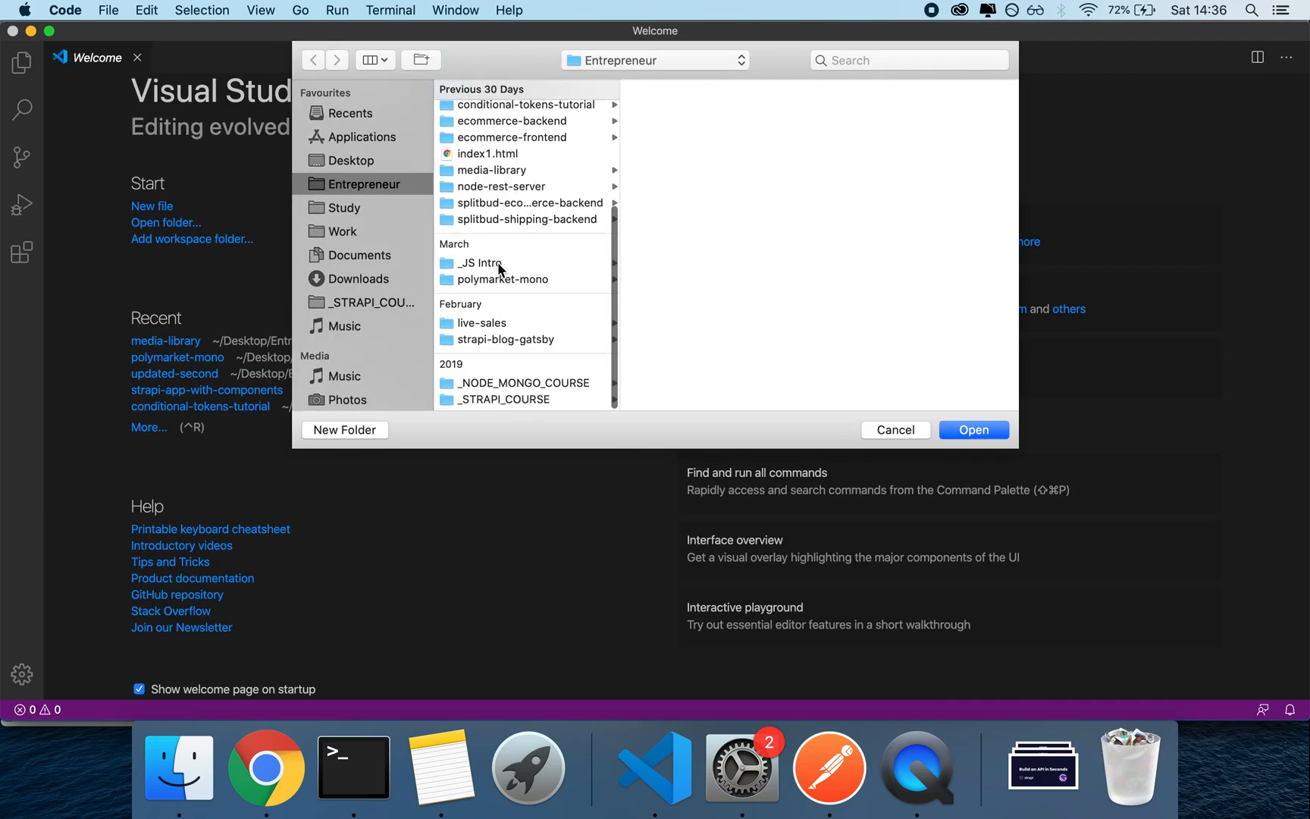
pyautogui.click(527, 252)
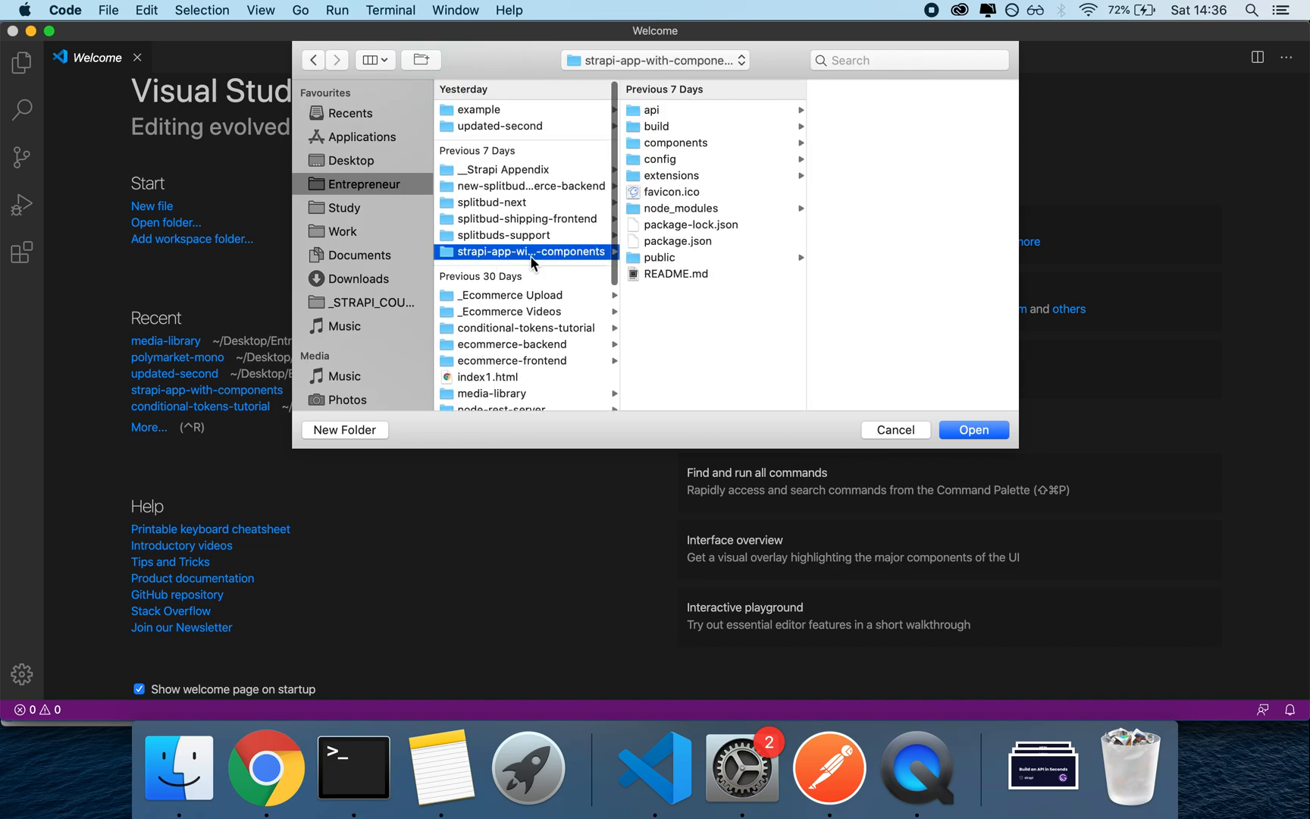
pyautogui.click(896, 431)
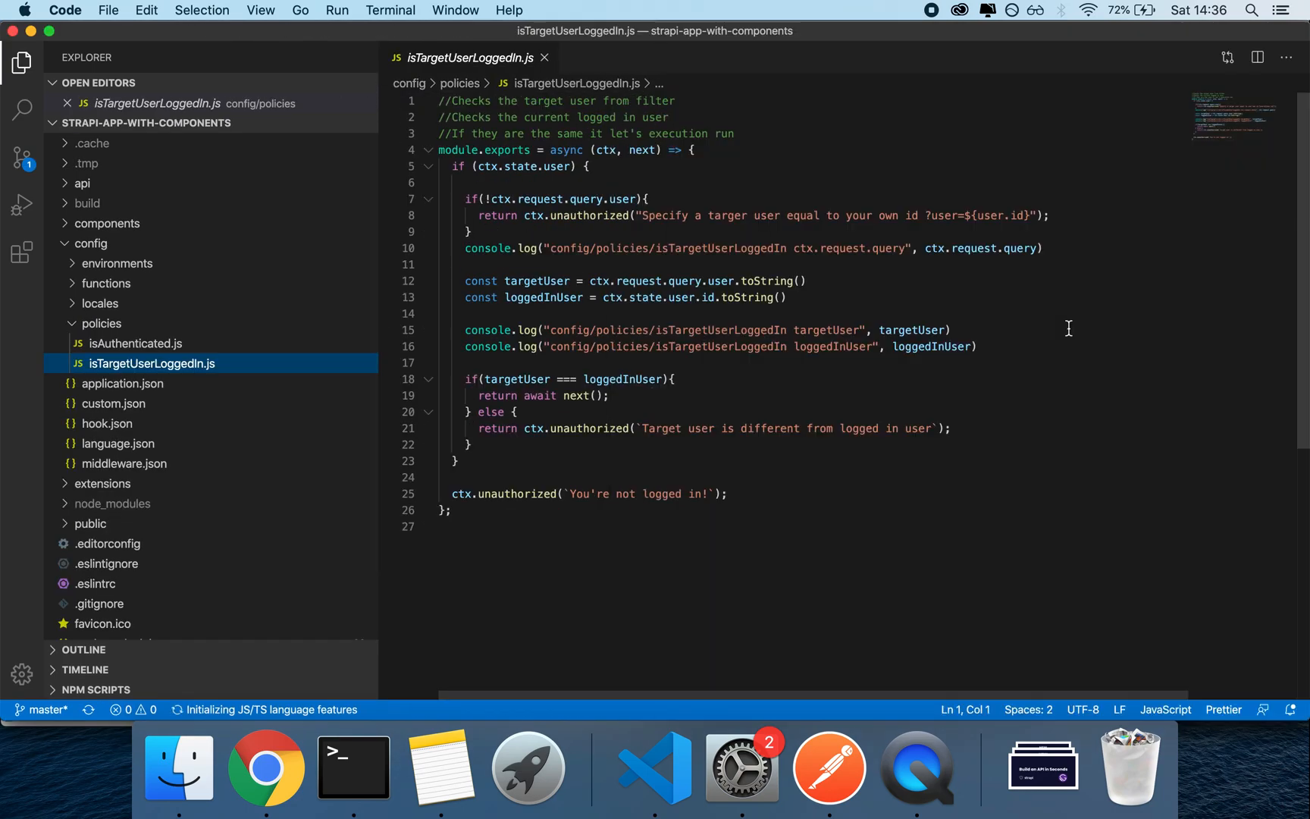
pyautogui.rightClick(152, 364)
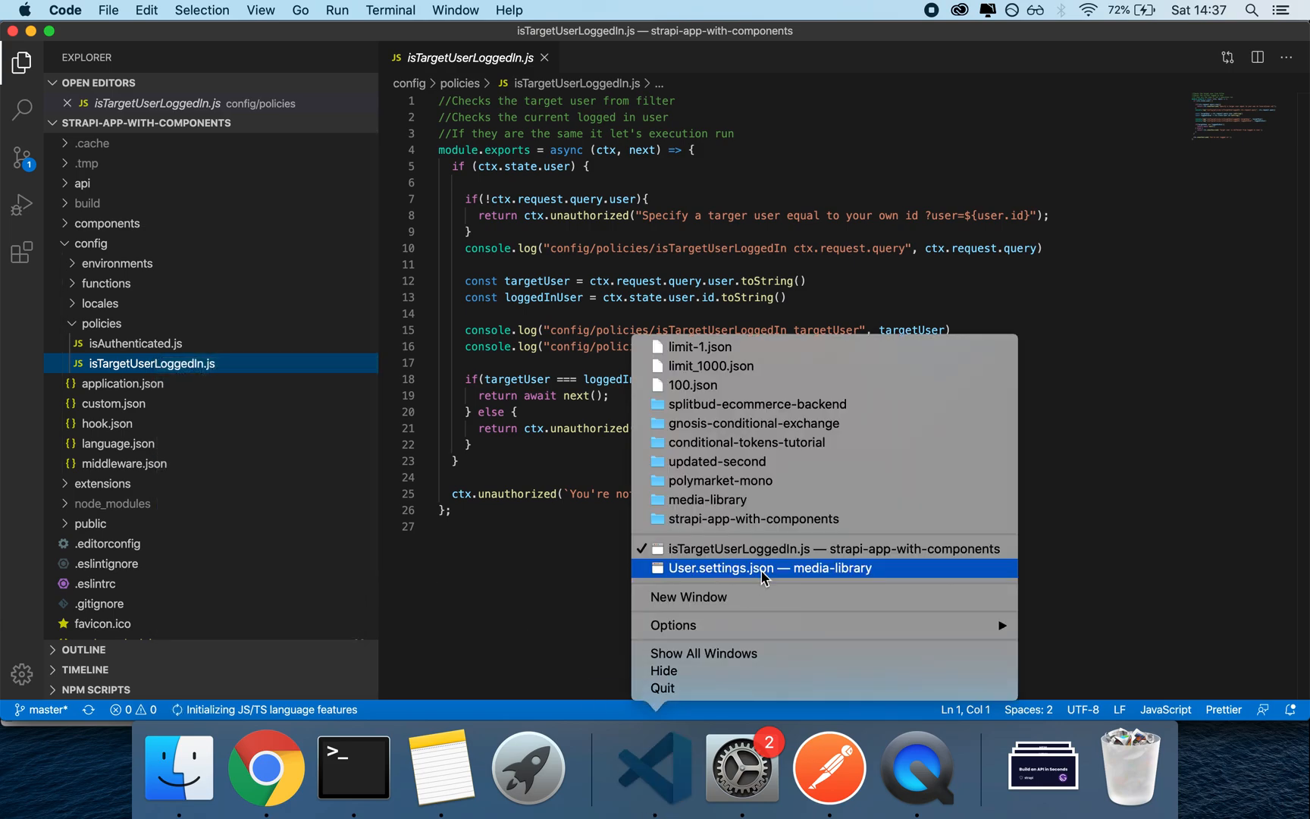
# In the media-library project, create an isTargetUserLoggedIn policy file under config/policies.
pyautogui.click(763, 568)
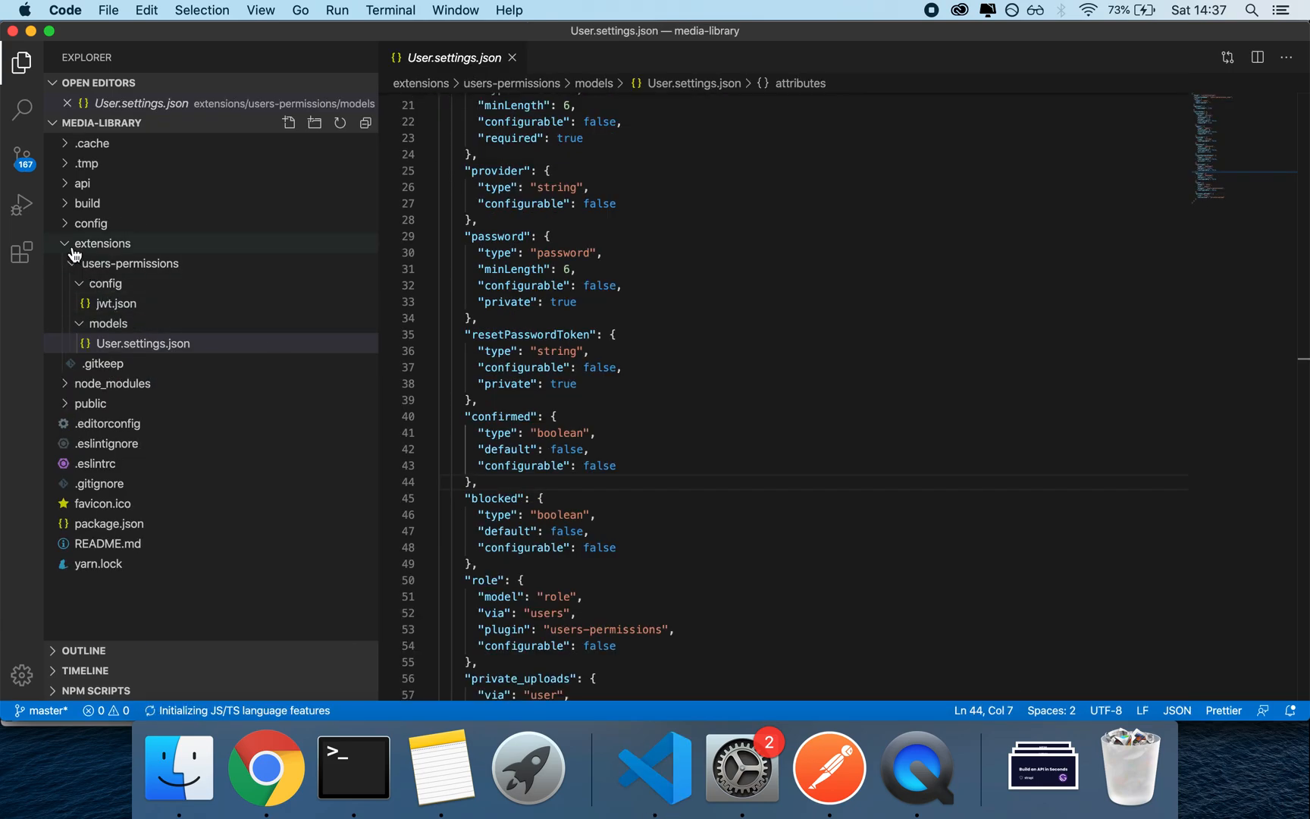
pyautogui.rightClick(91, 223)
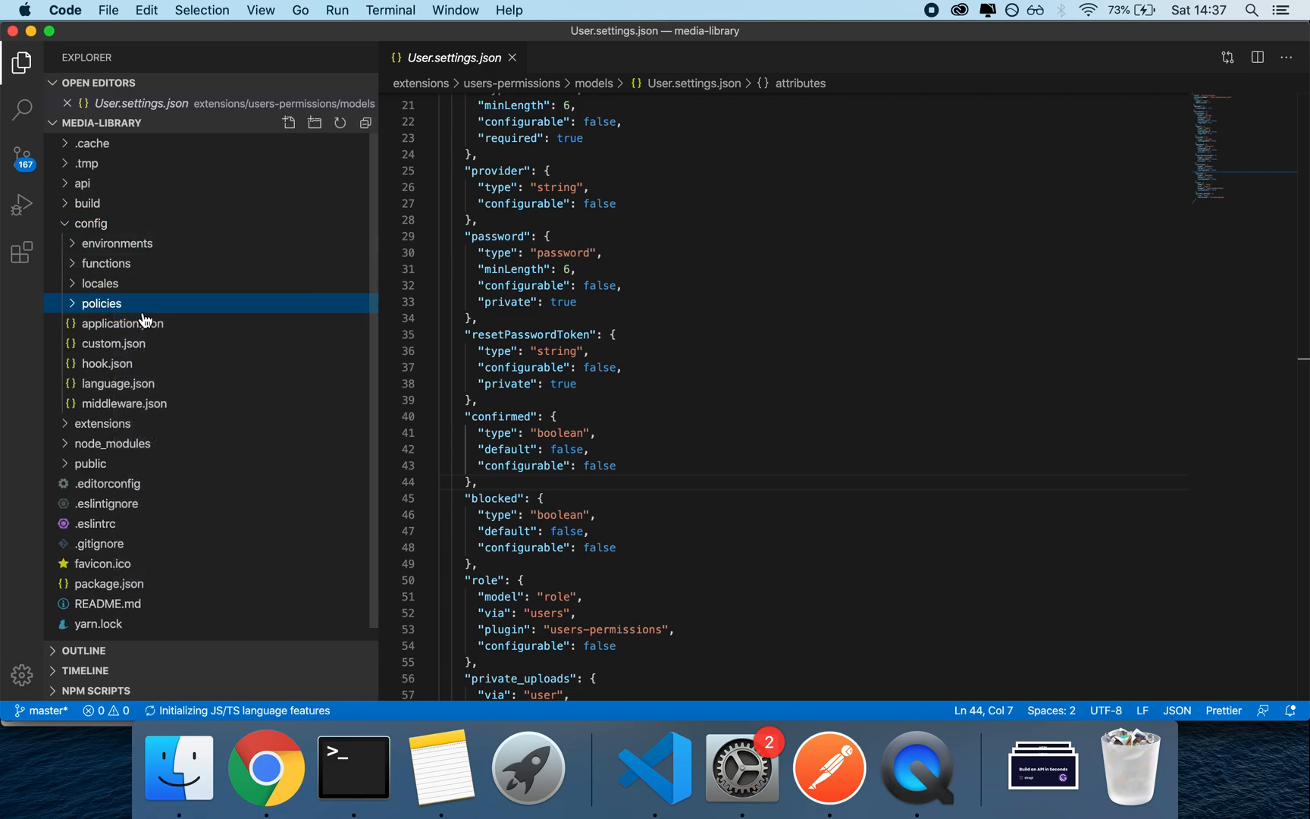
pyautogui.write('isTargetUserLoggedIn.js')
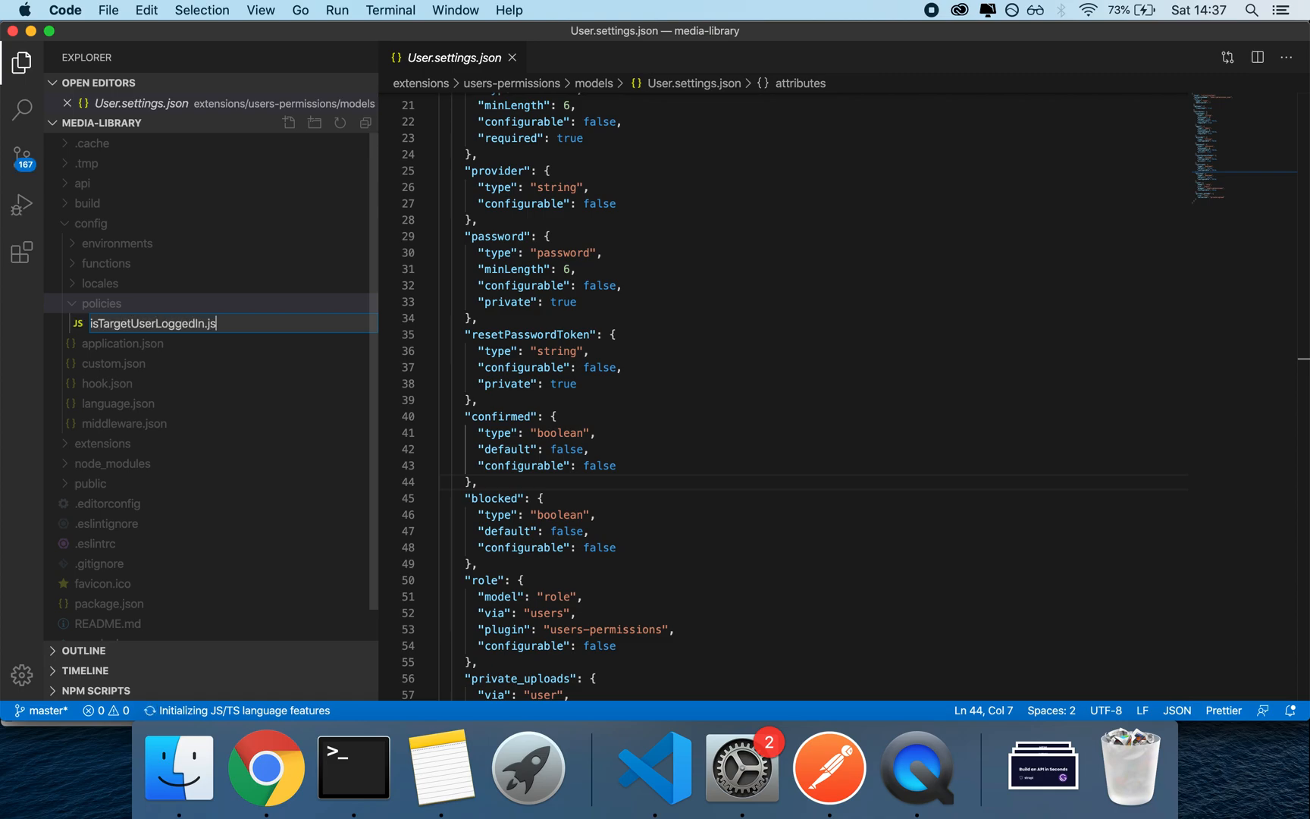
pyautogui.press('Enter')
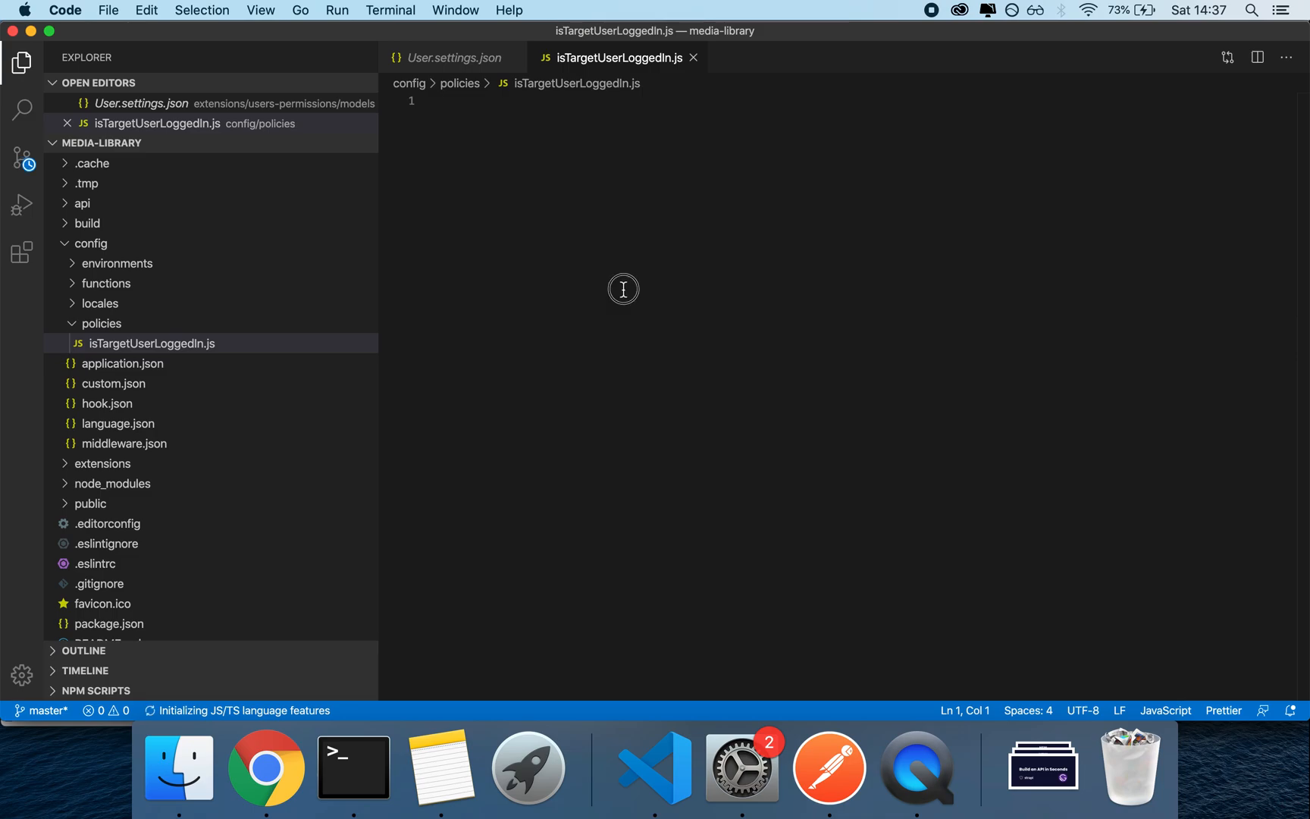
pyautogui.click(102, 323)
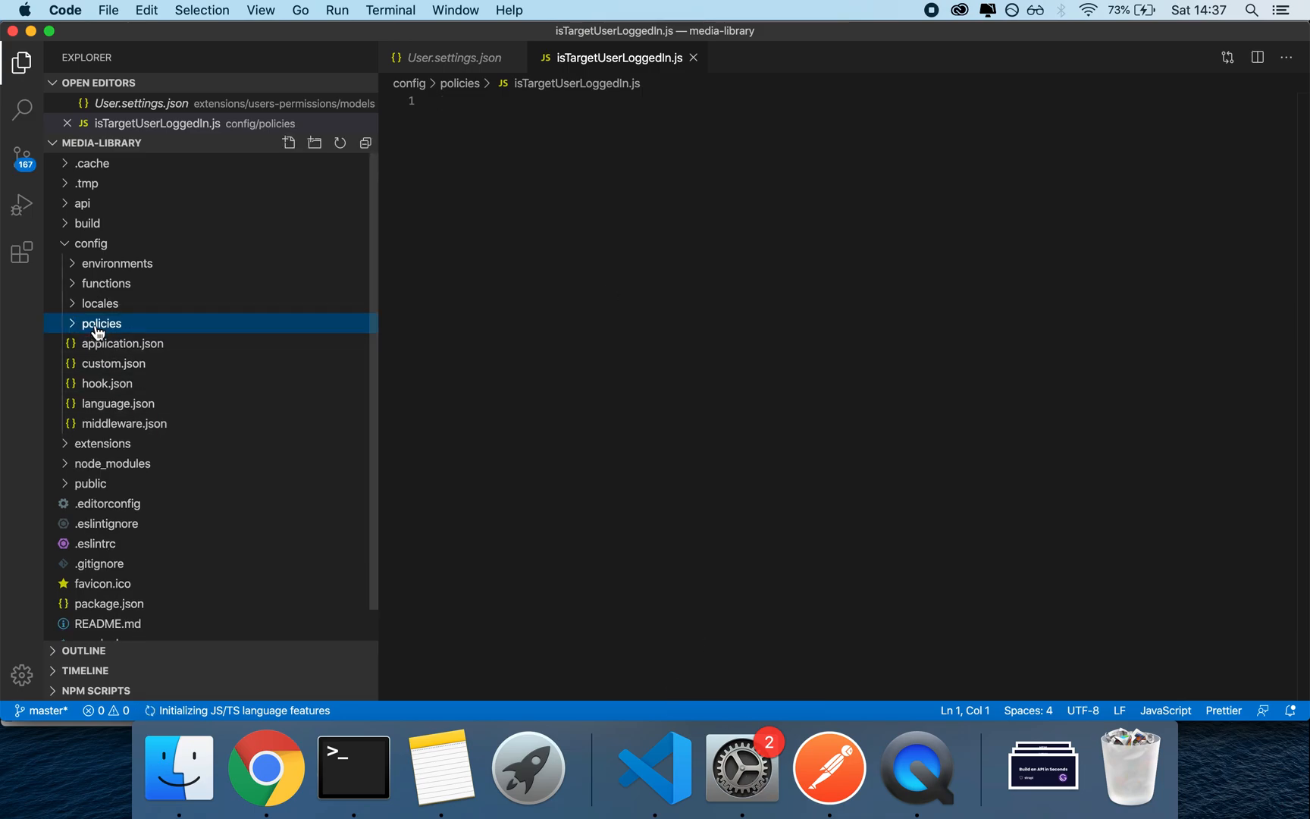
pyautogui.click(101, 323)
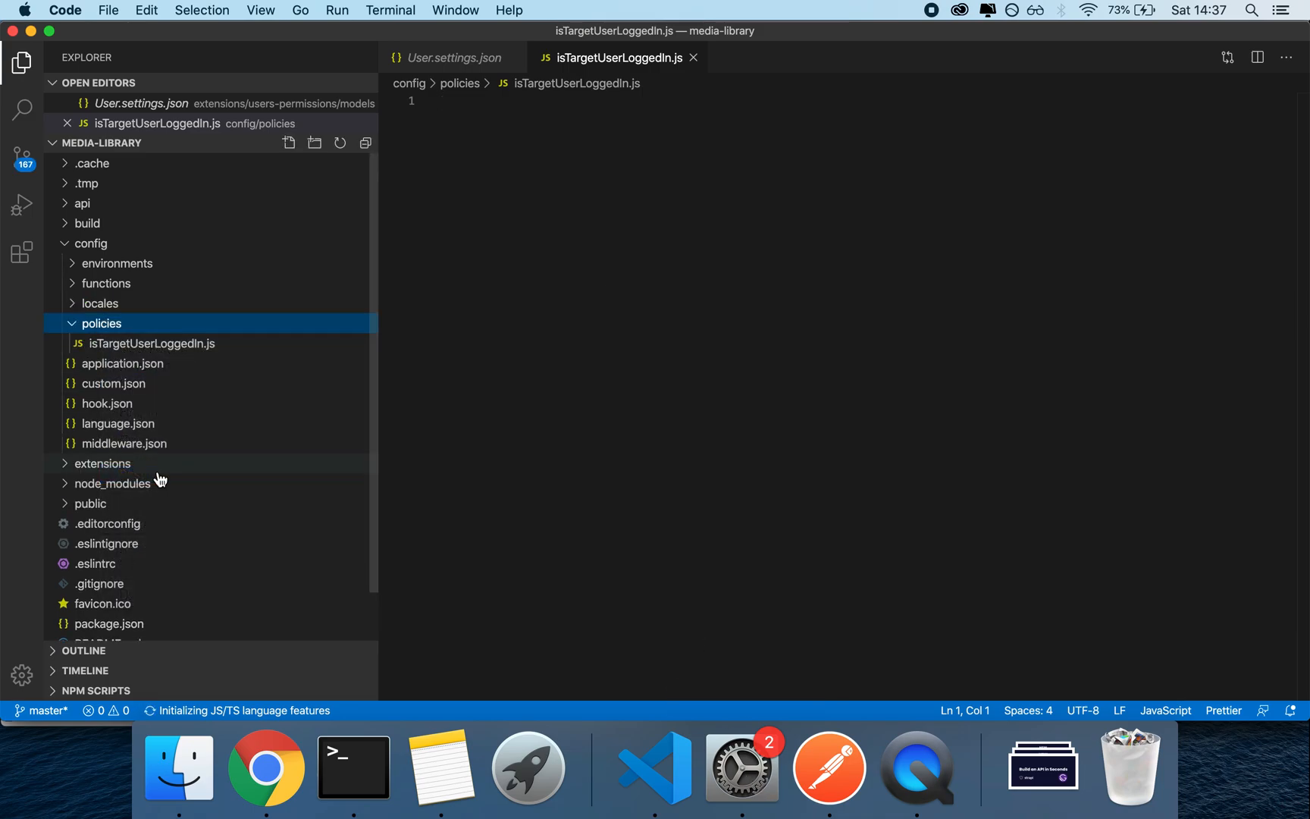
# Delete the empty policy file and rename 'isTargetUserLoggedIn copy.js' to isTargetUserLoggedIn.js.
pyautogui.rightClick(136, 383)
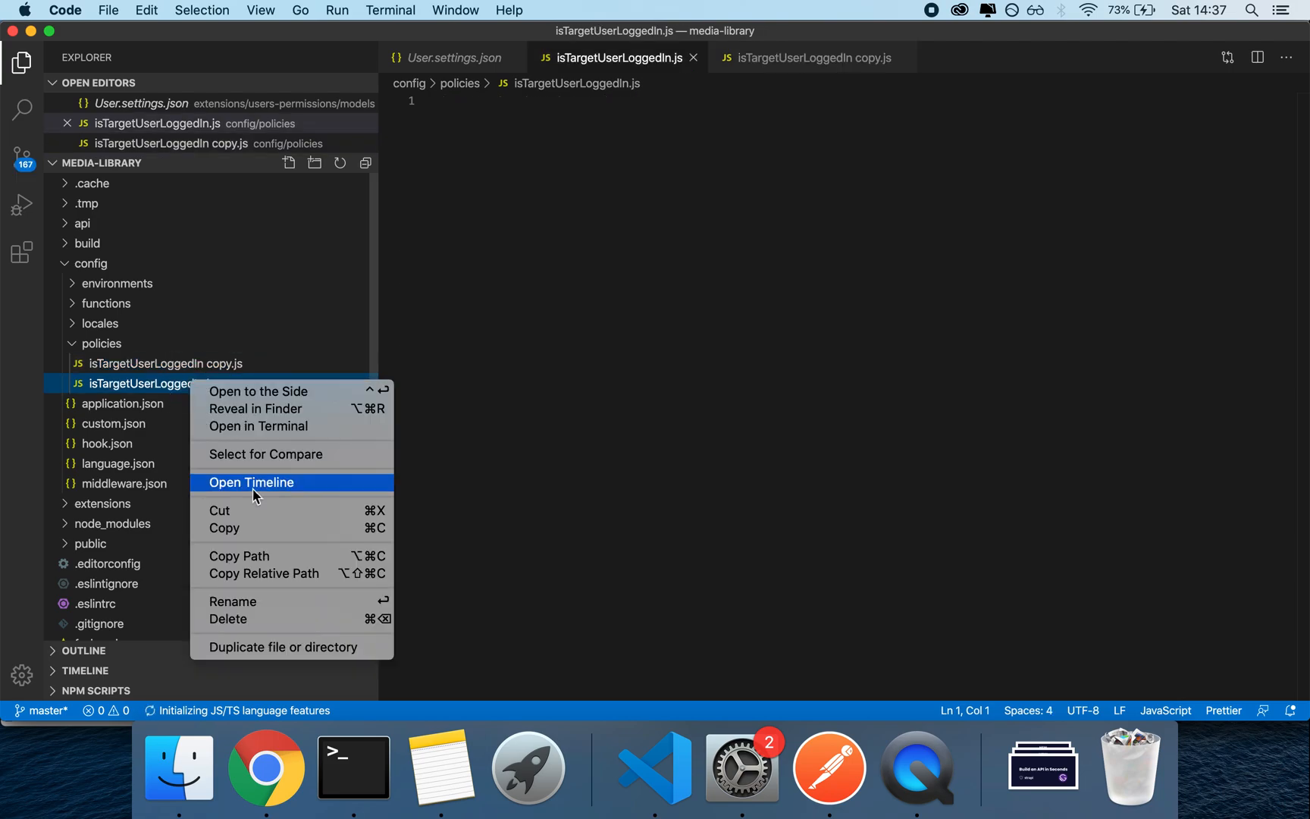
pyautogui.click(227, 618)
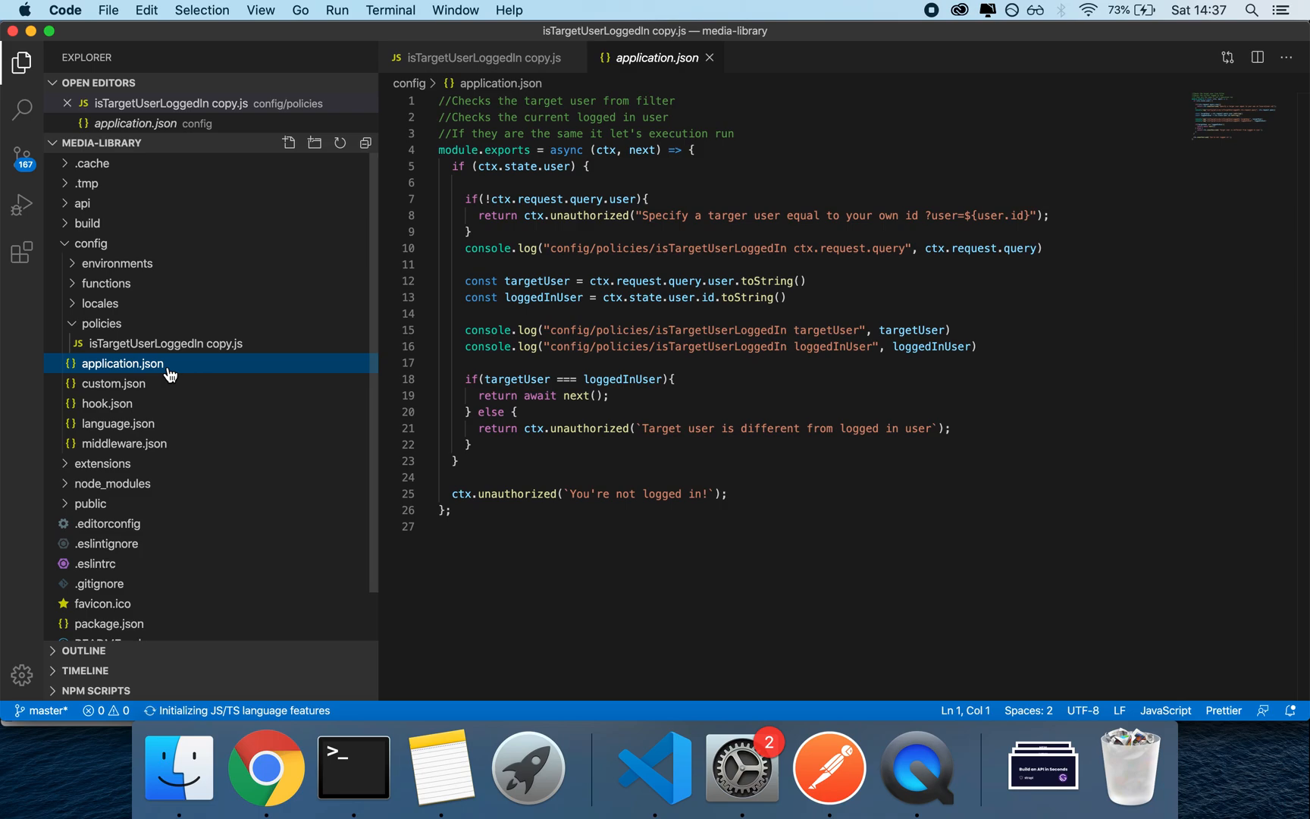
pyautogui.rightClick(165, 344)
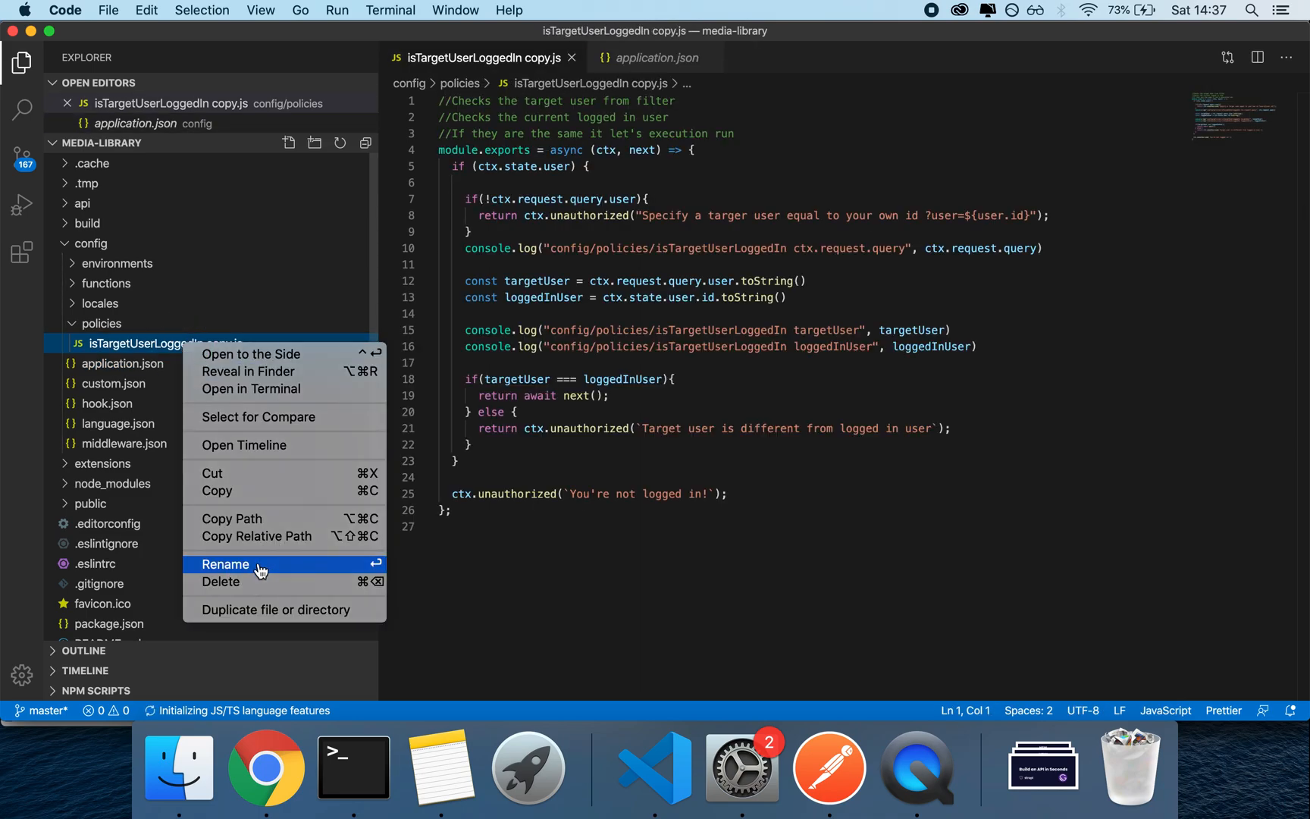
pyautogui.click(224, 564)
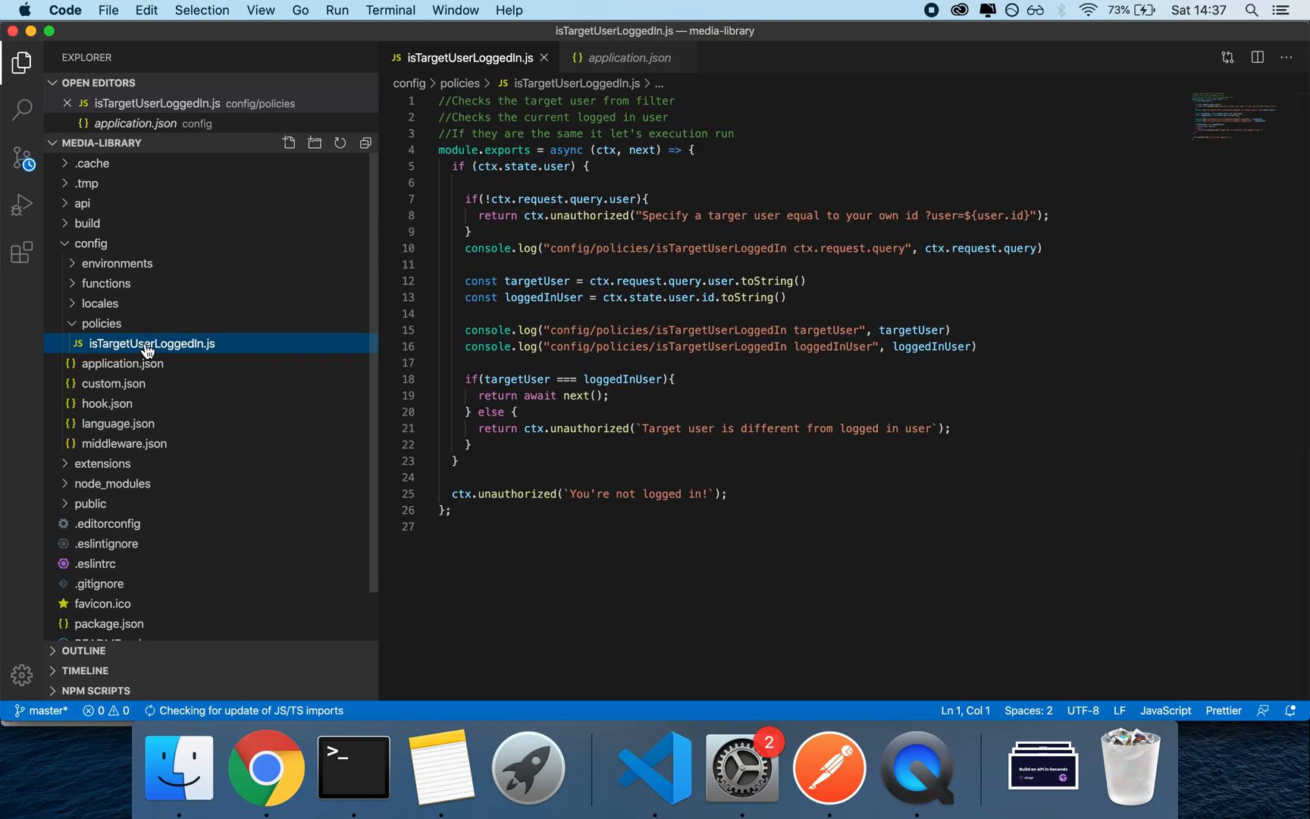
# Open api/private-upload/config/routes.json in the explorer.
pyautogui.click(75, 204)
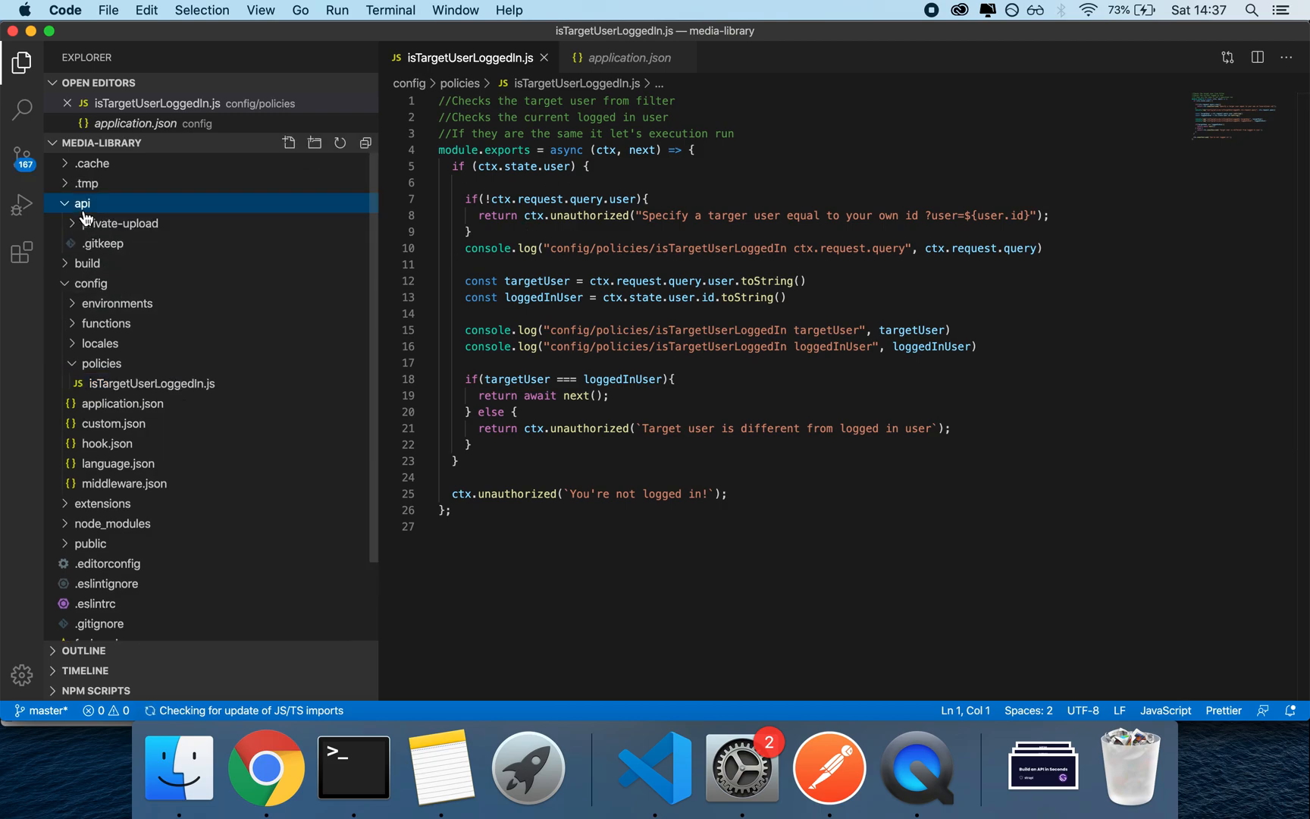
pyautogui.click(120, 223)
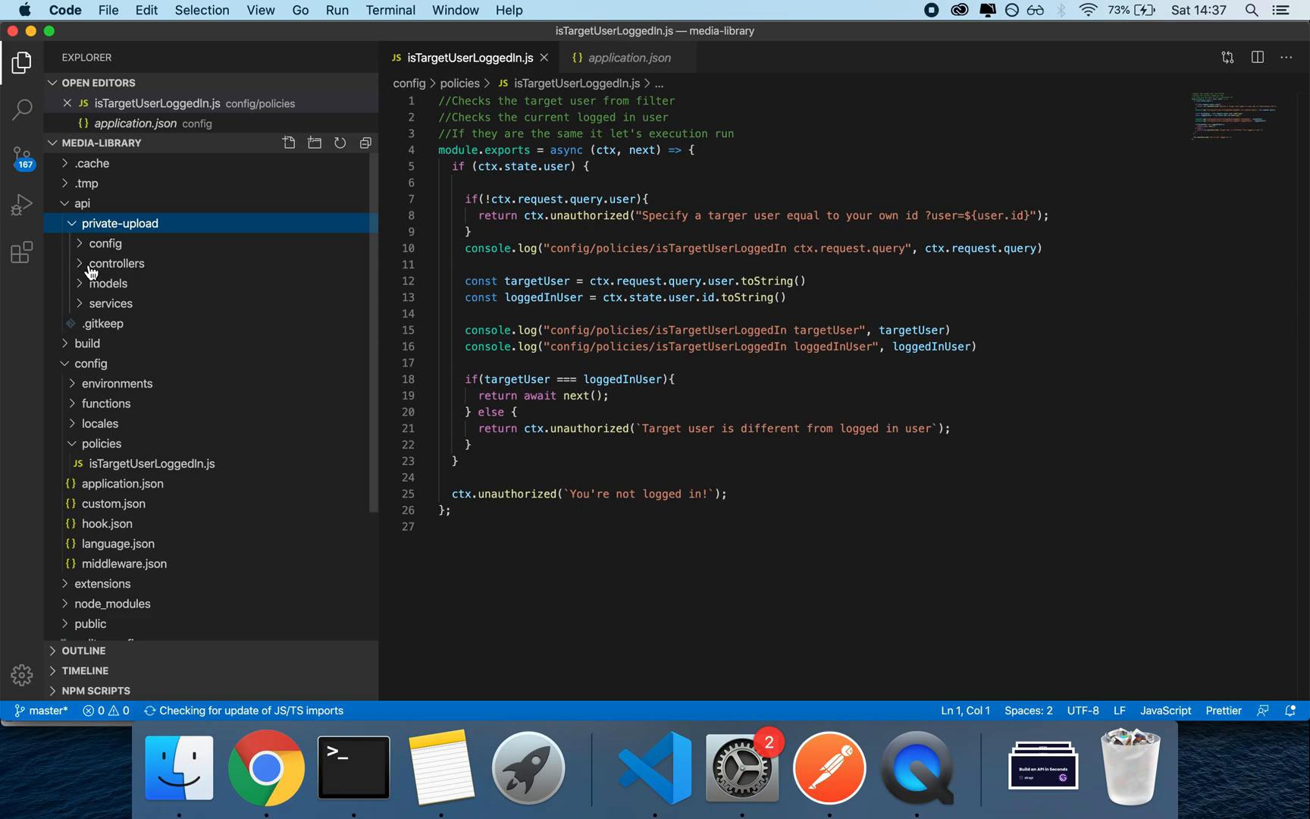
pyautogui.click(106, 243)
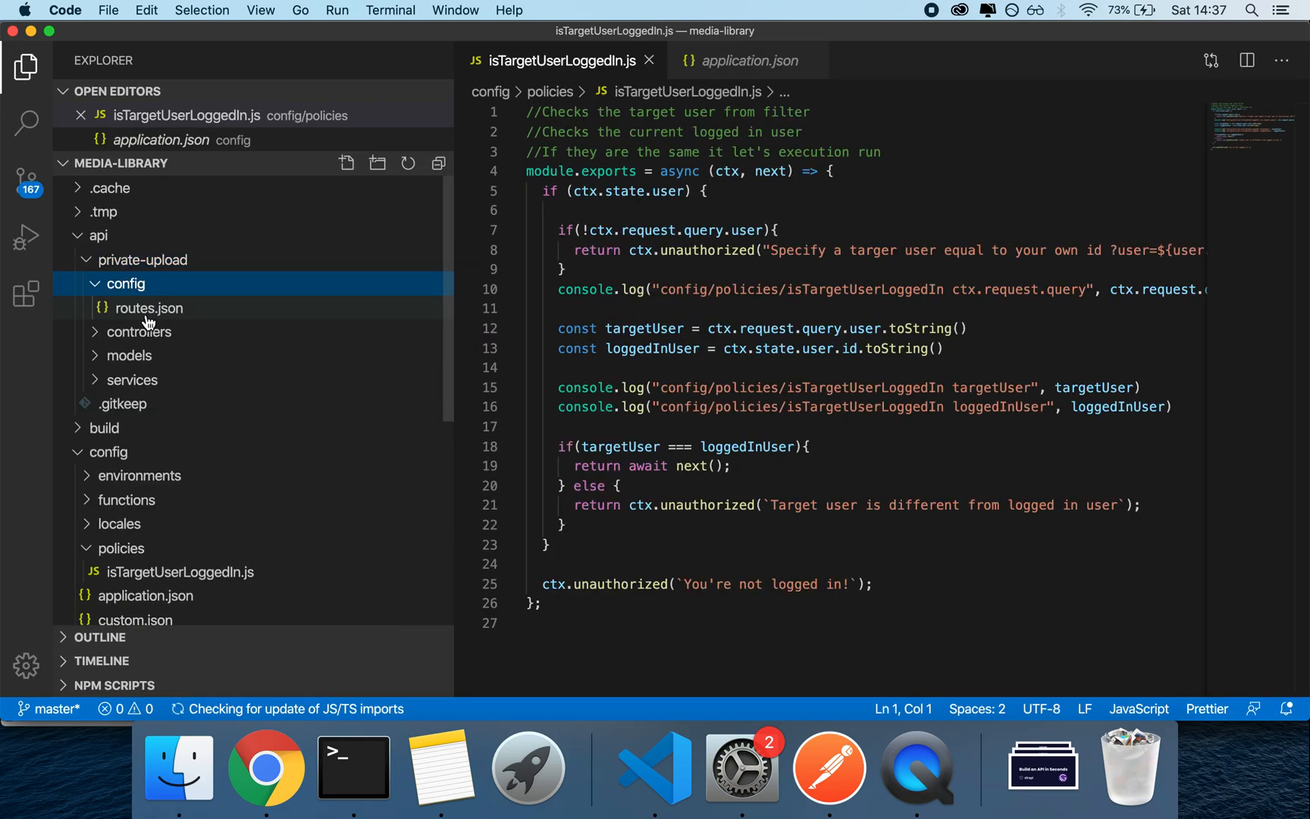
pyautogui.doubleClick(148, 308)
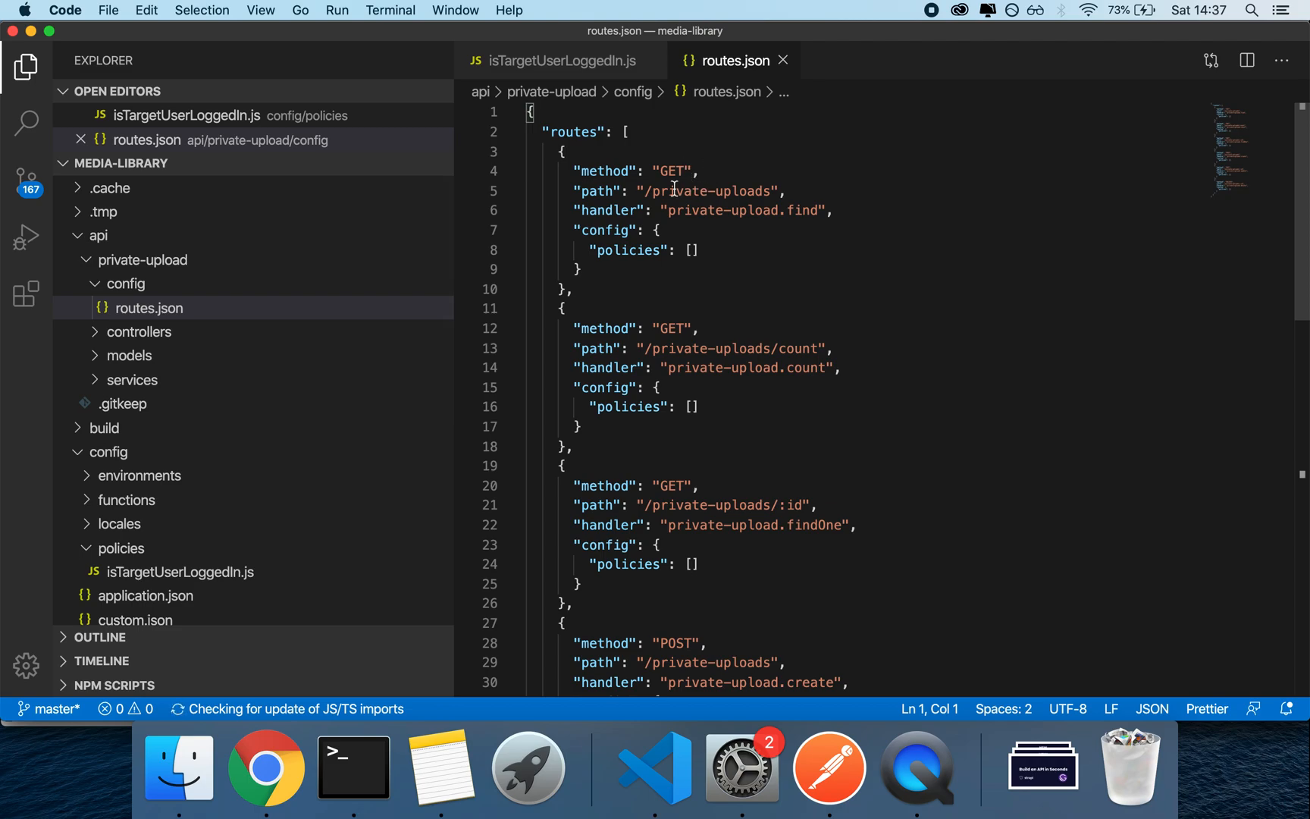
# Add "global::isTargetUserLoggedIn" to the find and findOne policies arrays and save routes.json.
pyautogui.click(692, 250)
pyautogui.write('"global')
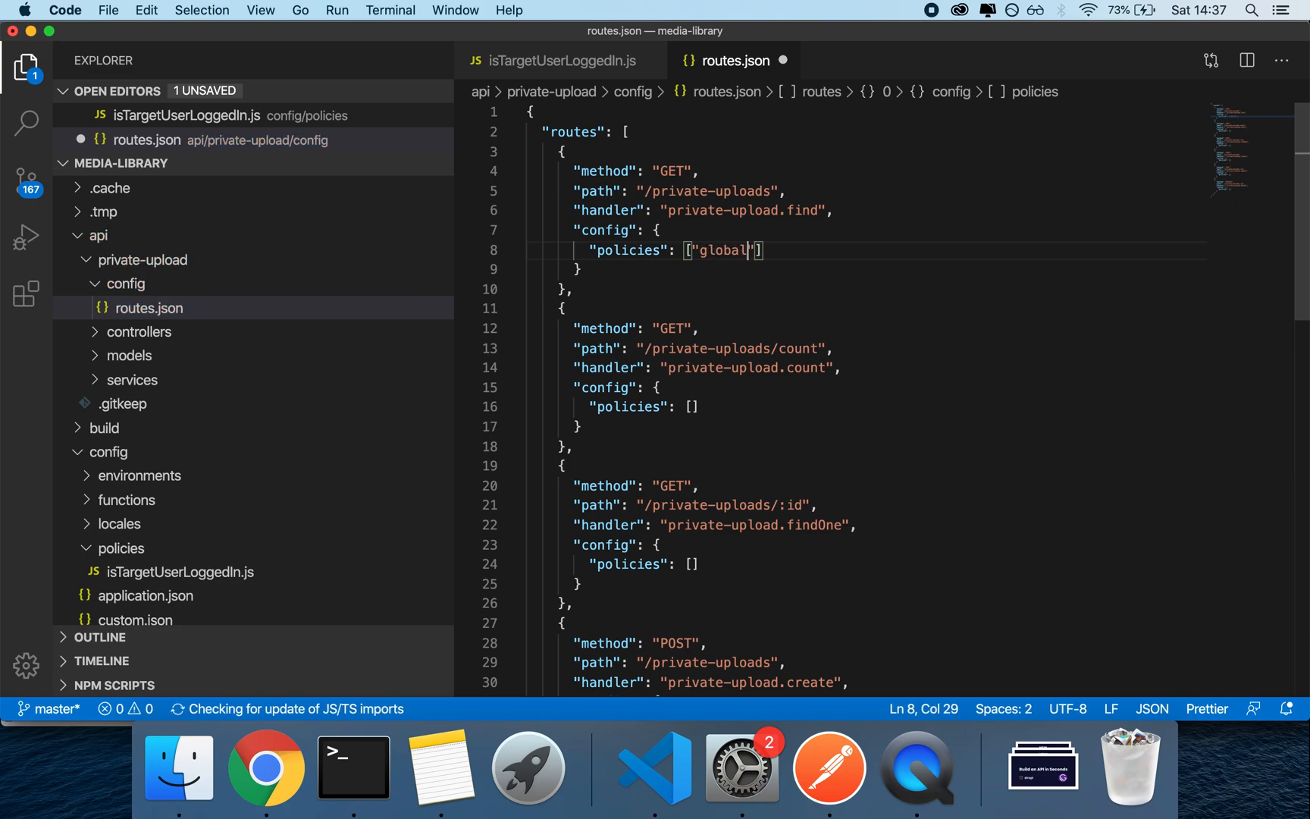
pyautogui.write('::isTargetUserLo')
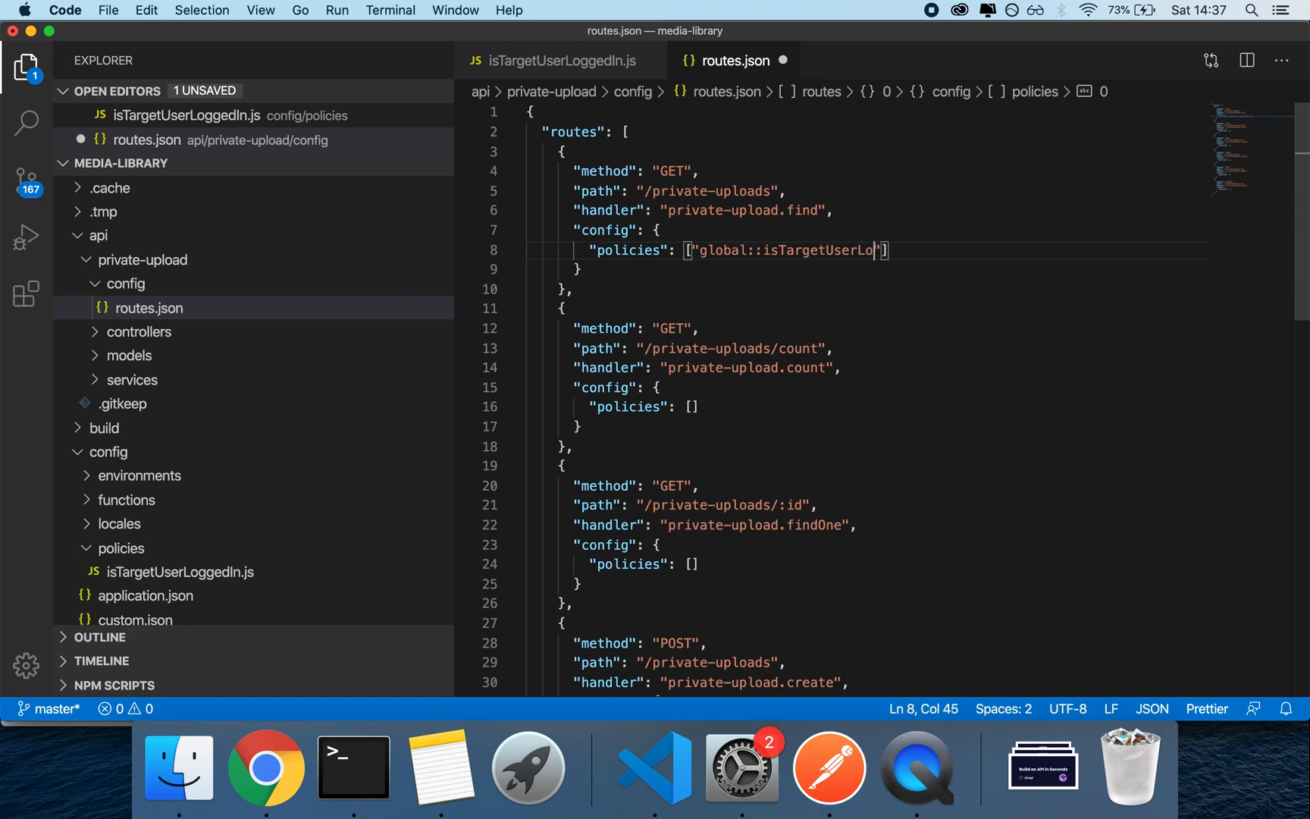
pyautogui.write('ggedIn')
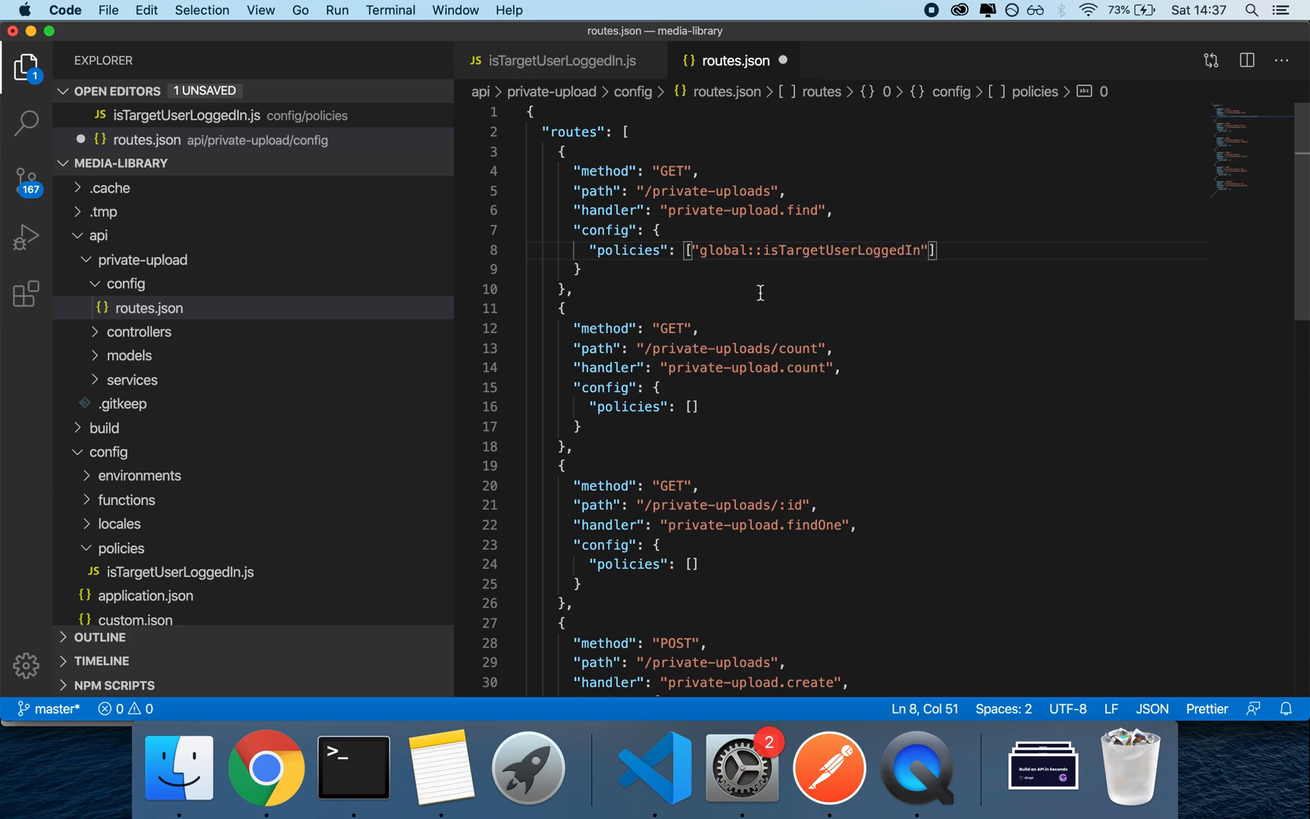
pyautogui.moveTo(699, 250); pyautogui.dragTo(926, 250)
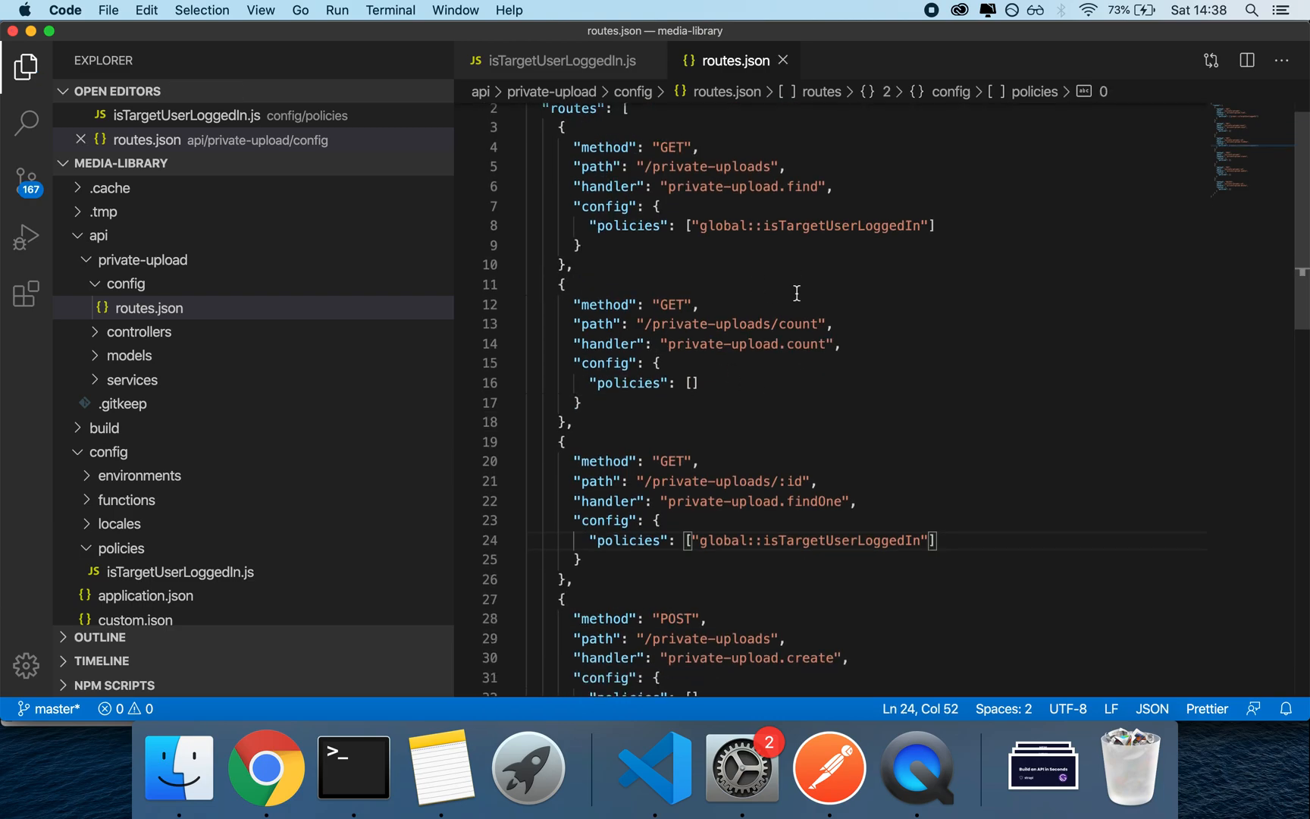
pyautogui.scroll(-3)
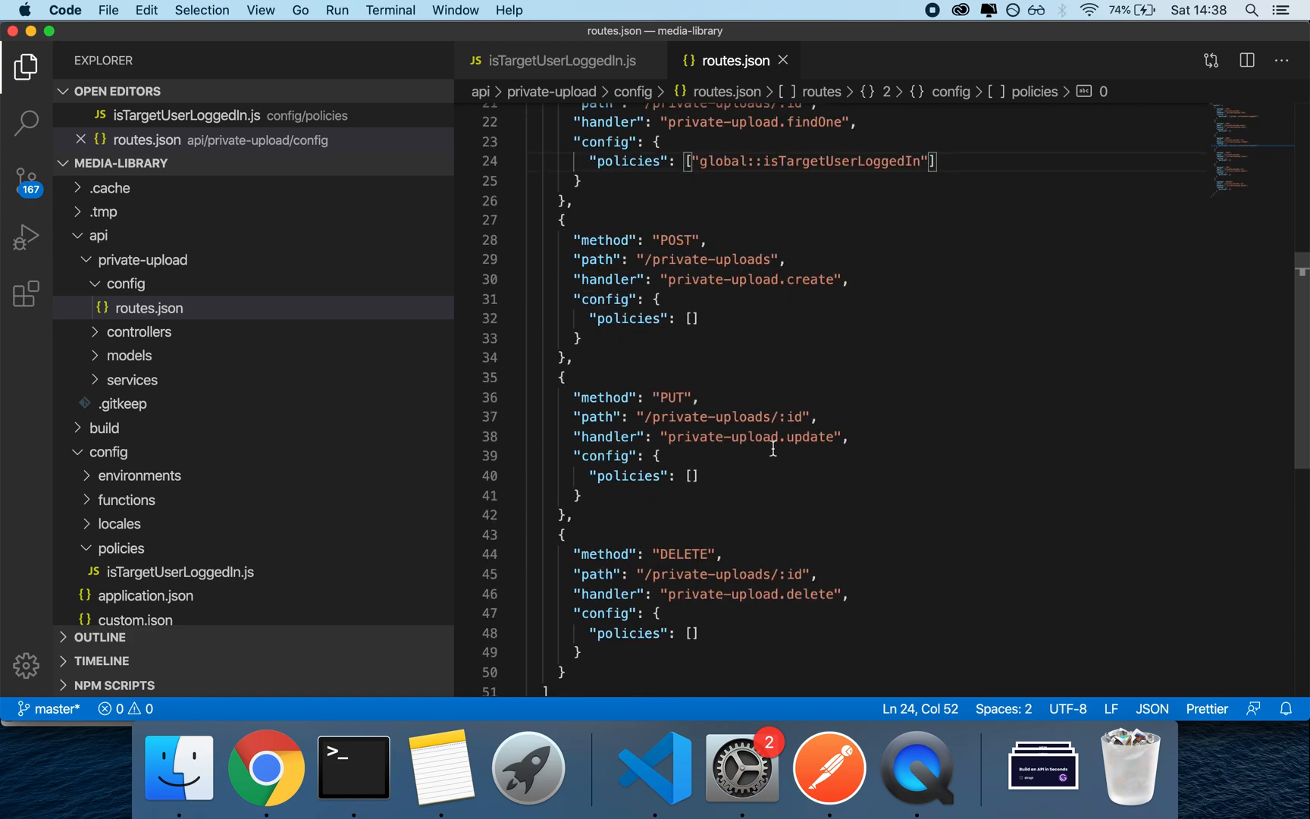
pyautogui.click(267, 767)
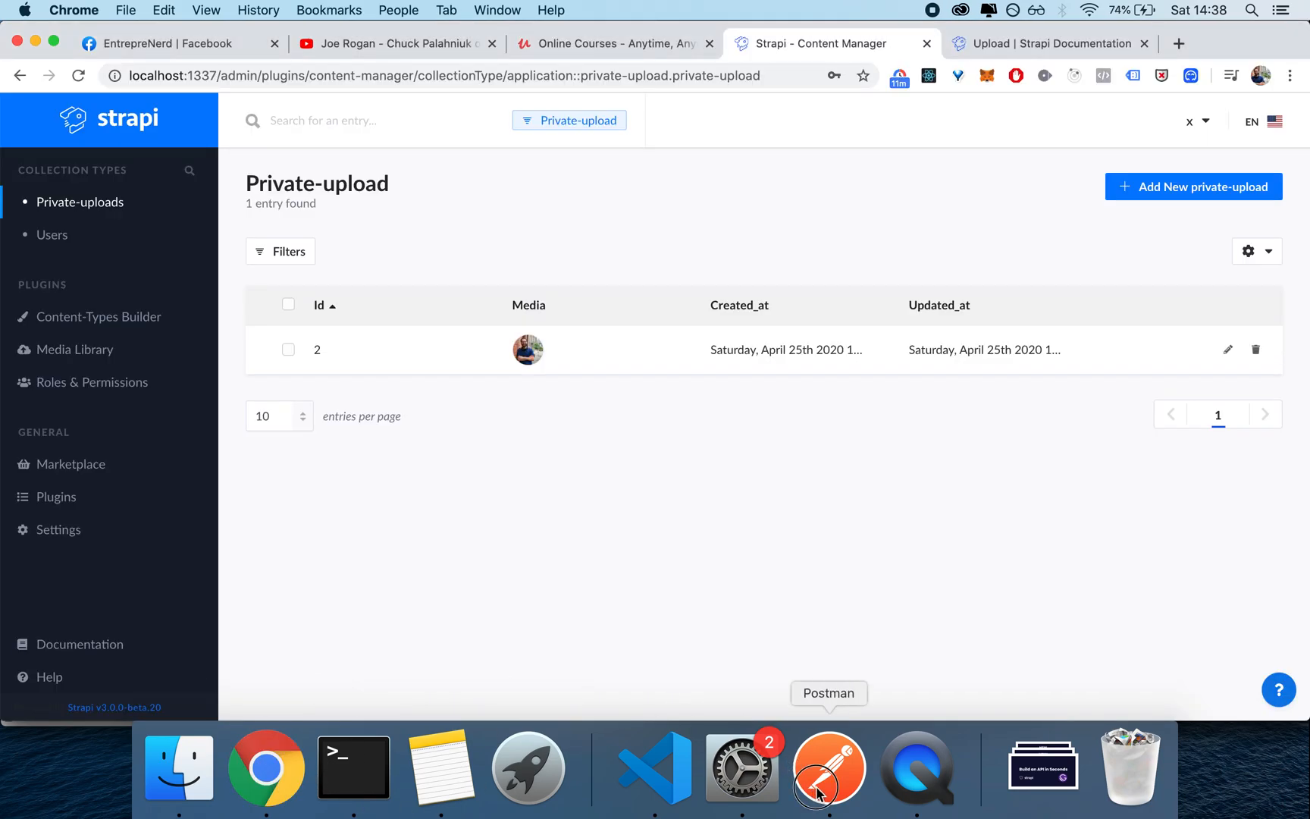
# Re-send GET /private-uploads in Postman with the bearer token, still getting 200 OK.
pyautogui.click(831, 769)
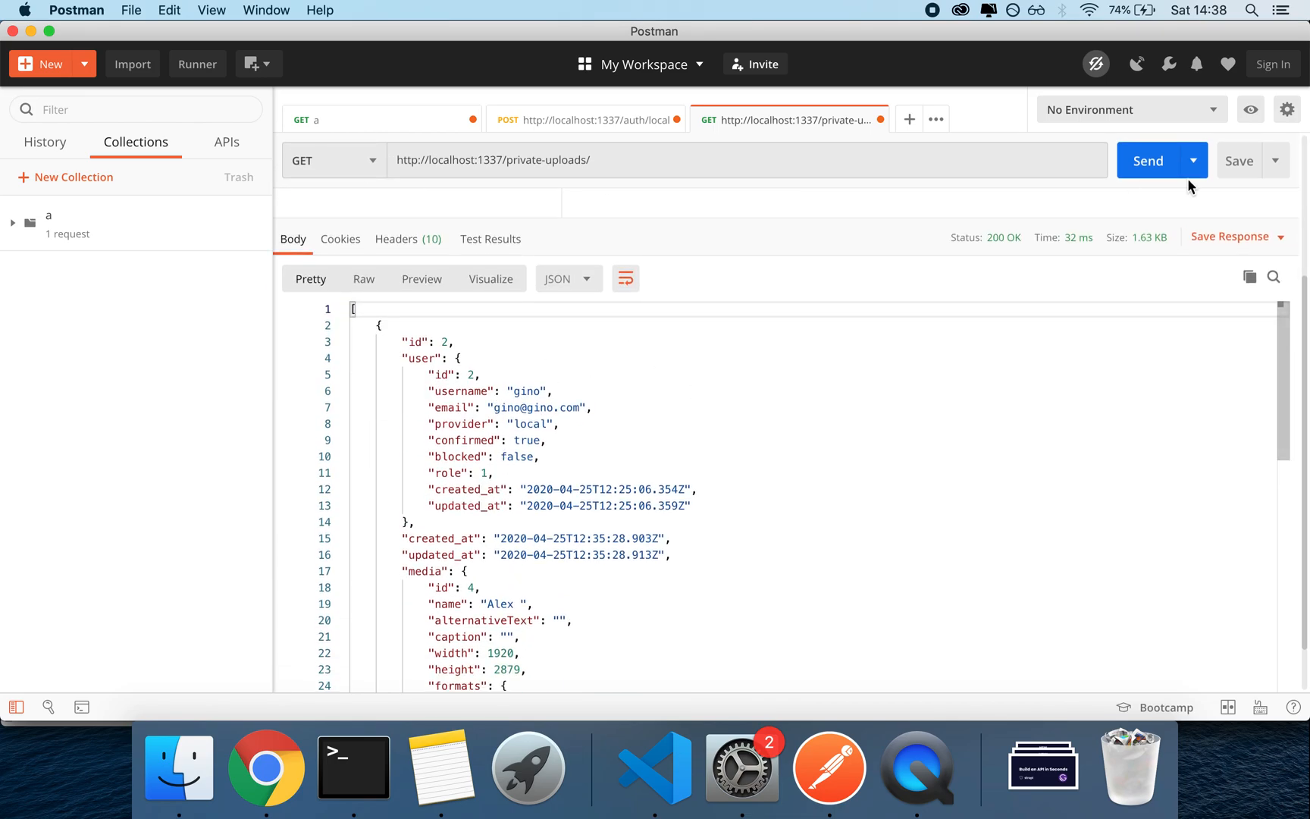
pyautogui.click(610, 161)
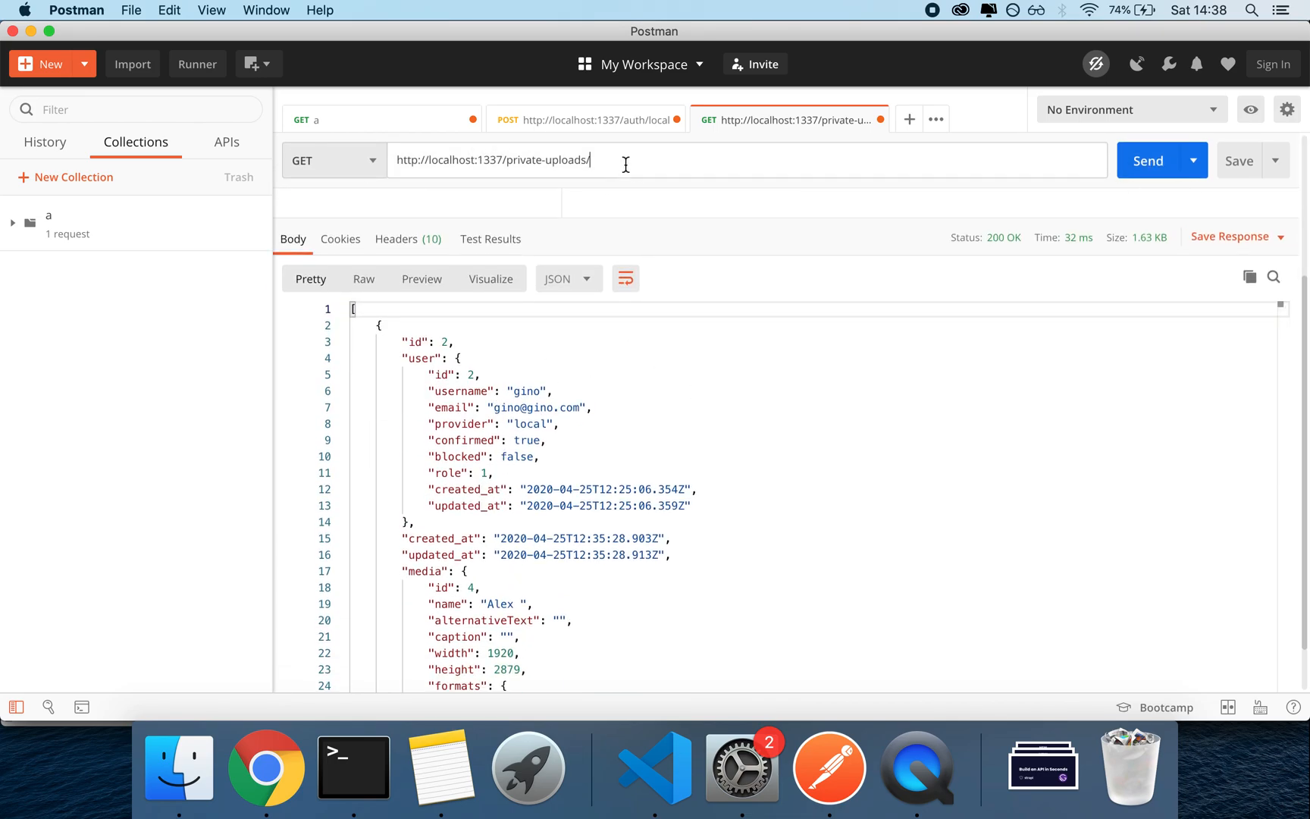
pyautogui.click(1148, 161)
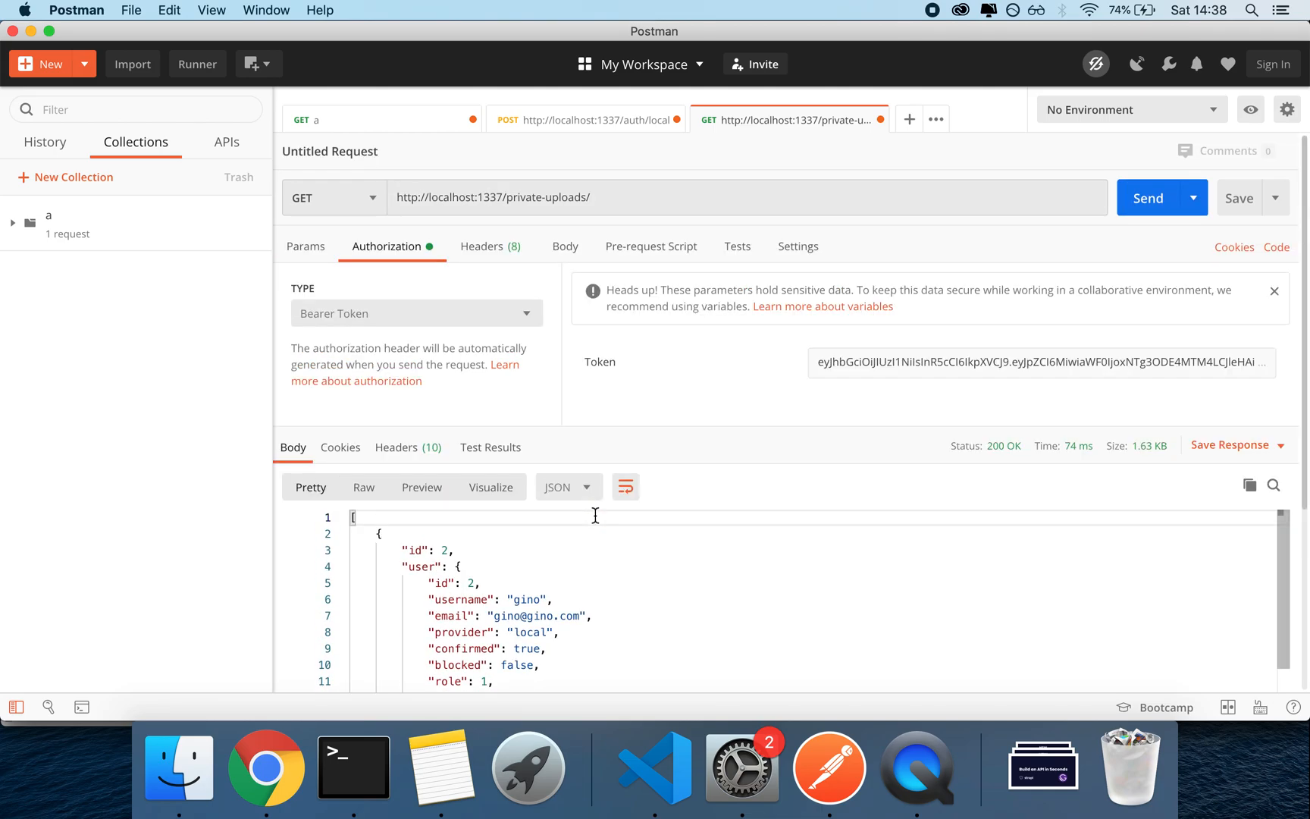
# Restart the Strapi server with npm run develop in Terminal and return to VS Code.
pyautogui.click(352, 769)
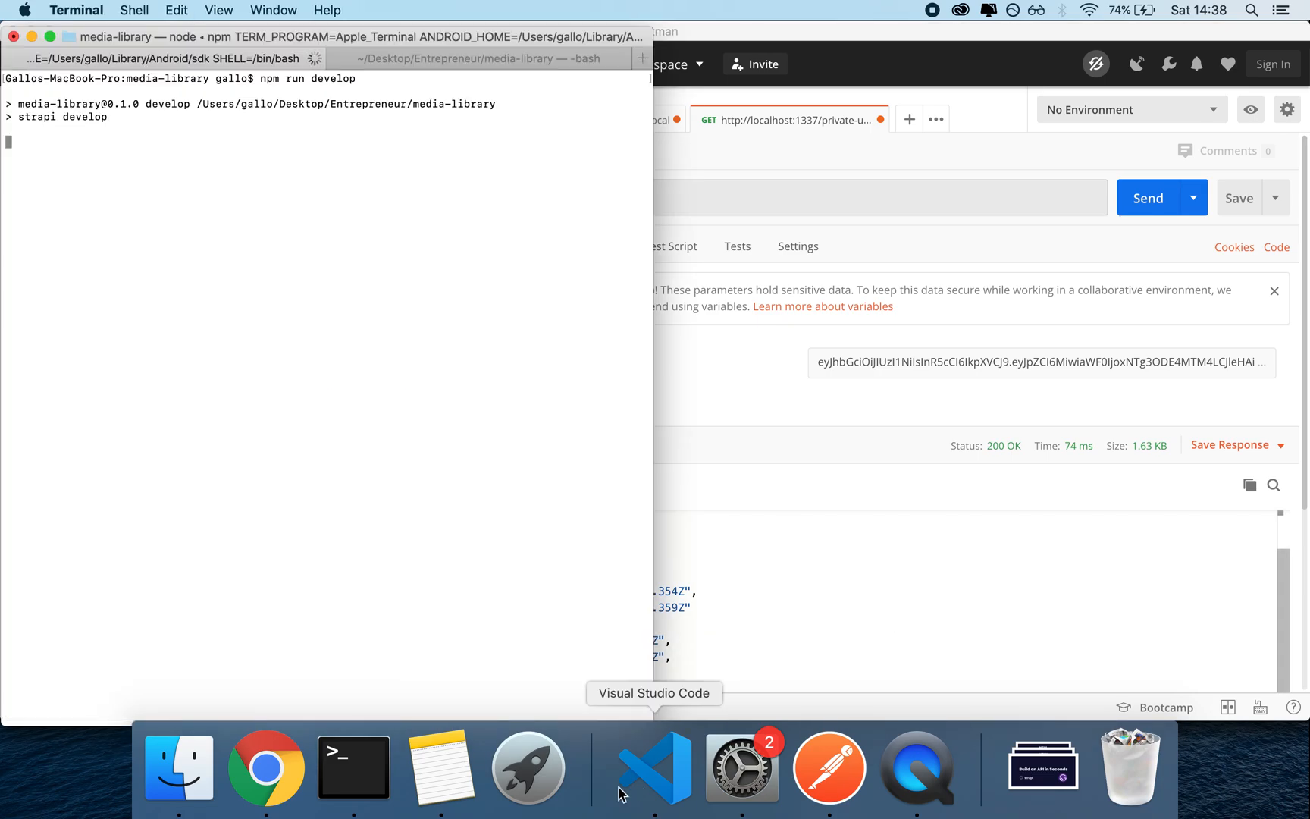
pyautogui.click(655, 770)
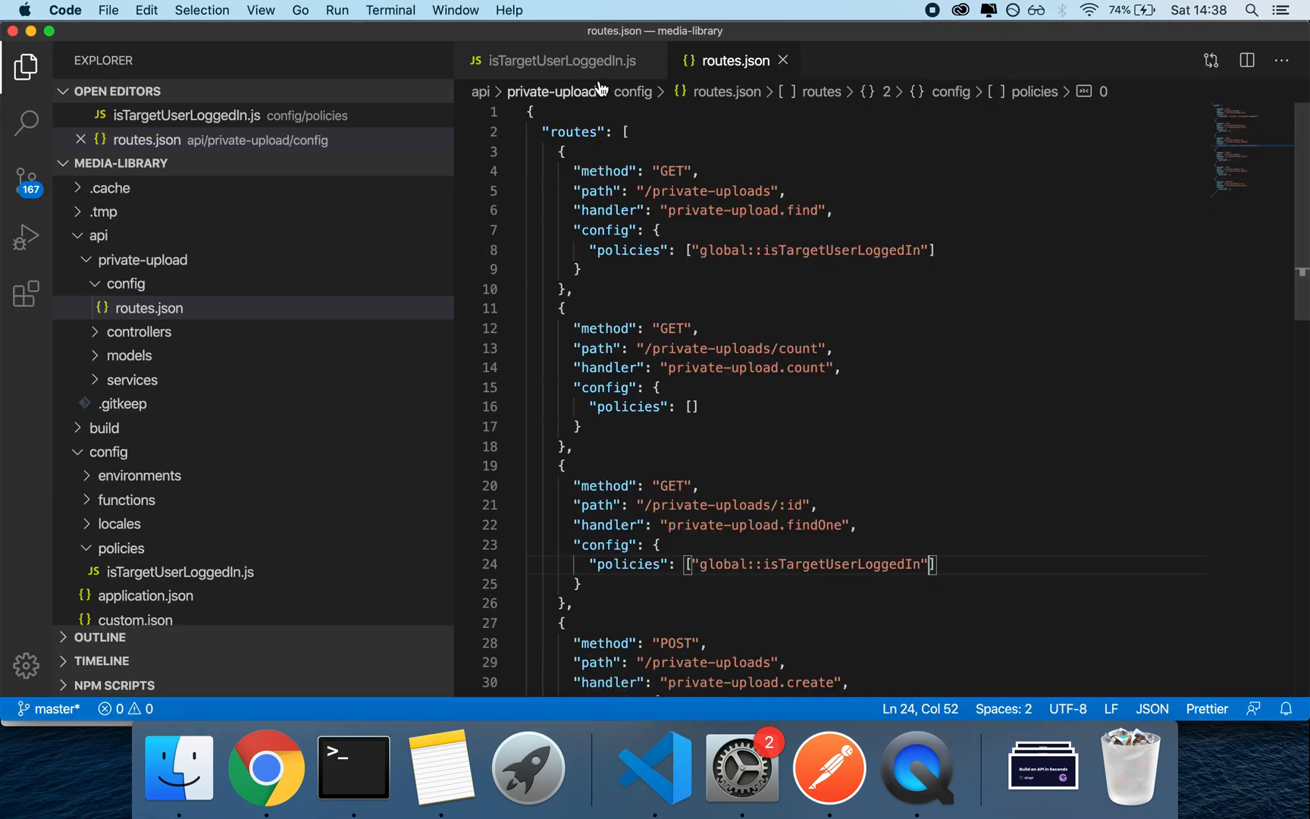
# Review the isTargetUserLoggedIn policy, then view the POST auth/local login response with gino's JWT in Postman.
pyautogui.click(558, 61)
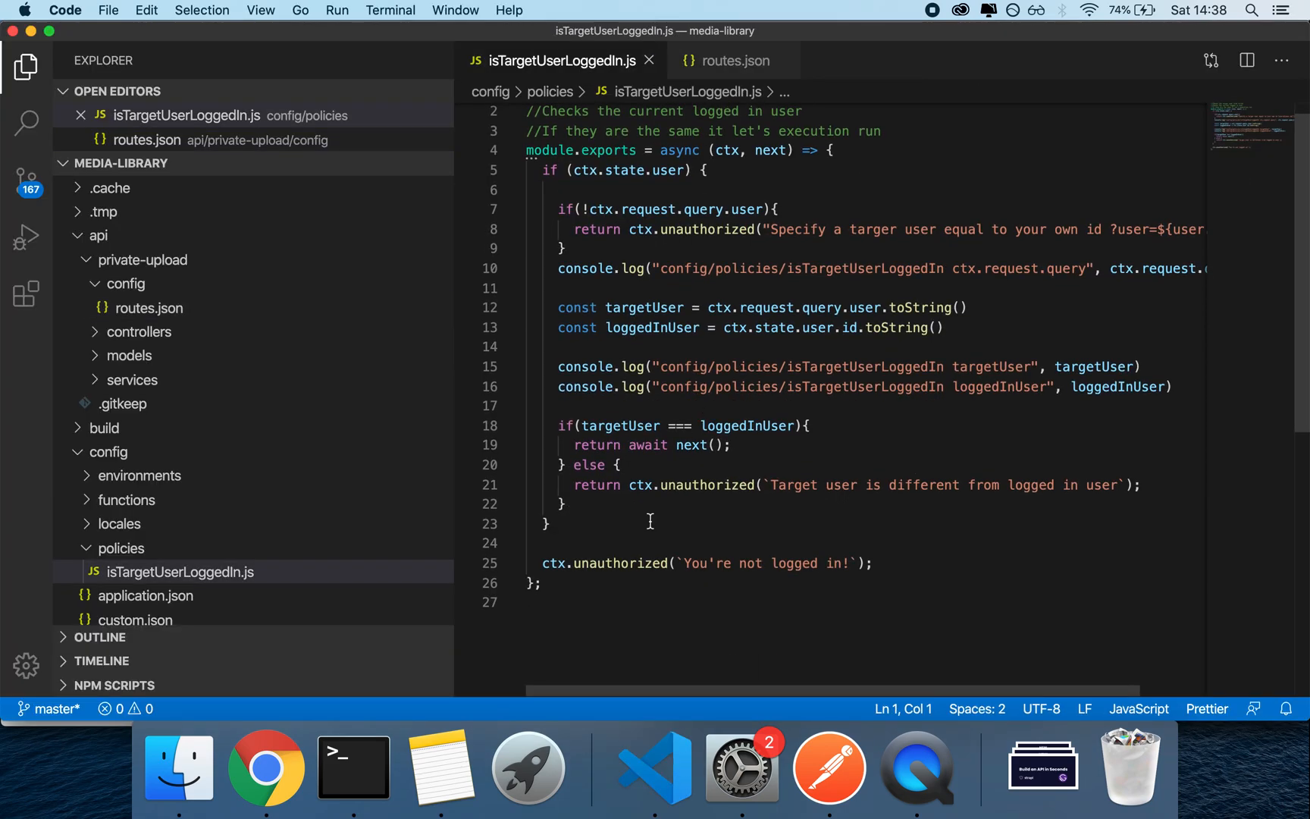
pyautogui.click(342, 767)
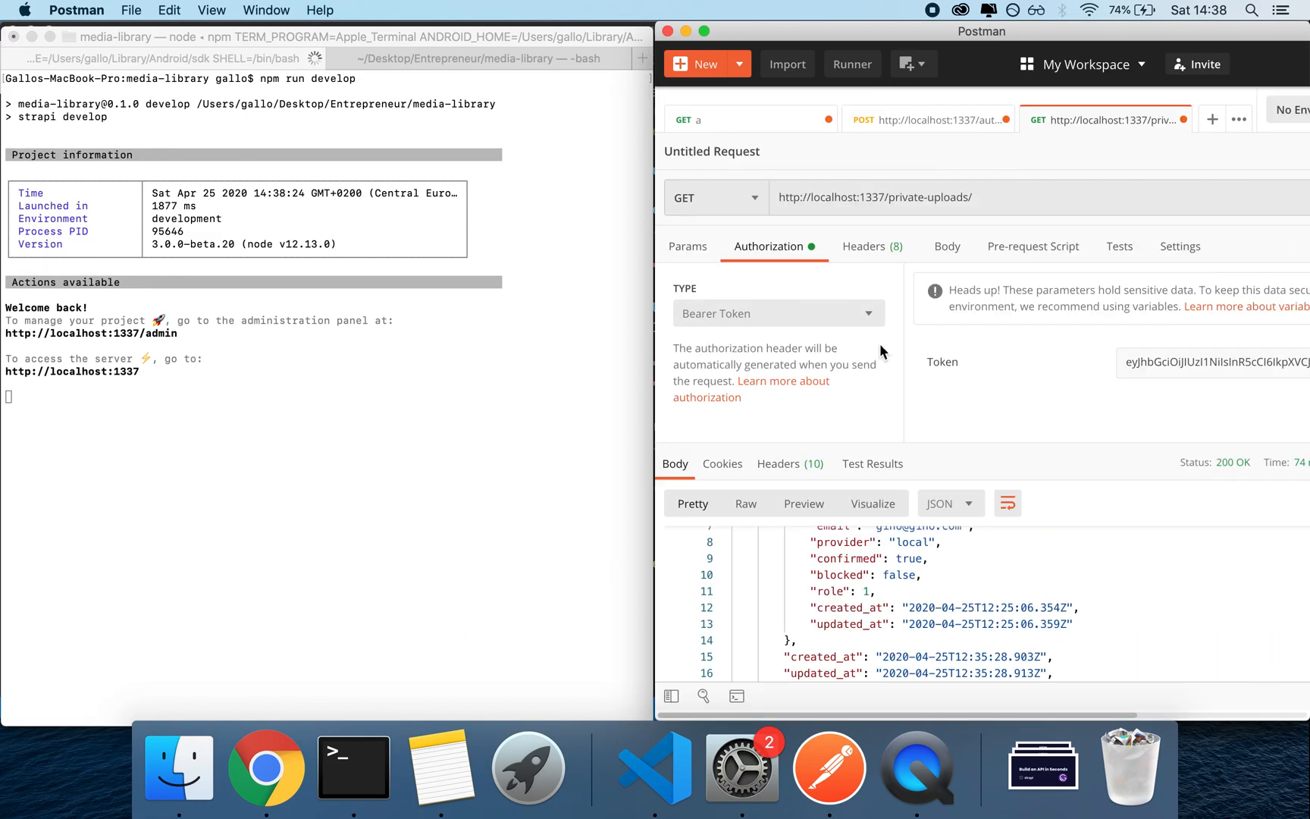
pyautogui.moveTo(944, 212)
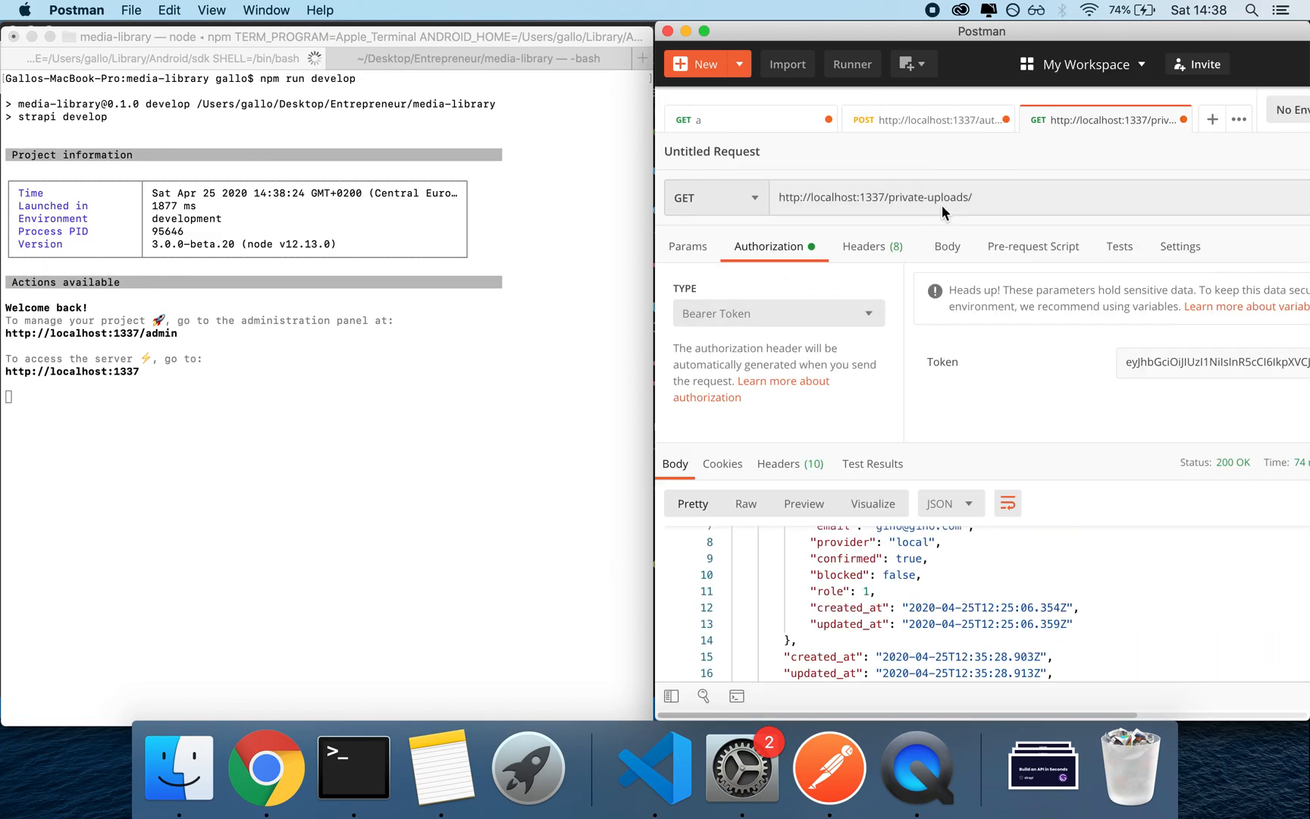
pyautogui.click(1149, 197)
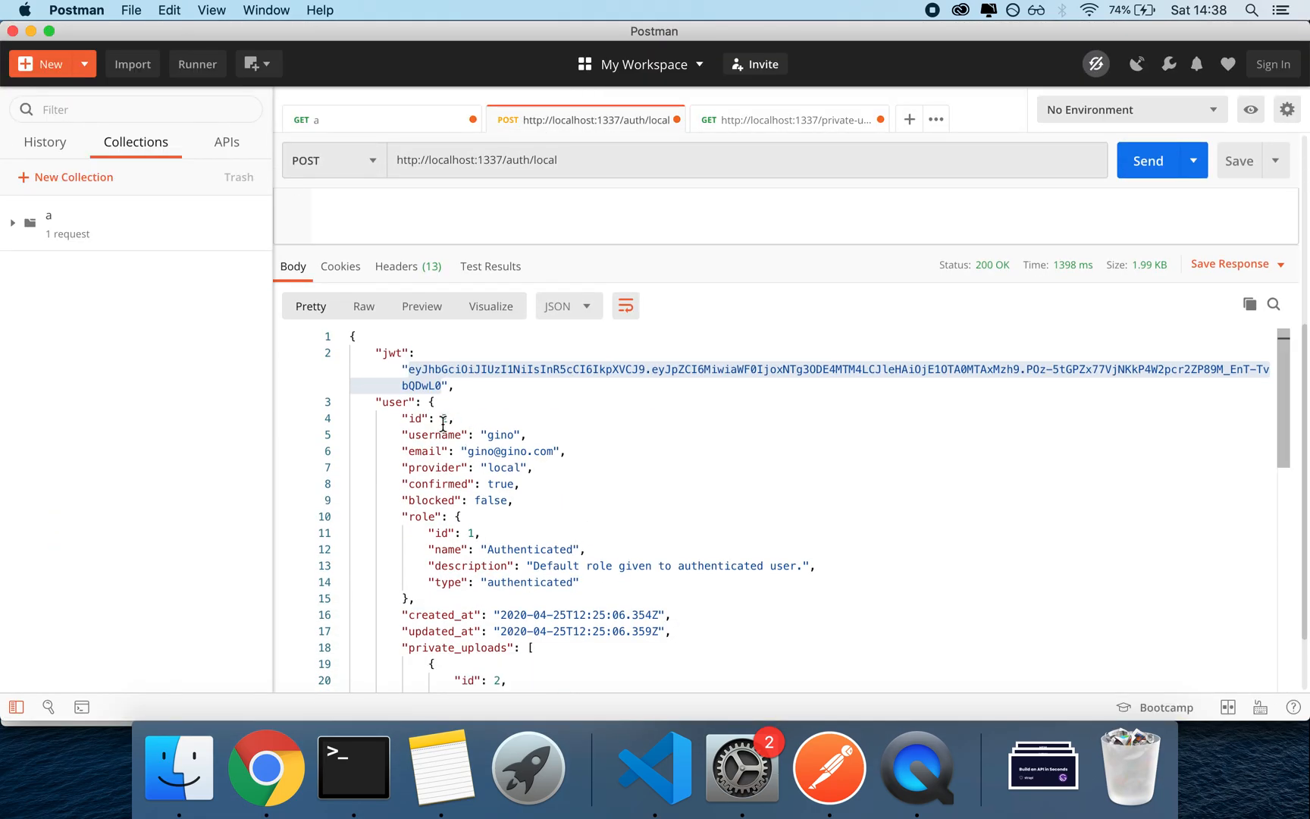
# Request /private-uploads?user=2 and review gino's upload in the response, then switch to the Strapi admin.
pyautogui.click(797, 120)
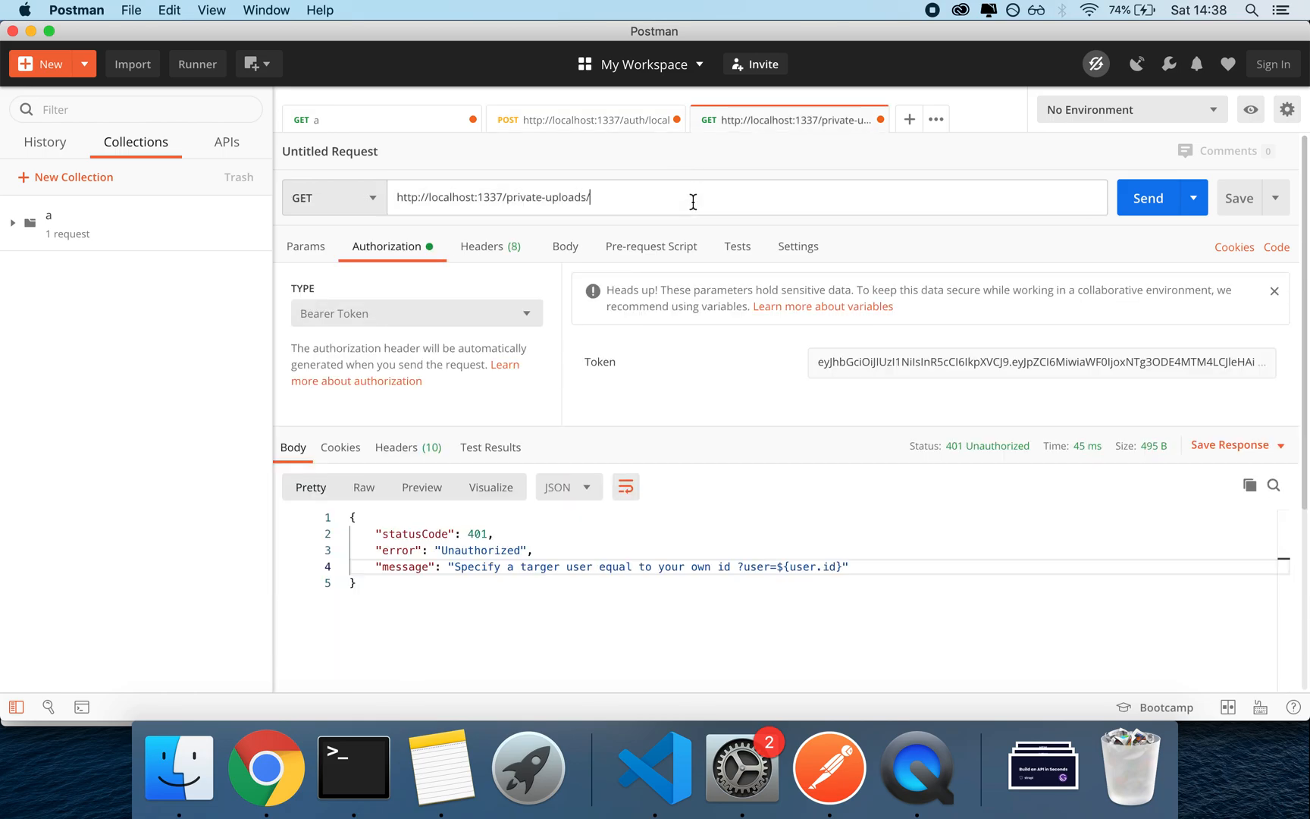
pyautogui.write('?user=2')
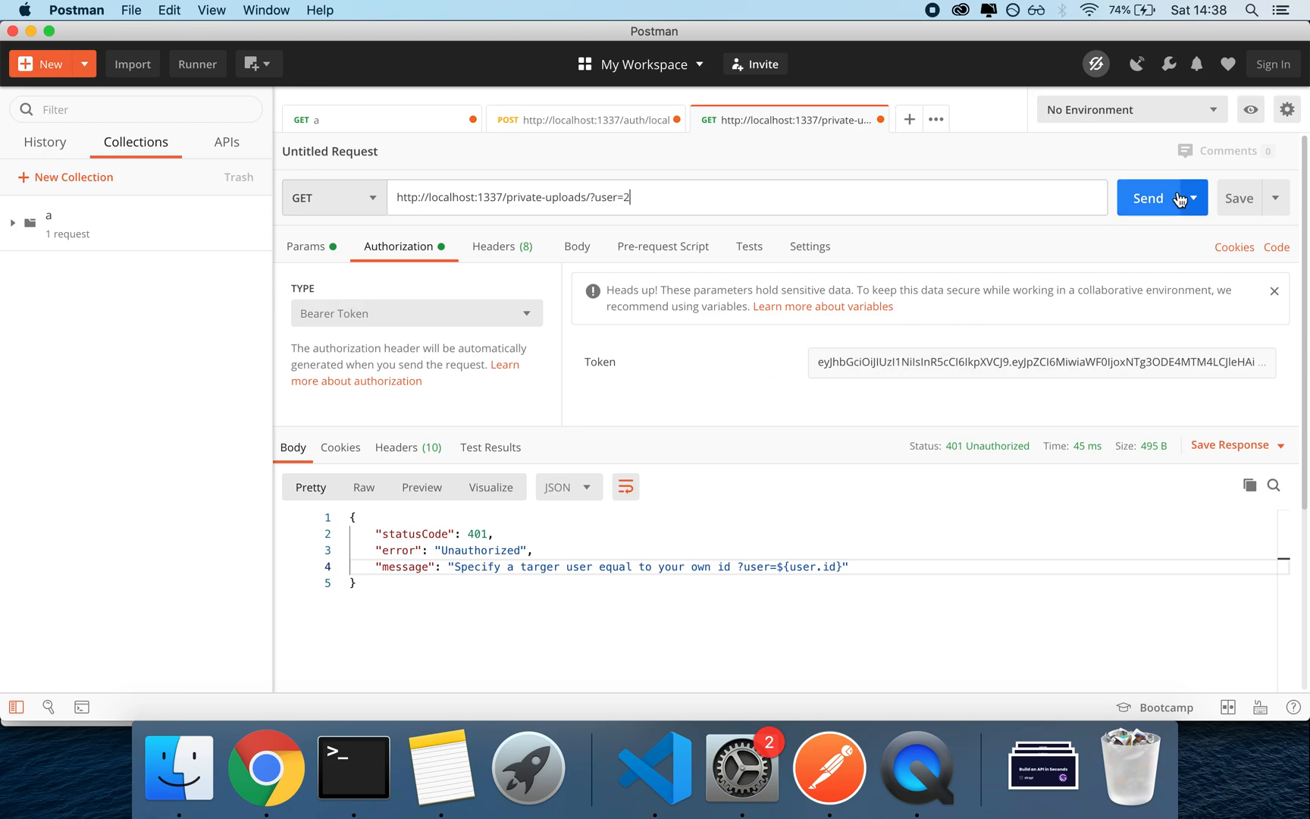
pyautogui.click(1147, 197)
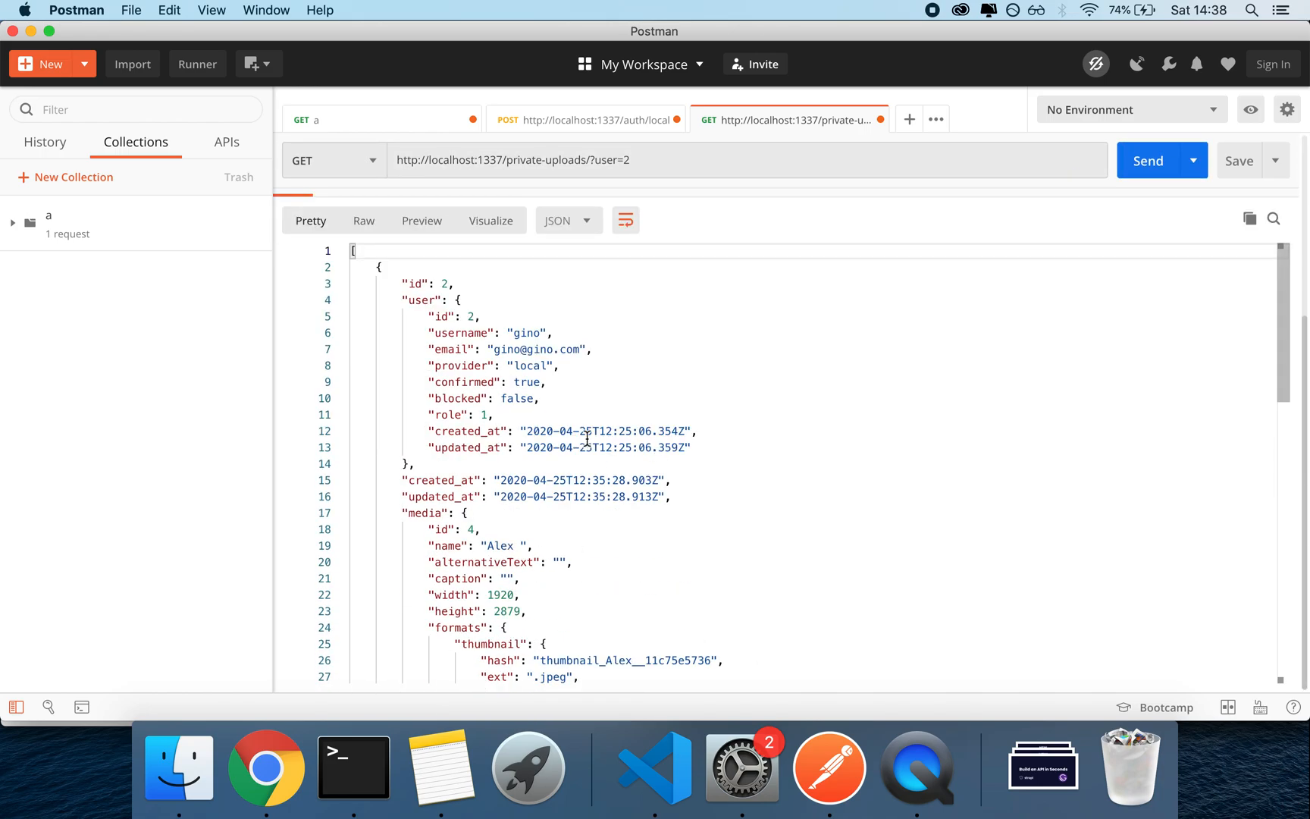
pyautogui.scroll(-3)
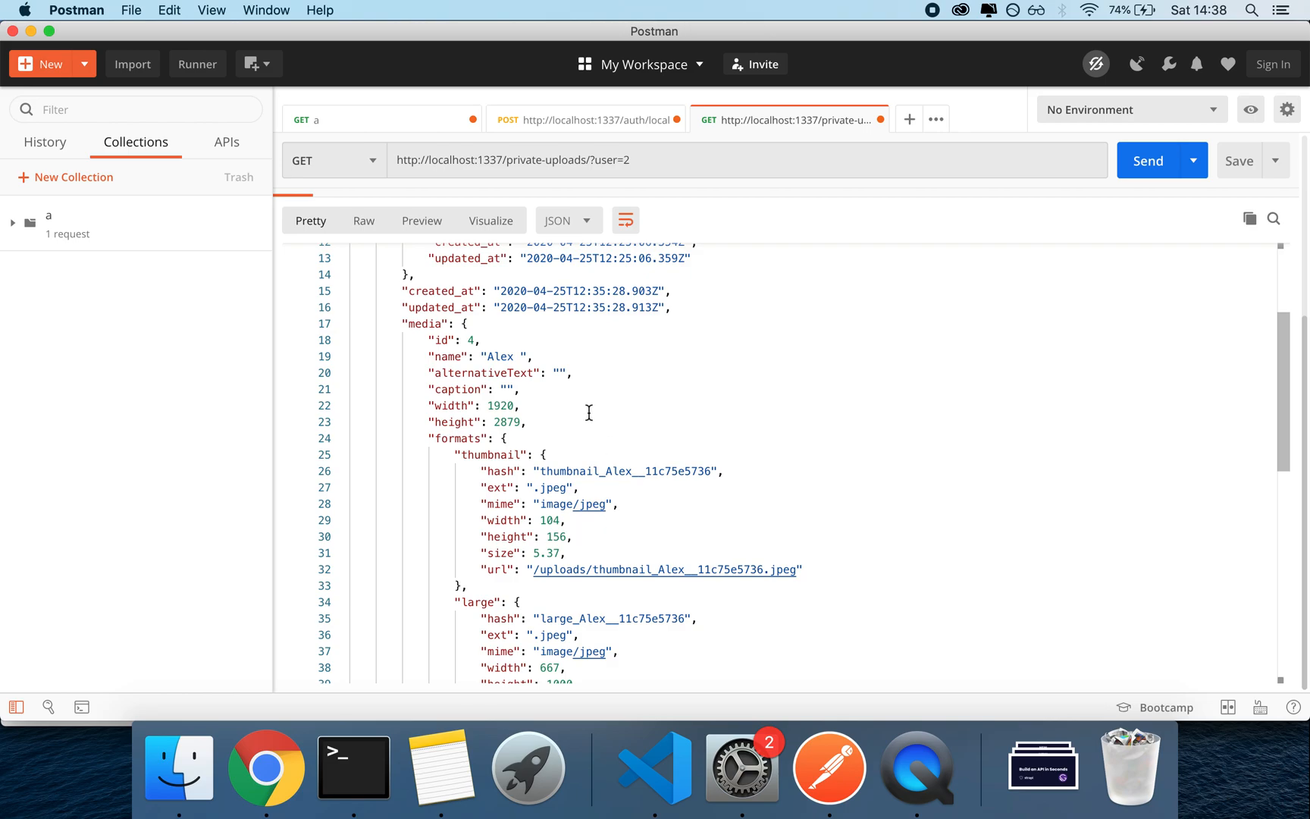
pyautogui.click(267, 768)
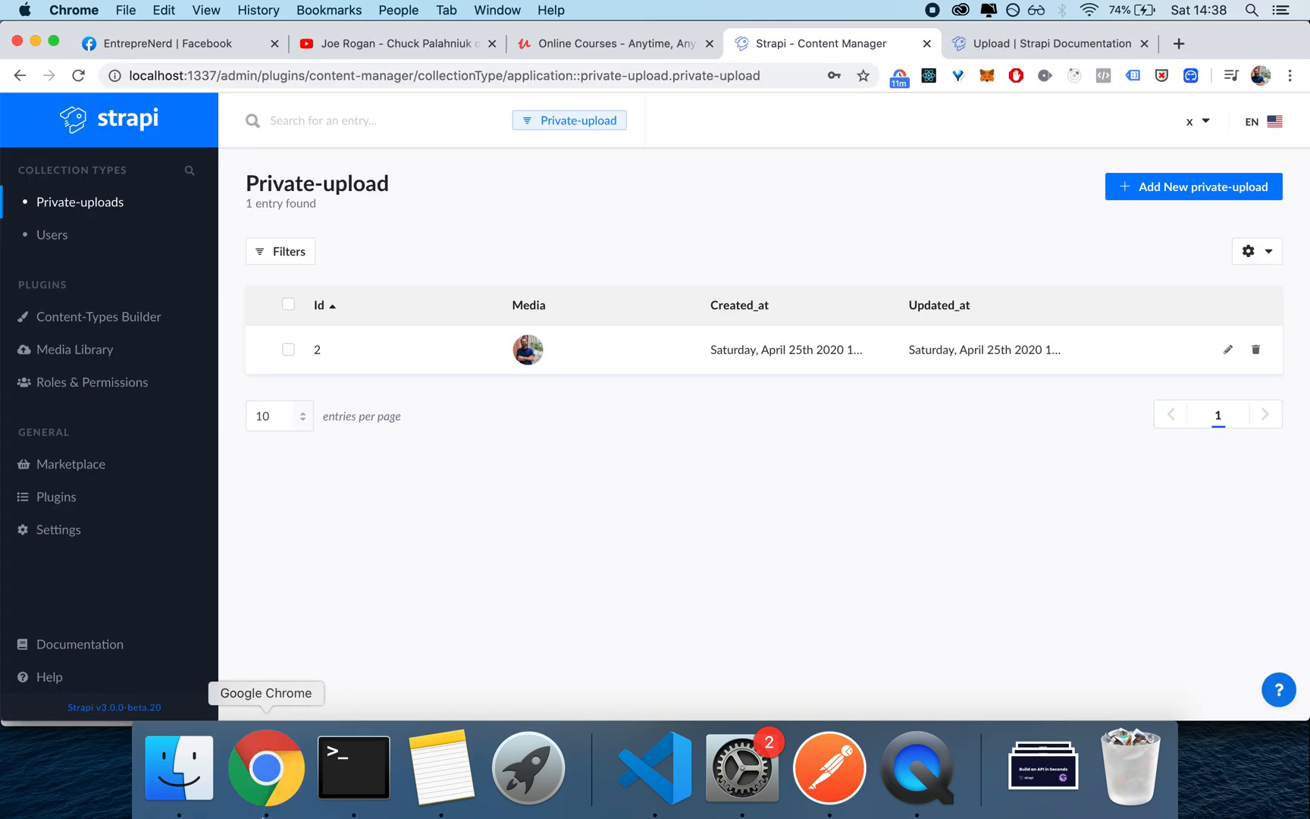
# Create a new private-upload entry for user Alex with the Gatsby image and save it.
pyautogui.click(1193, 186)
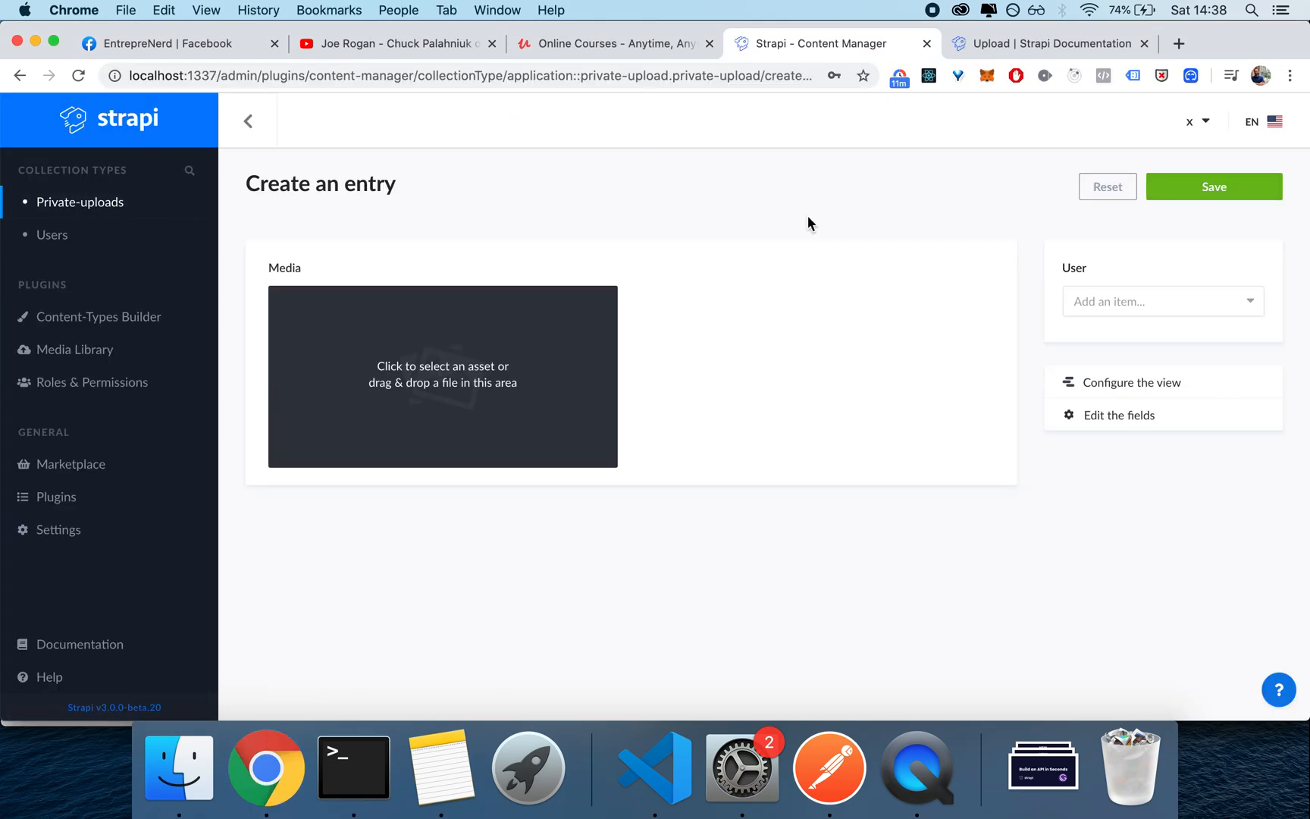
pyautogui.click(1163, 302)
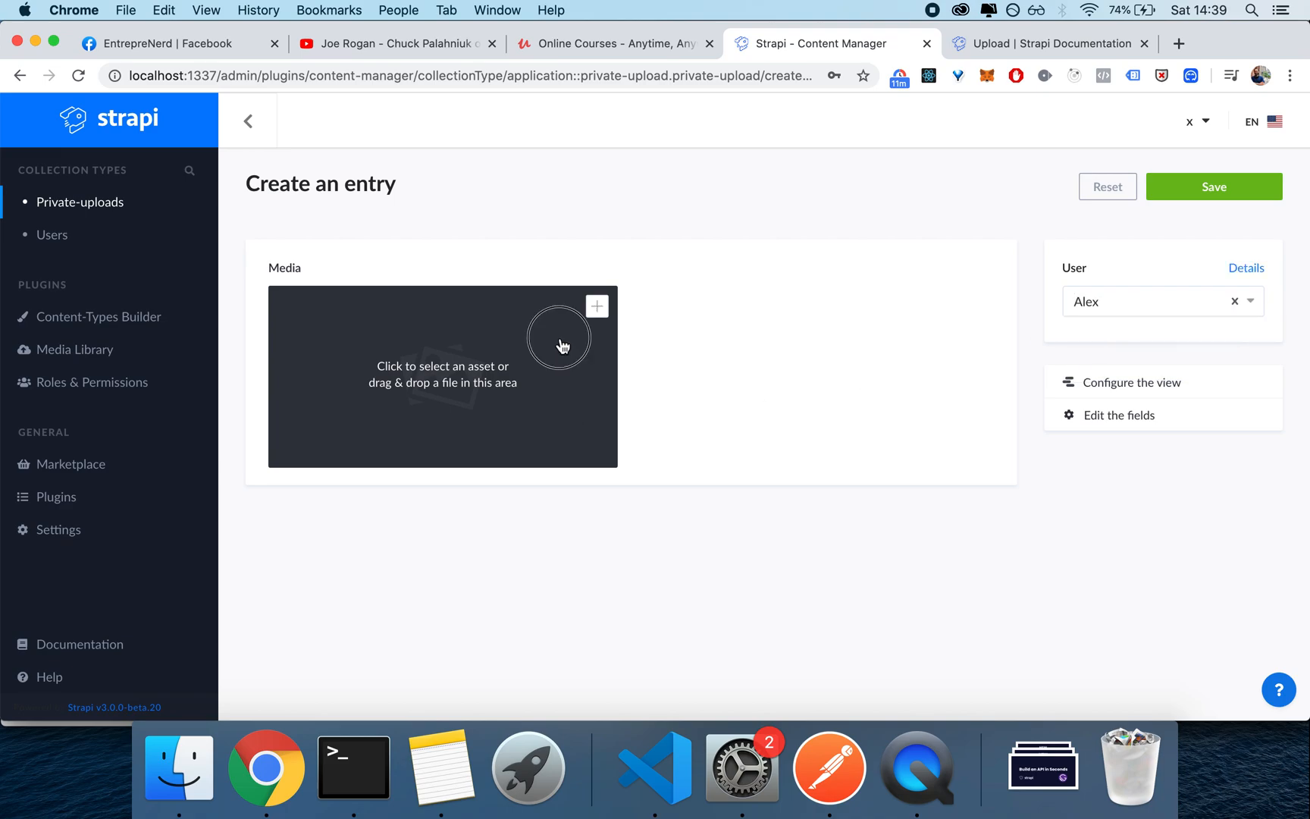
pyautogui.click(561, 338)
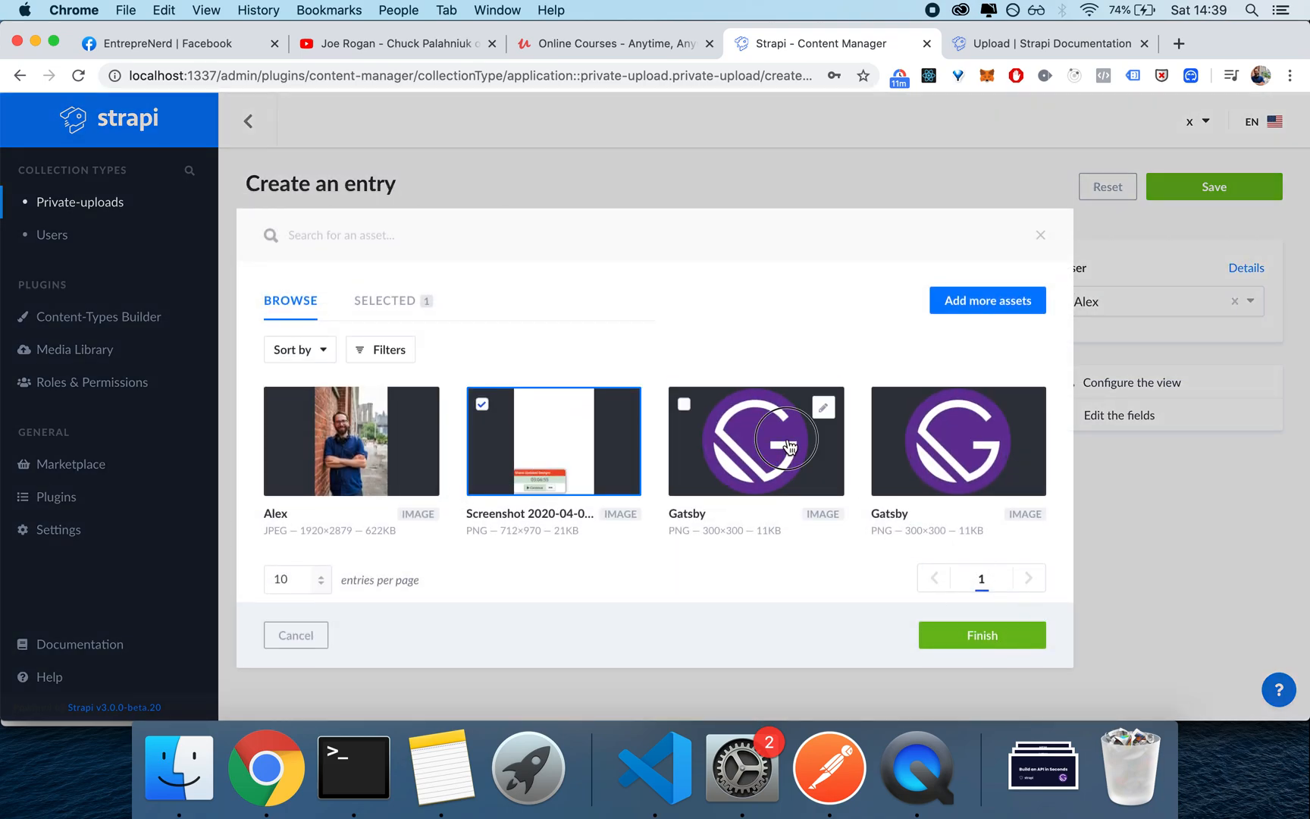
pyautogui.click(982, 635)
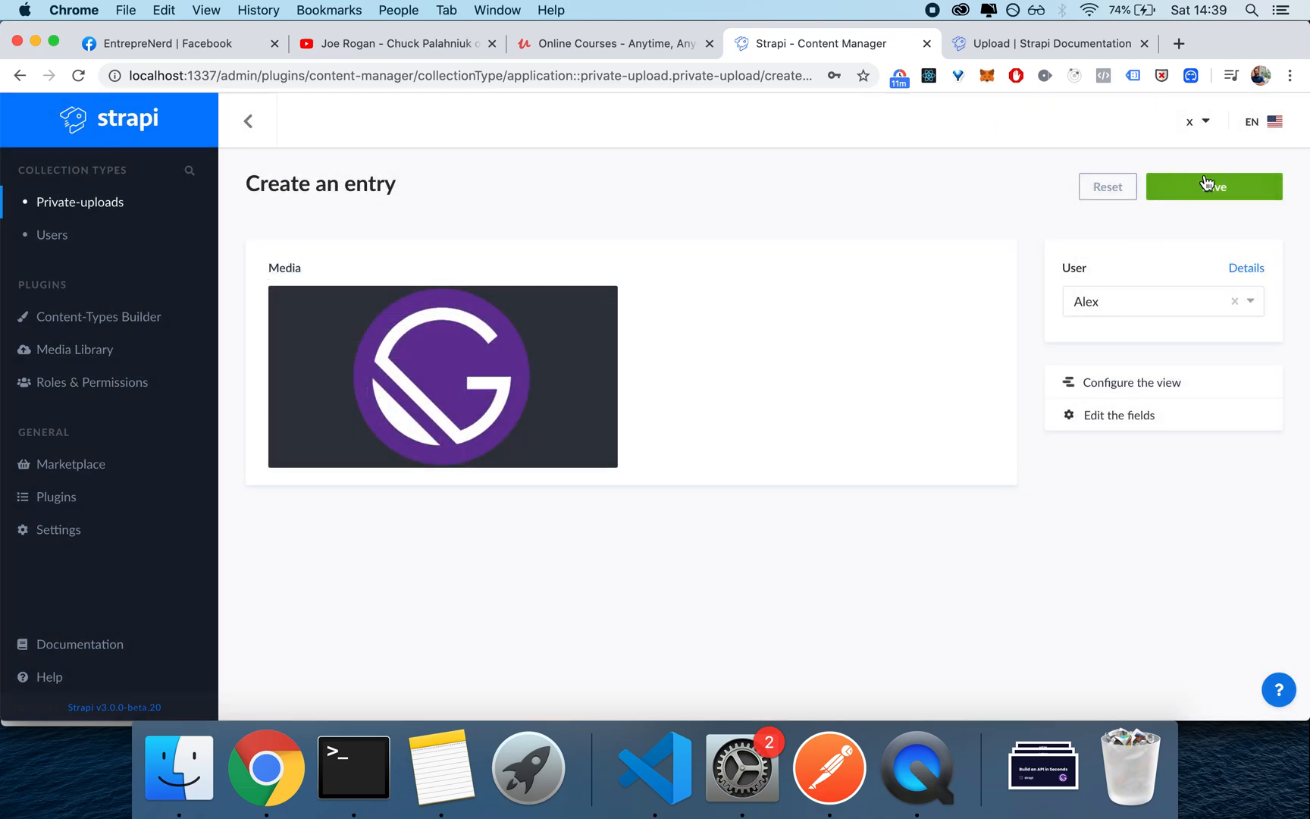
pyautogui.click(1213, 187)
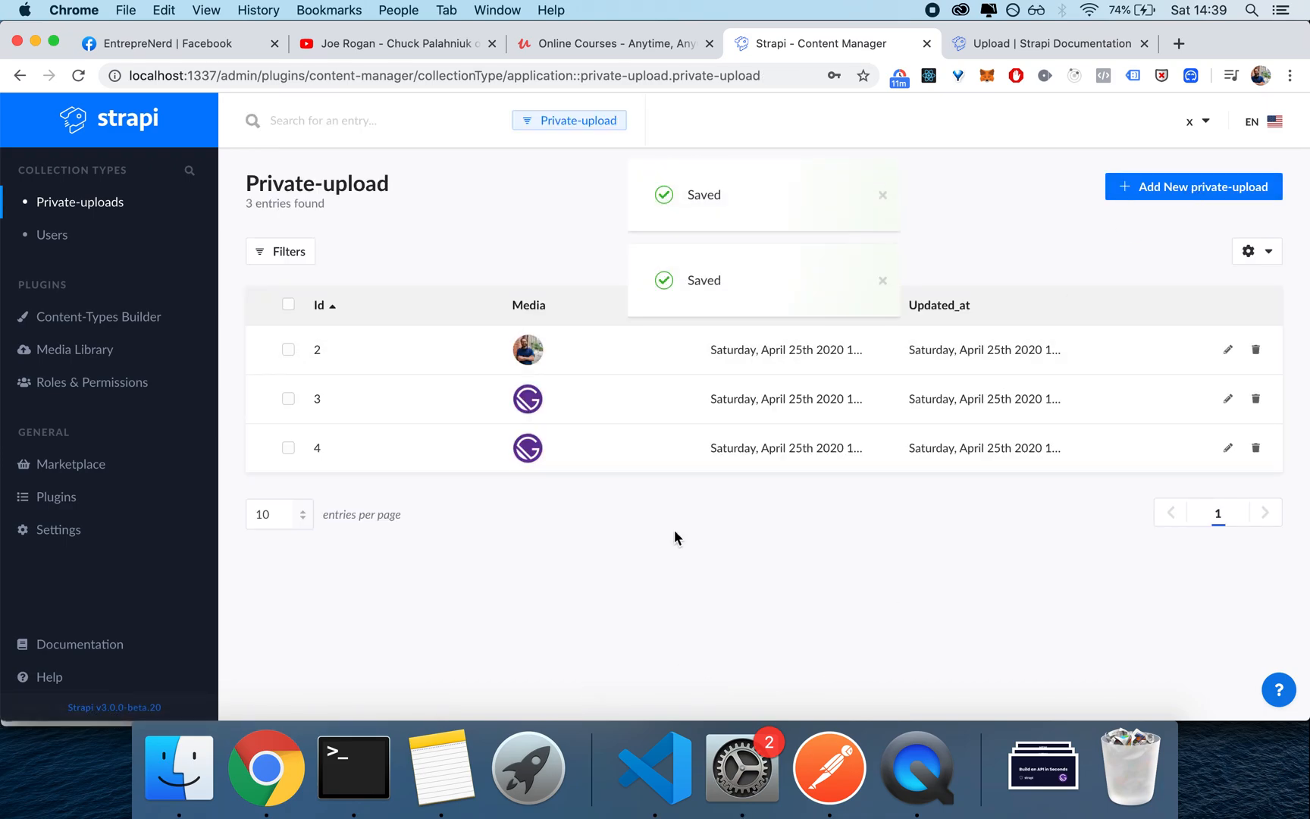
pyautogui.click(829, 773)
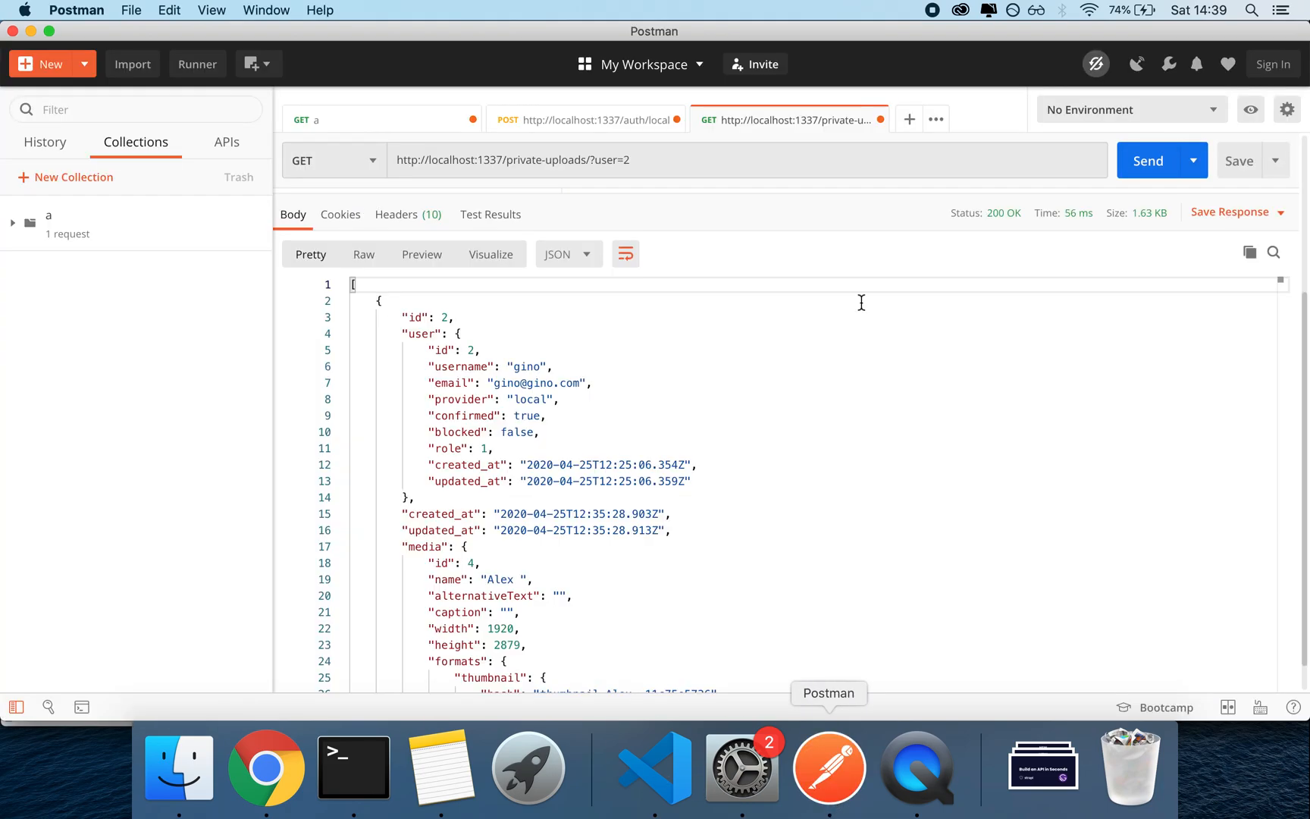
# Request /private-uploads?user=3 and confirm the 401 'Target user is different from logged in user' error.
pyautogui.scroll(-3)
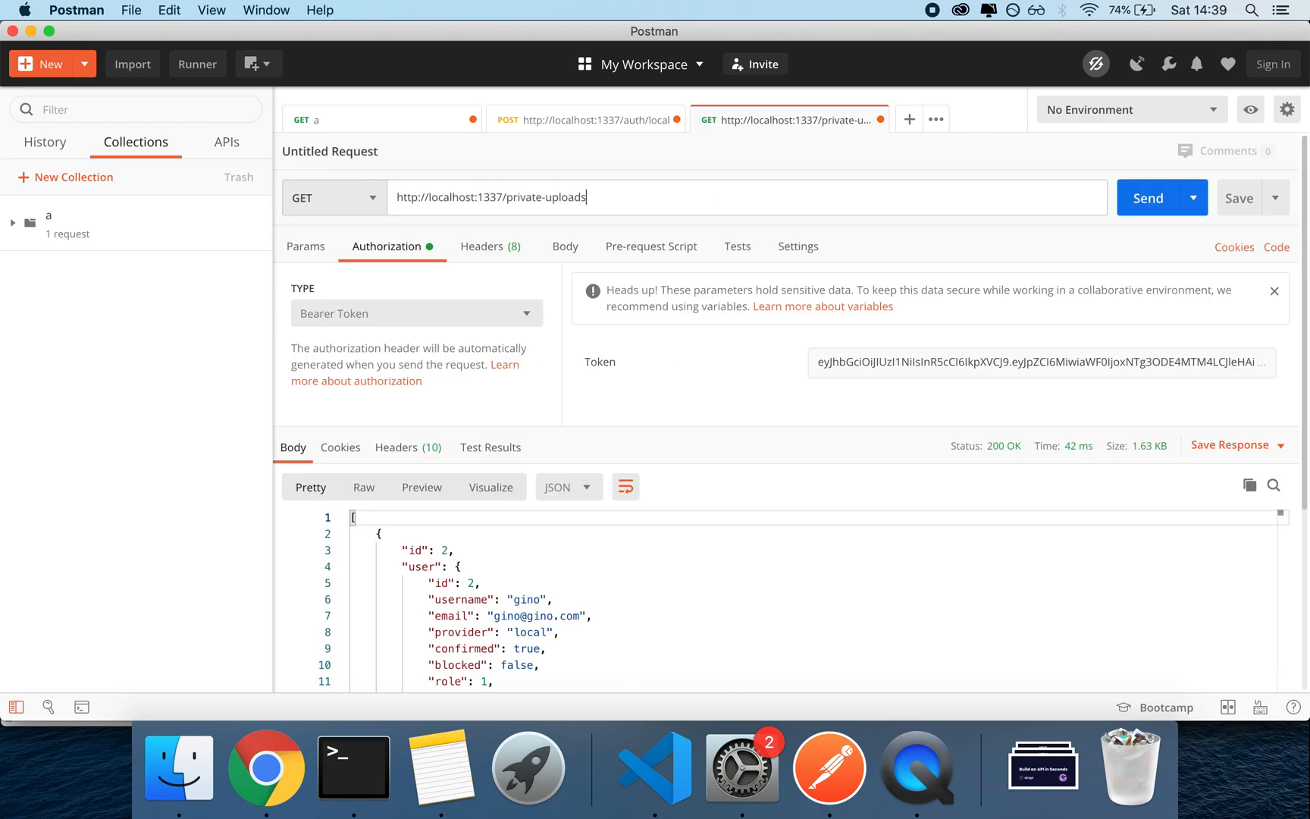
pyautogui.click(1149, 197)
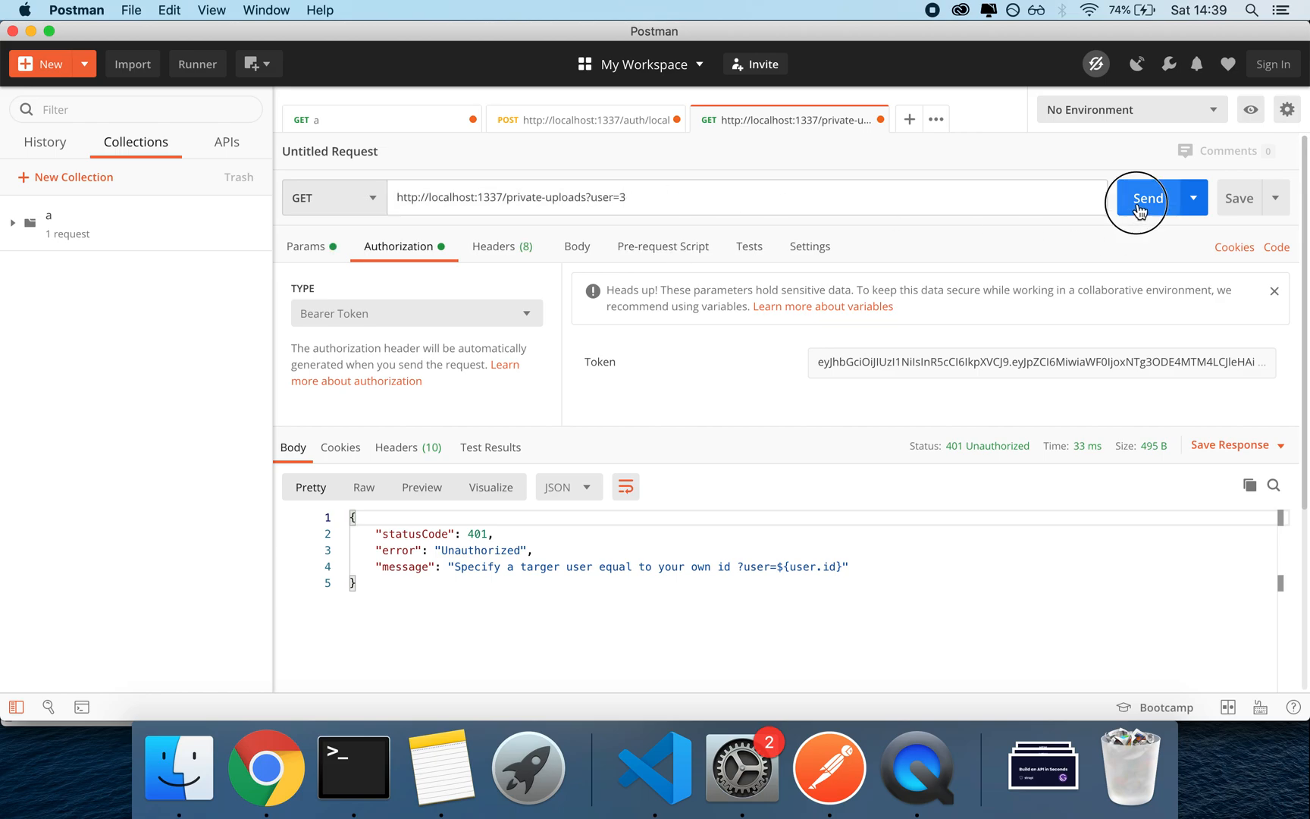
pyautogui.click(1148, 197)
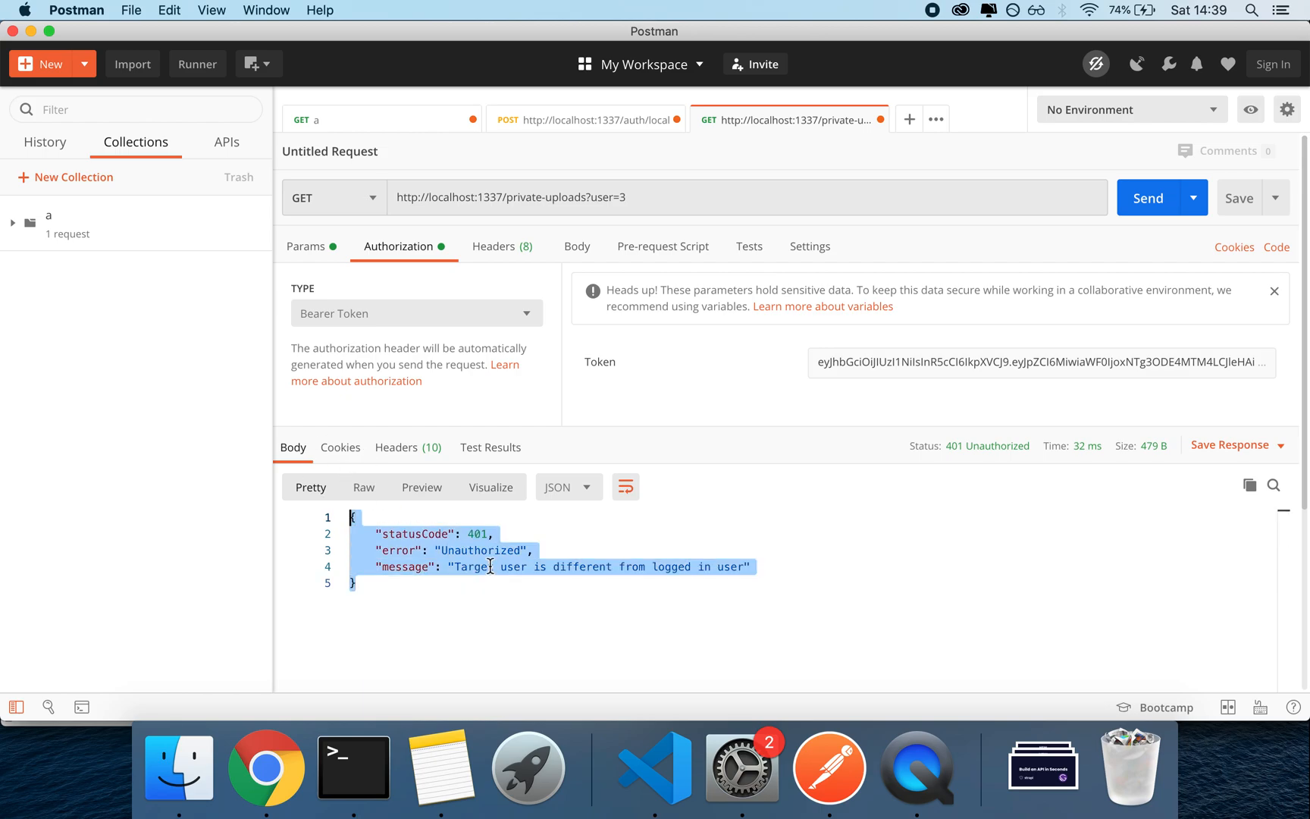
pyautogui.doubleClick(470, 567)
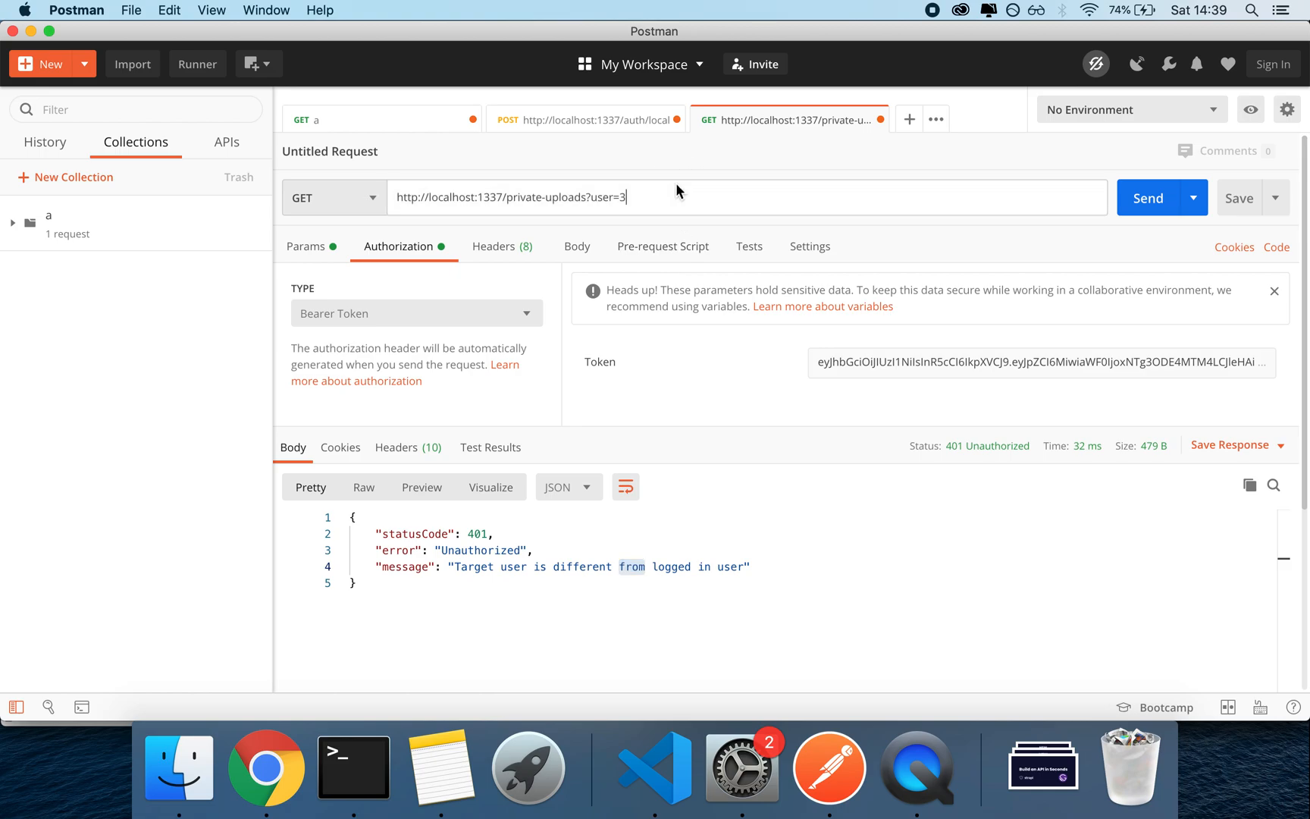
pyautogui.click(1148, 197)
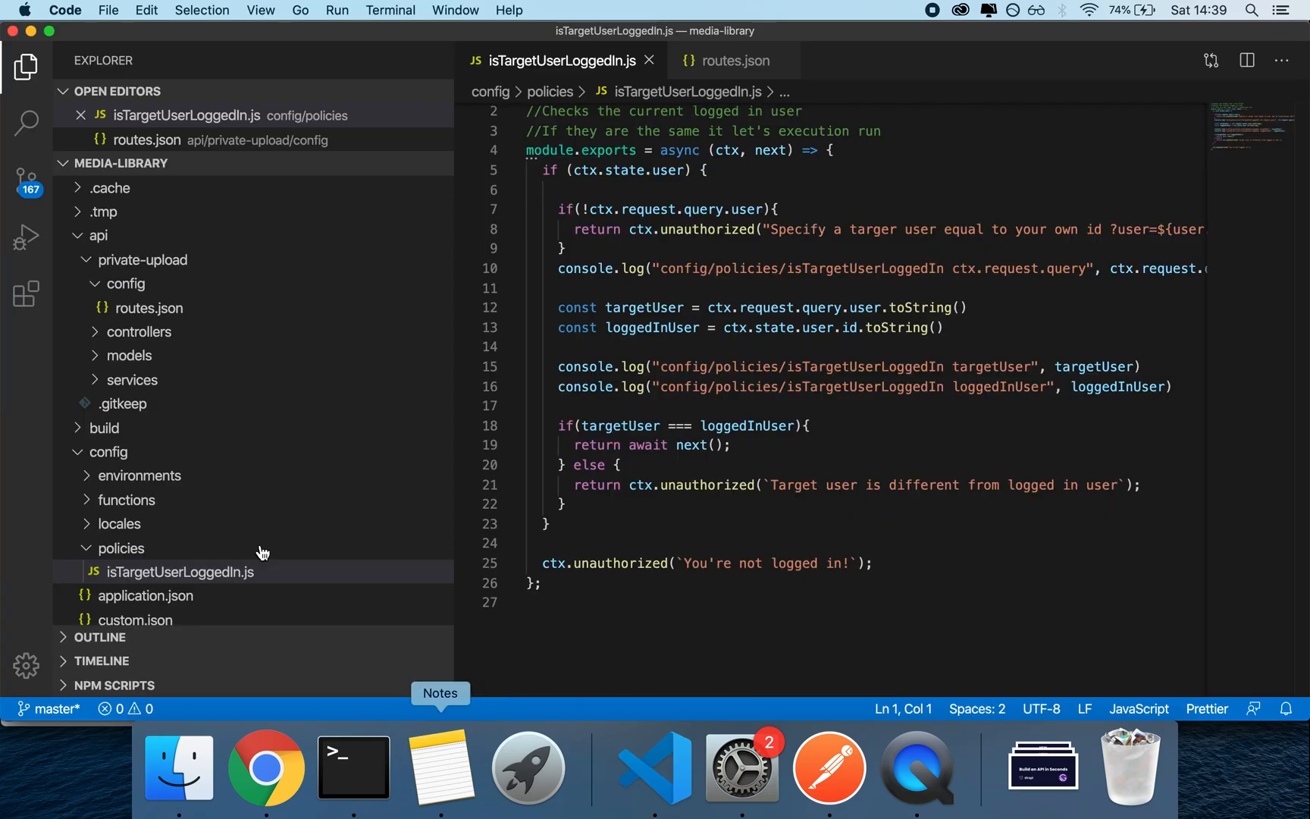
pyautogui.moveTo(151, 361)
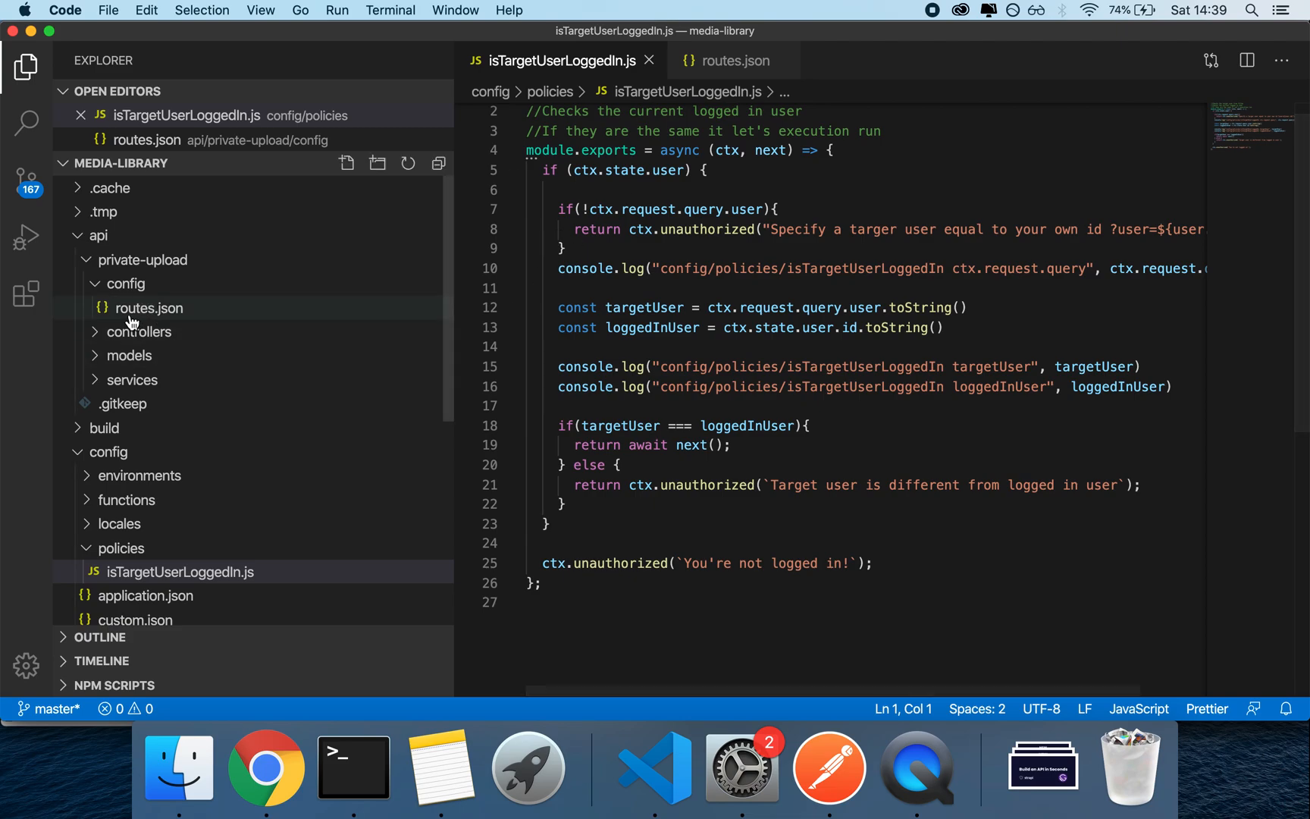
# Draft a create handler reading ctx in the private-upload controller file.
pyautogui.click(139, 332)
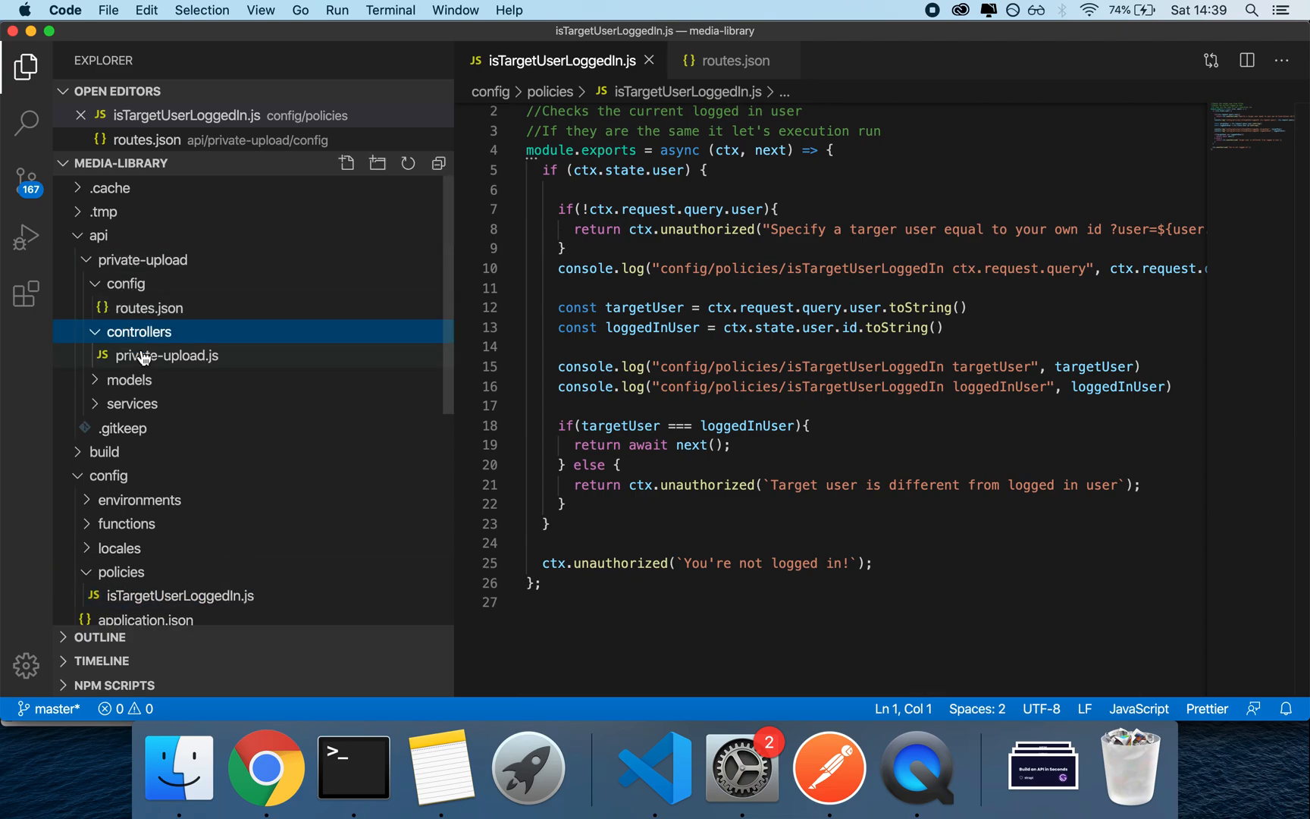
pyautogui.doubleClick(167, 356)
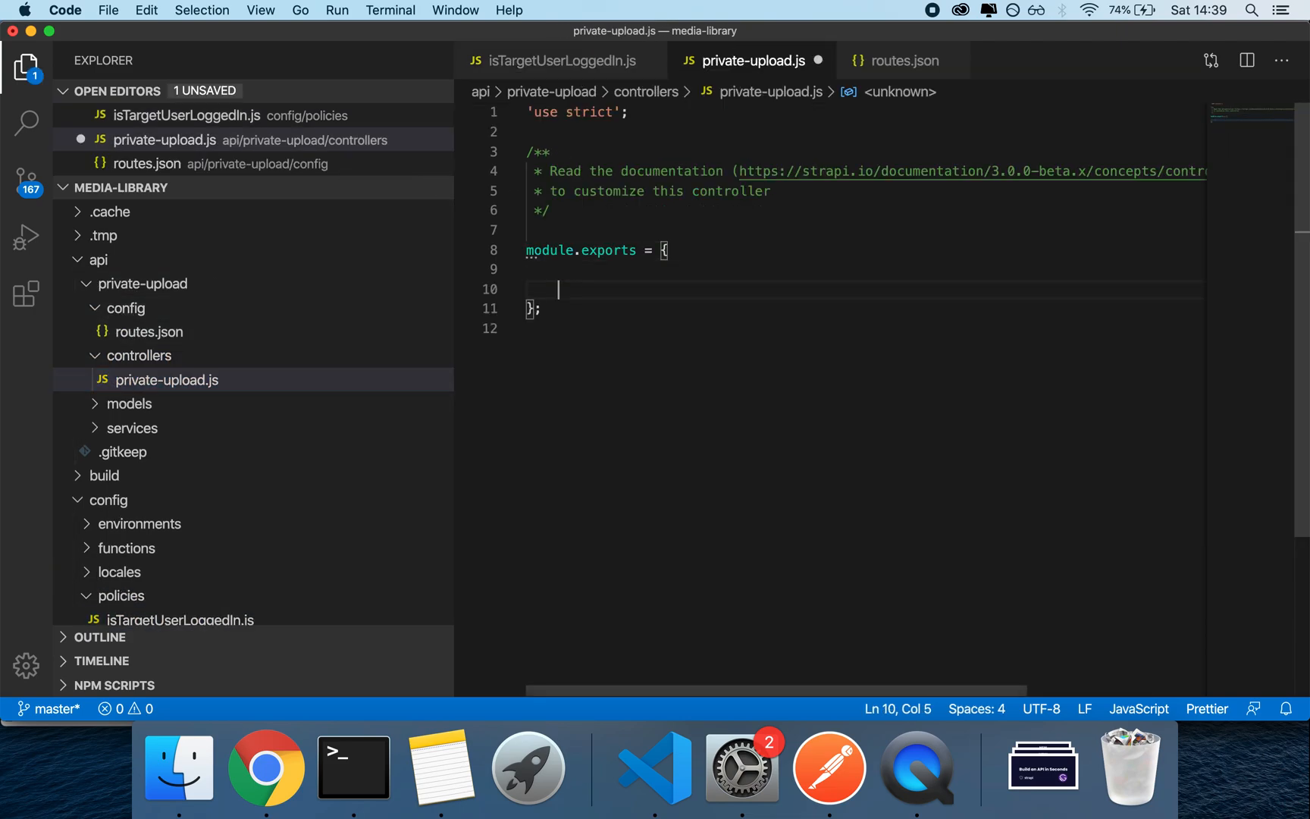
pyautogui.write('create:')
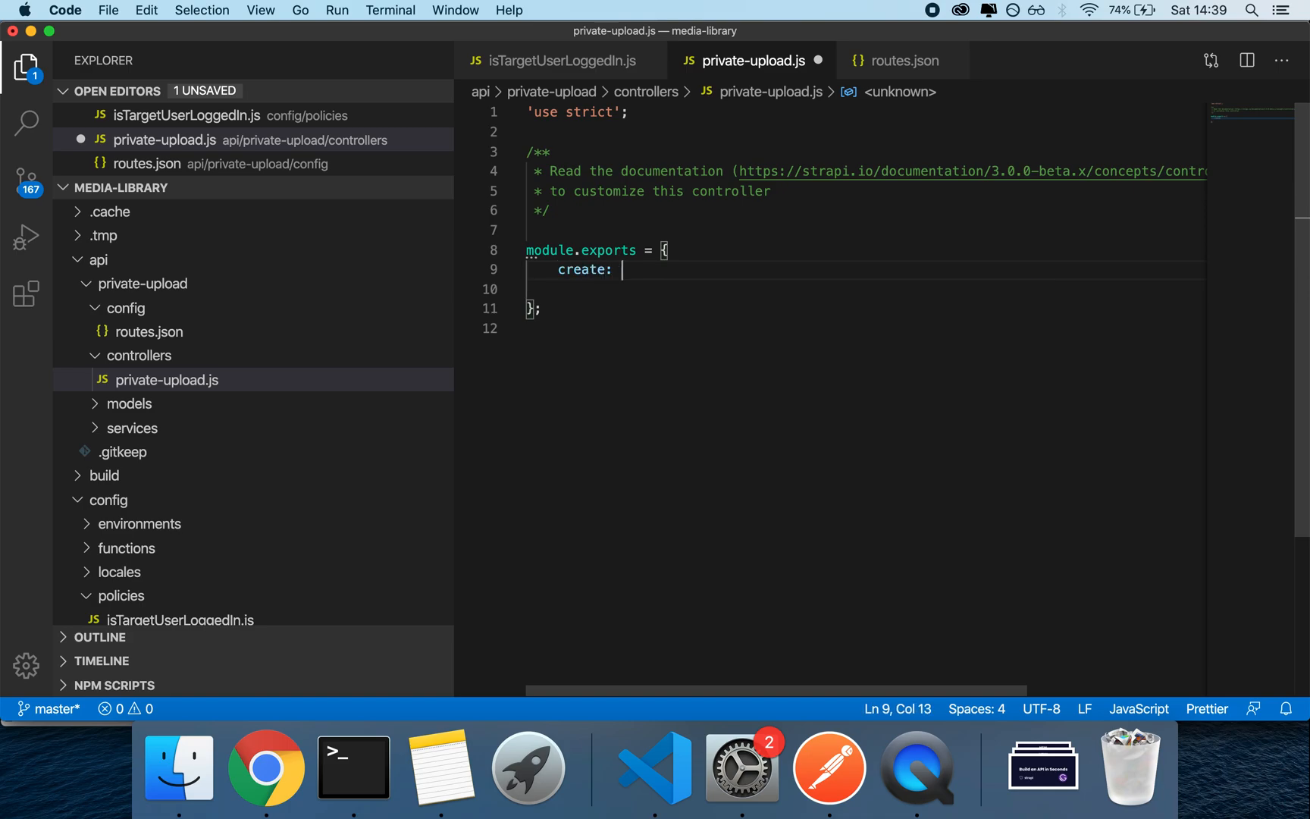
pyautogui.write('() =>')
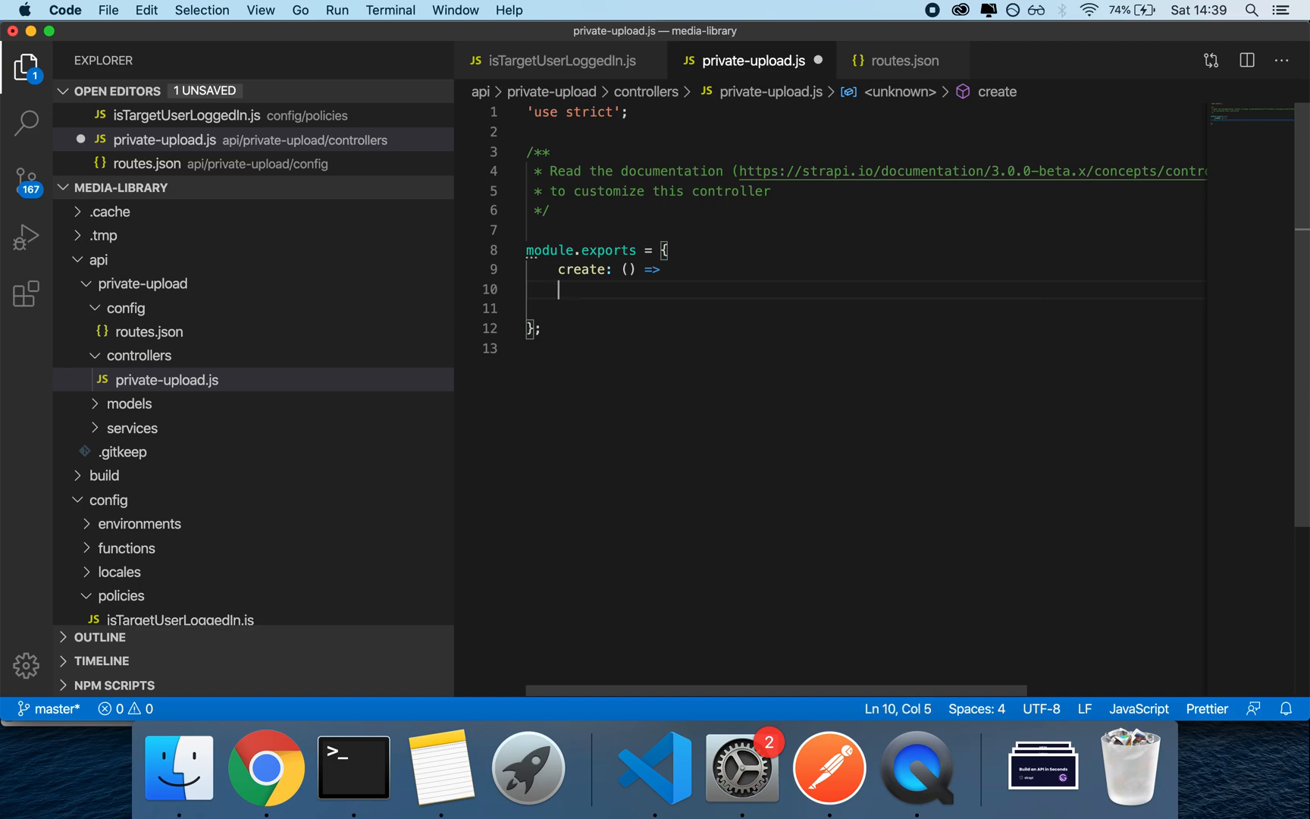
pyautogui.write('ctx')
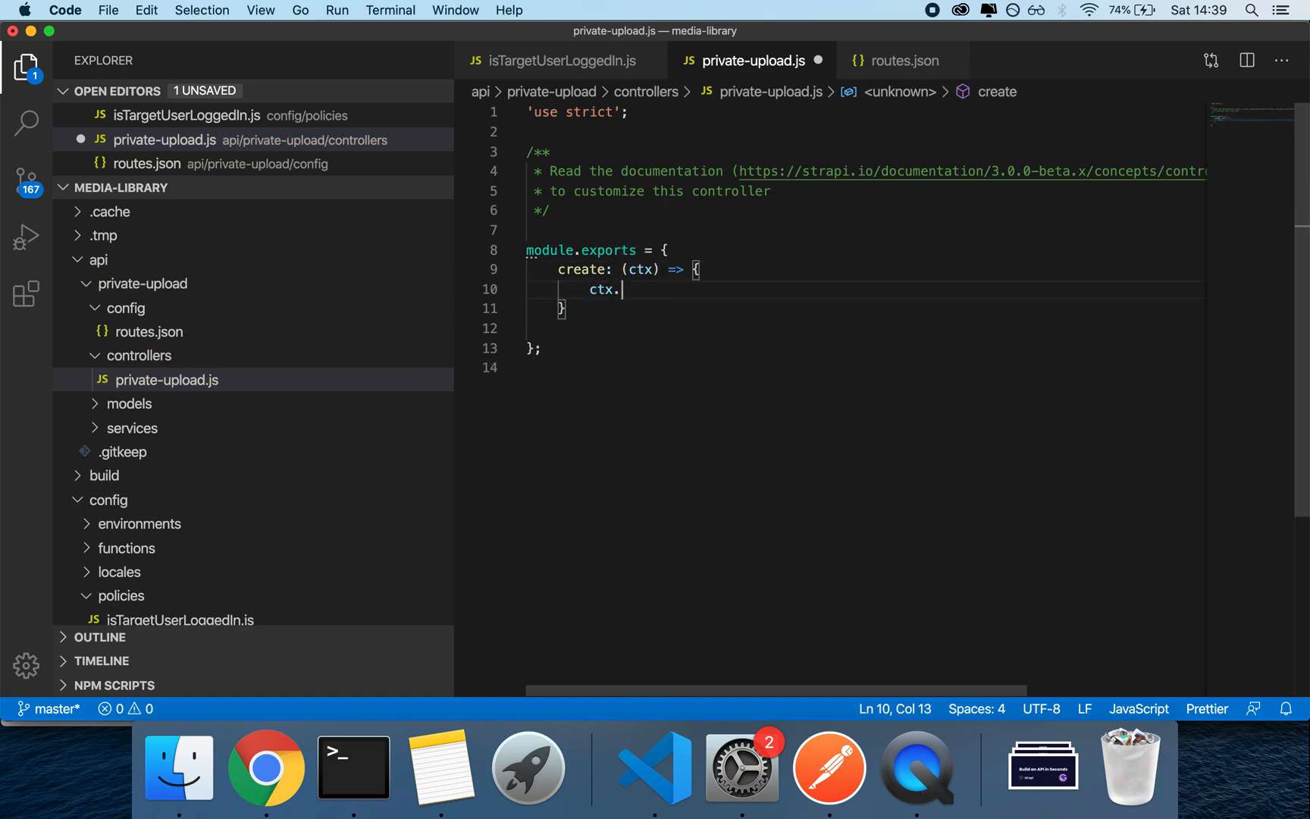
# Check how the isTargetUserLoggedIn policy reads ctx.state.user.id, then return to the controller.
pyautogui.click(553, 60)
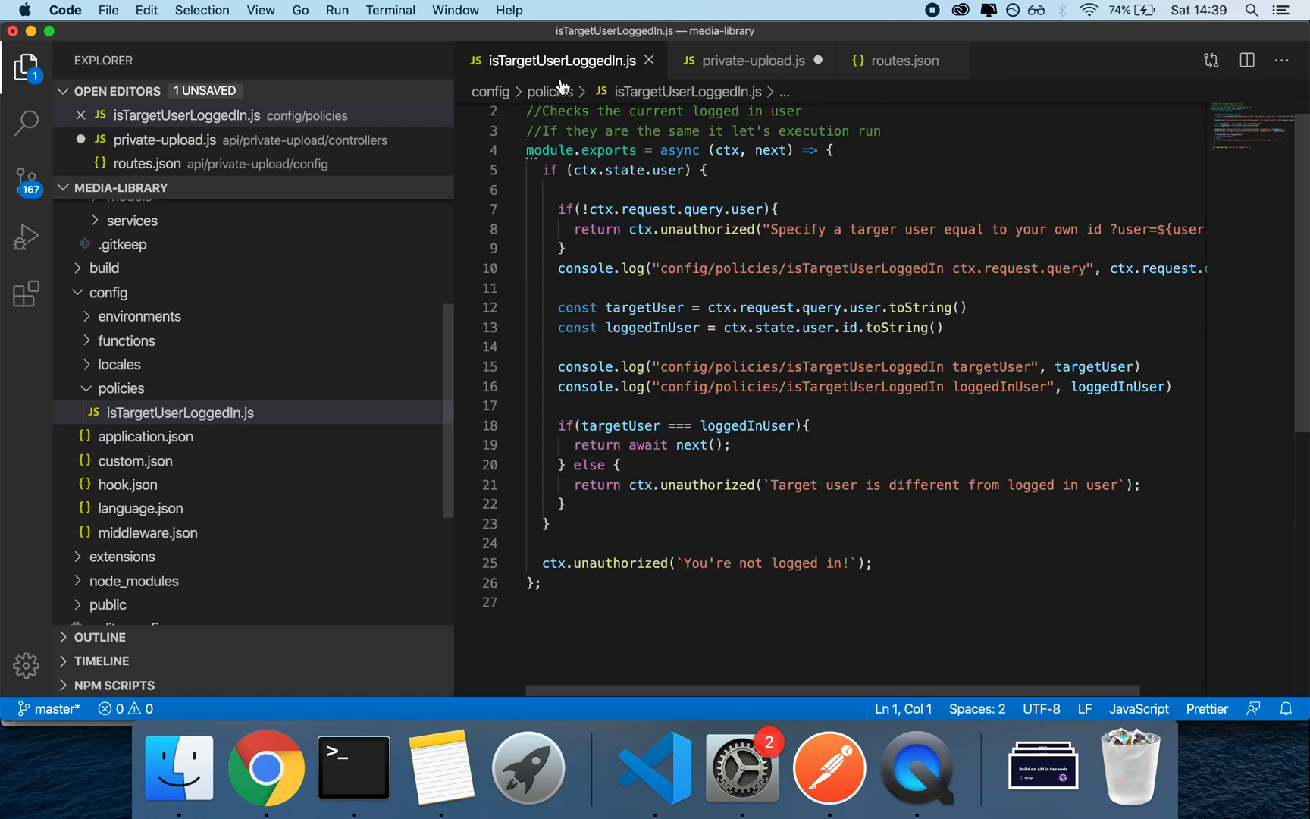
pyautogui.click(575, 169)
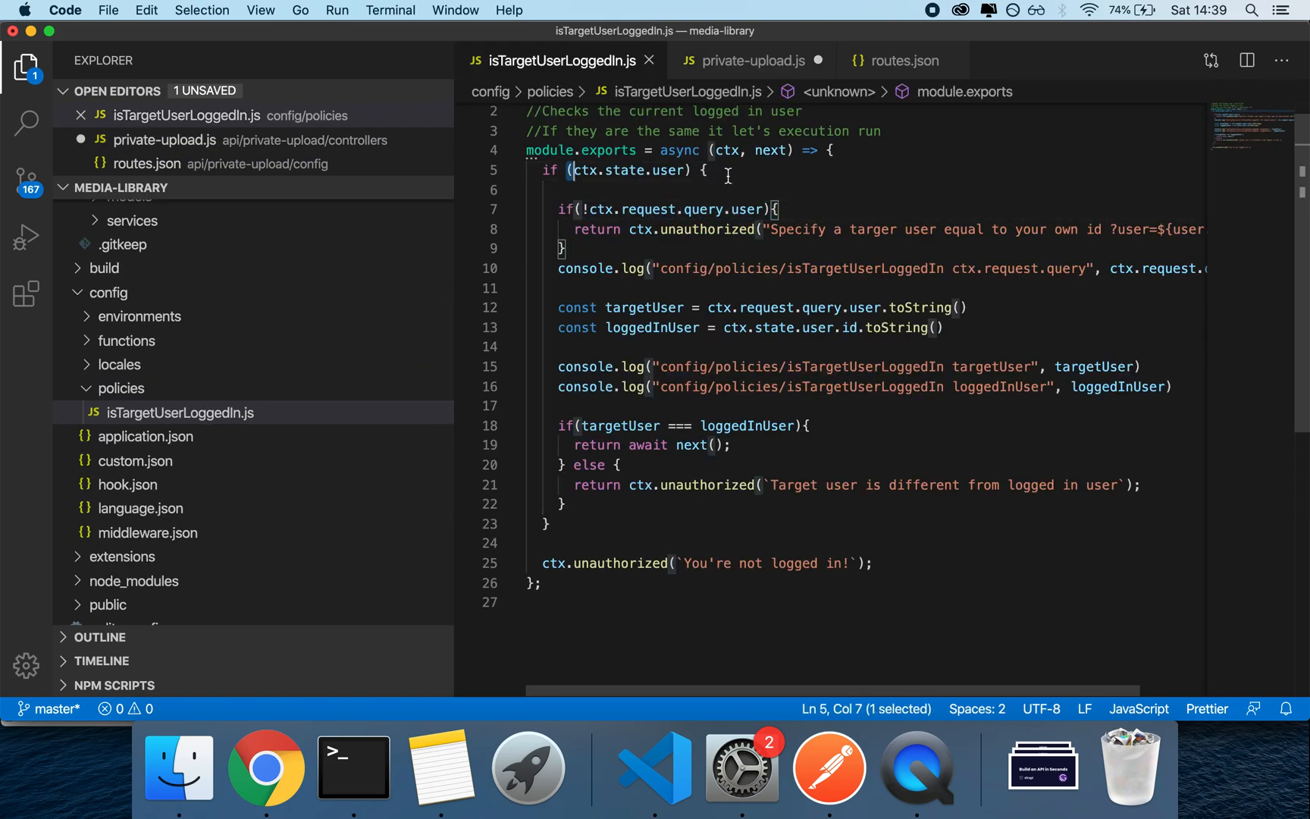
pyautogui.click(755, 61)
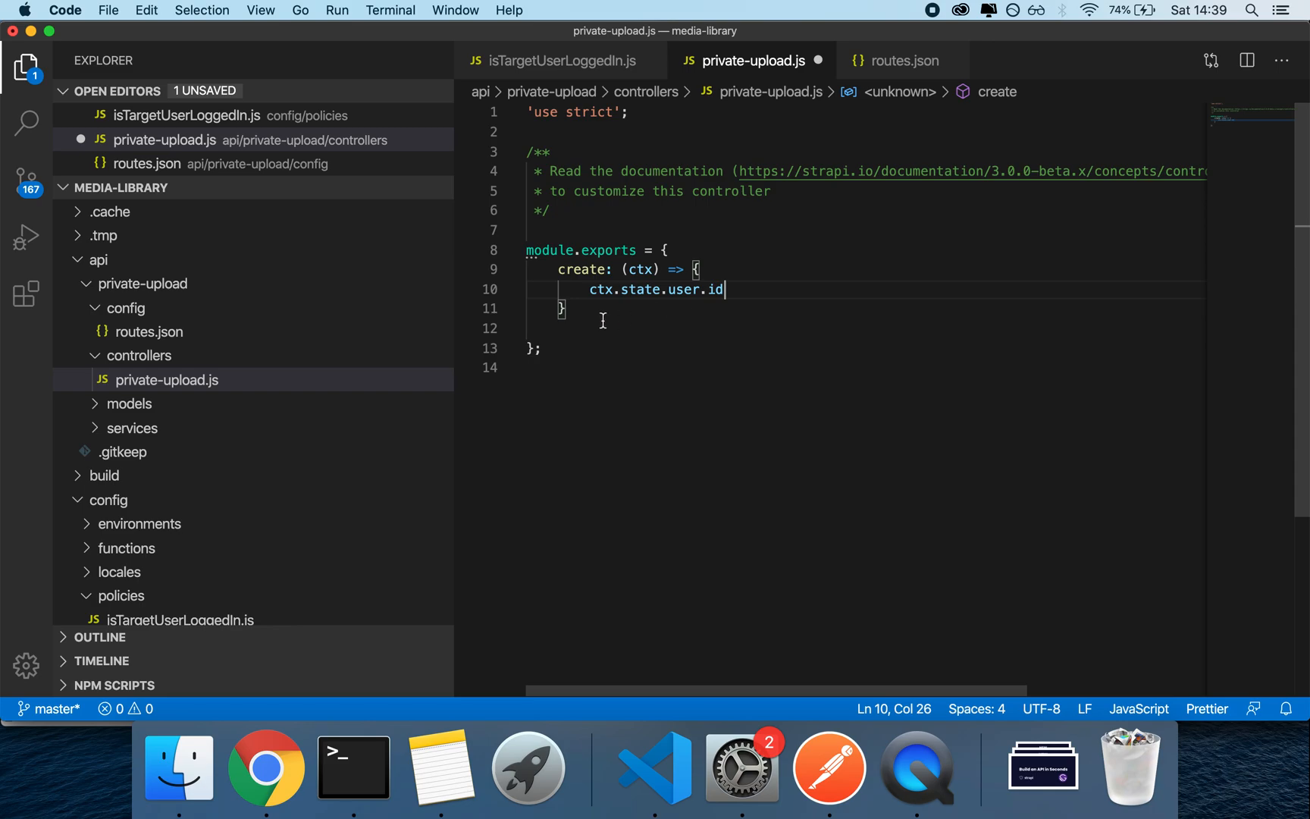
pyautogui.moveTo(817, 296)
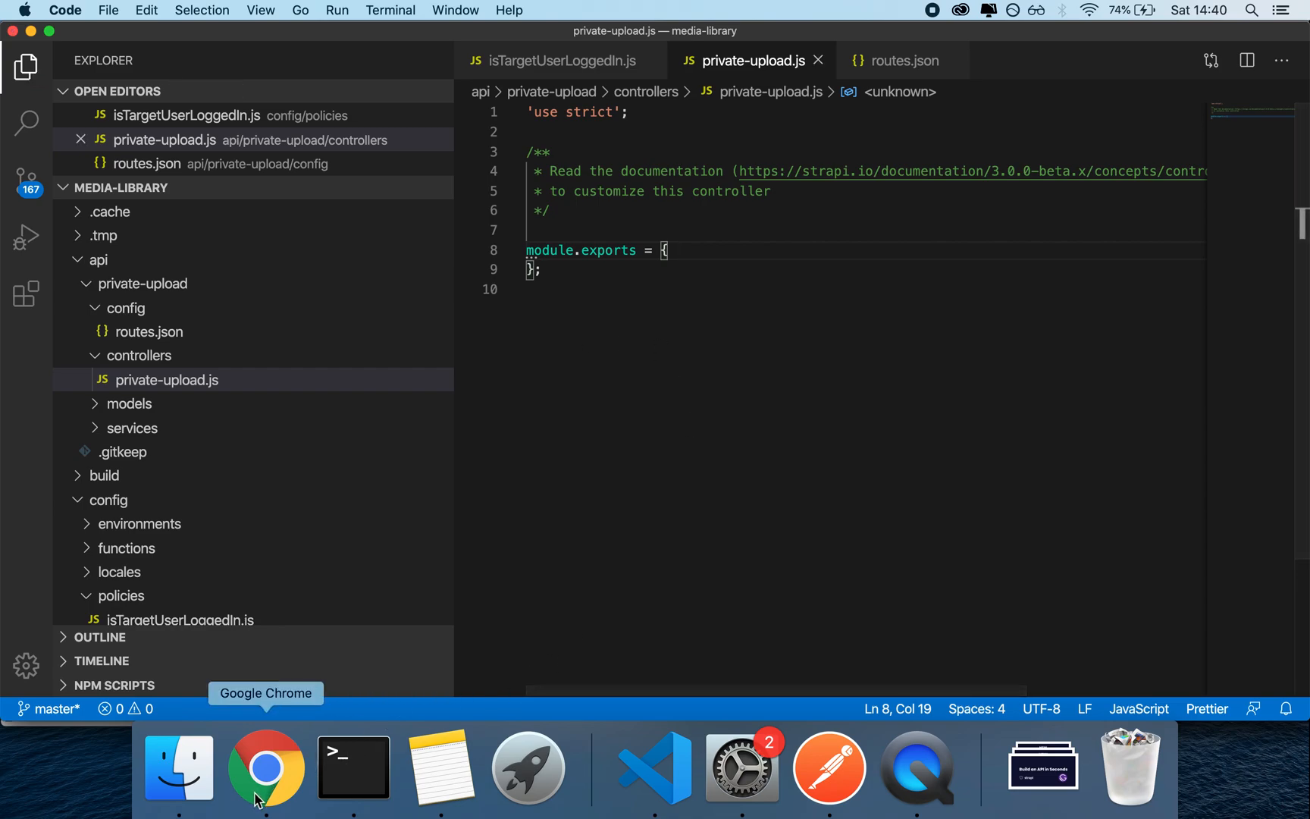
# View the Strapi Roles & Permissions page, then return to the Private-upload list with three entries.
pyautogui.click(265, 767)
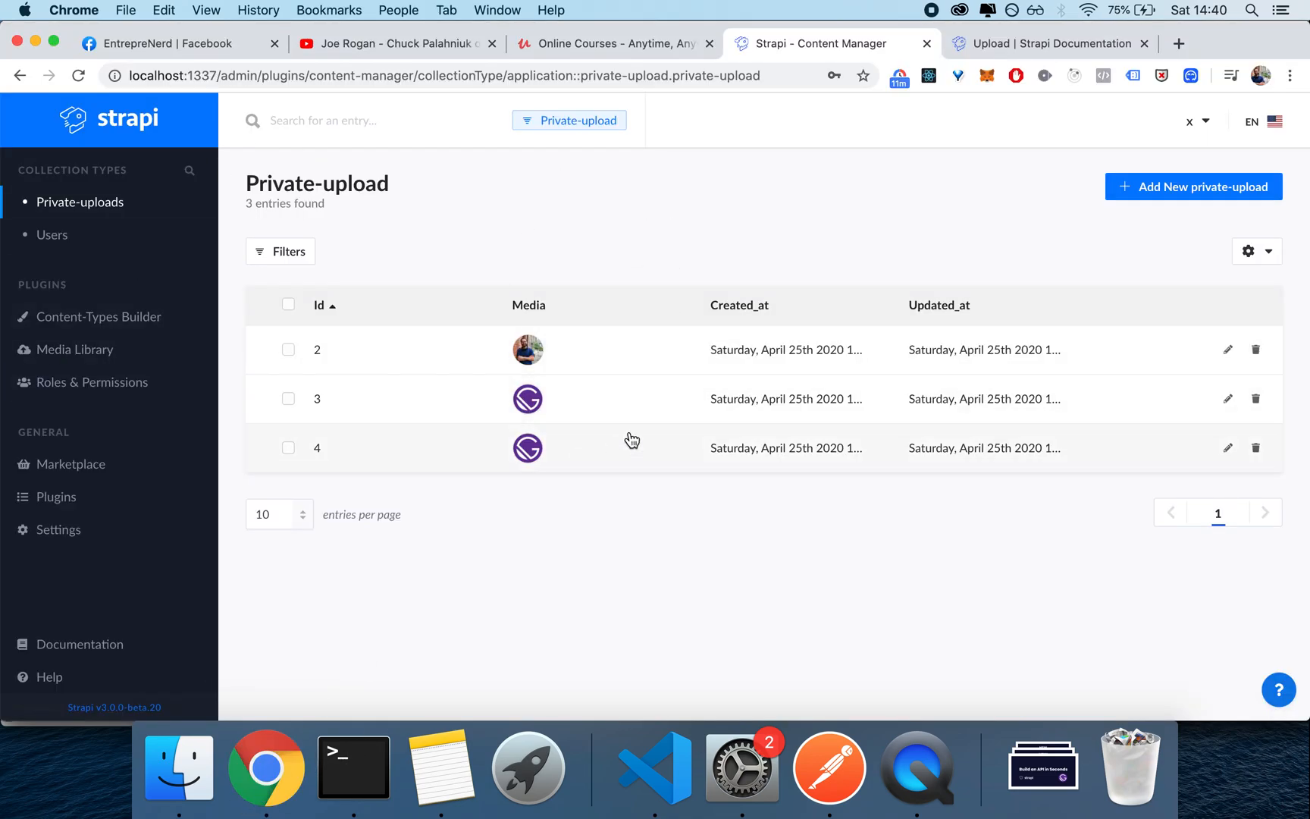
pyautogui.click(654, 769)
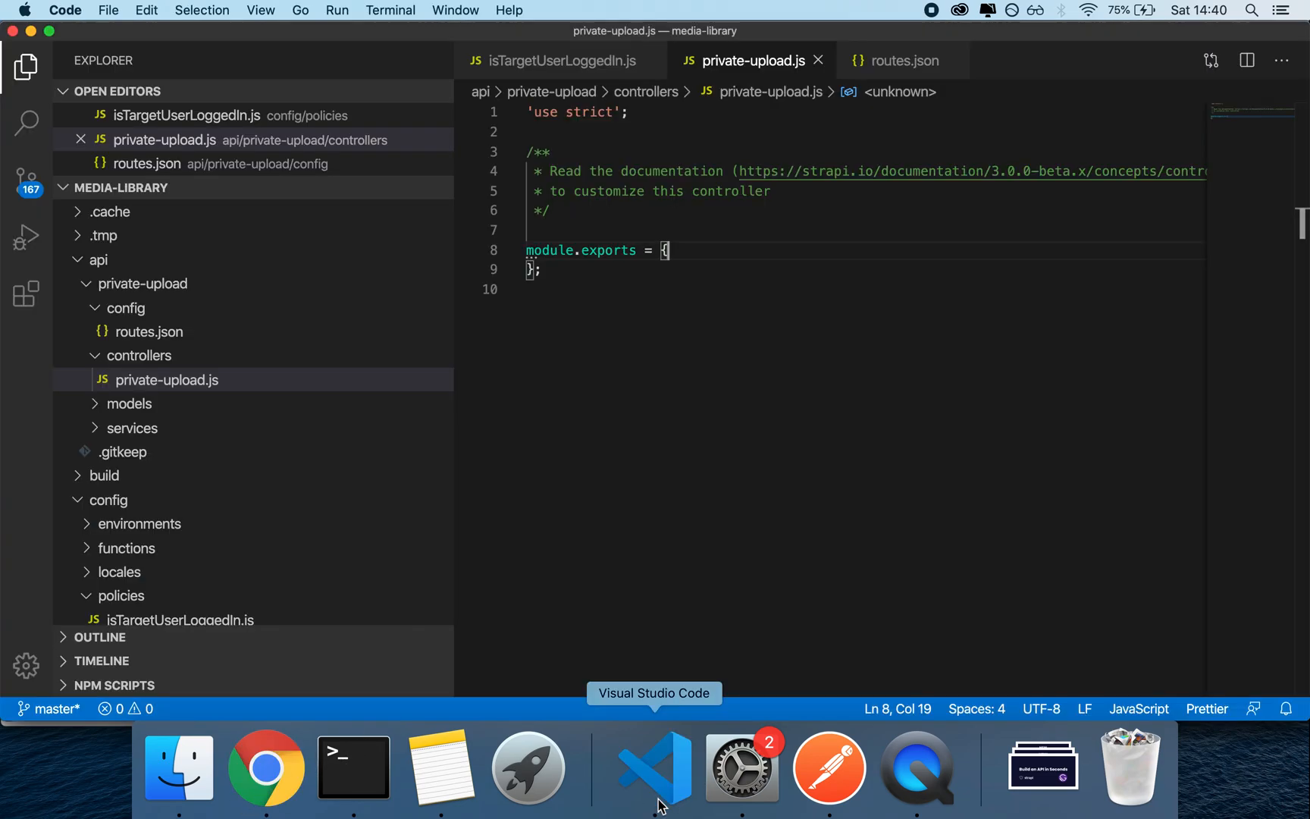
pyautogui.click(266, 767)
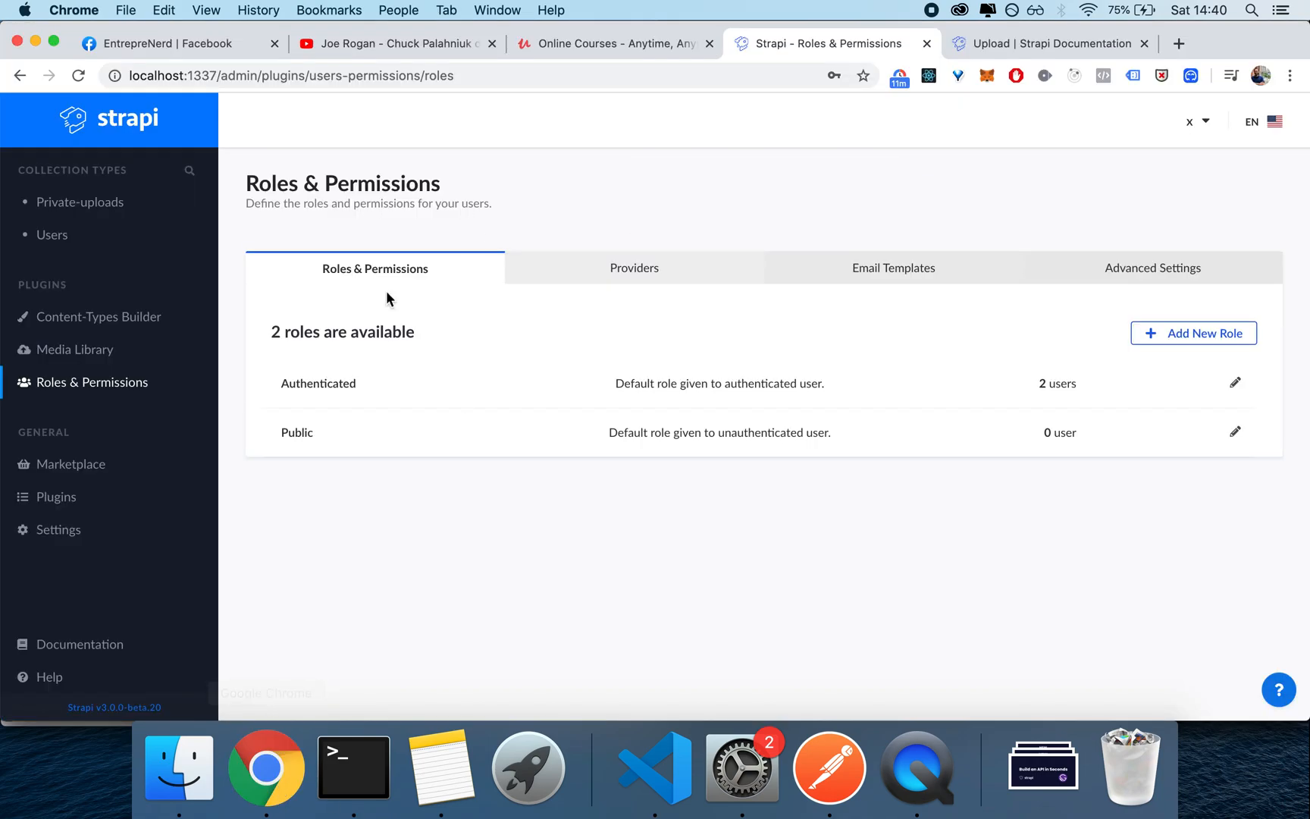
pyautogui.moveTo(637, 294)
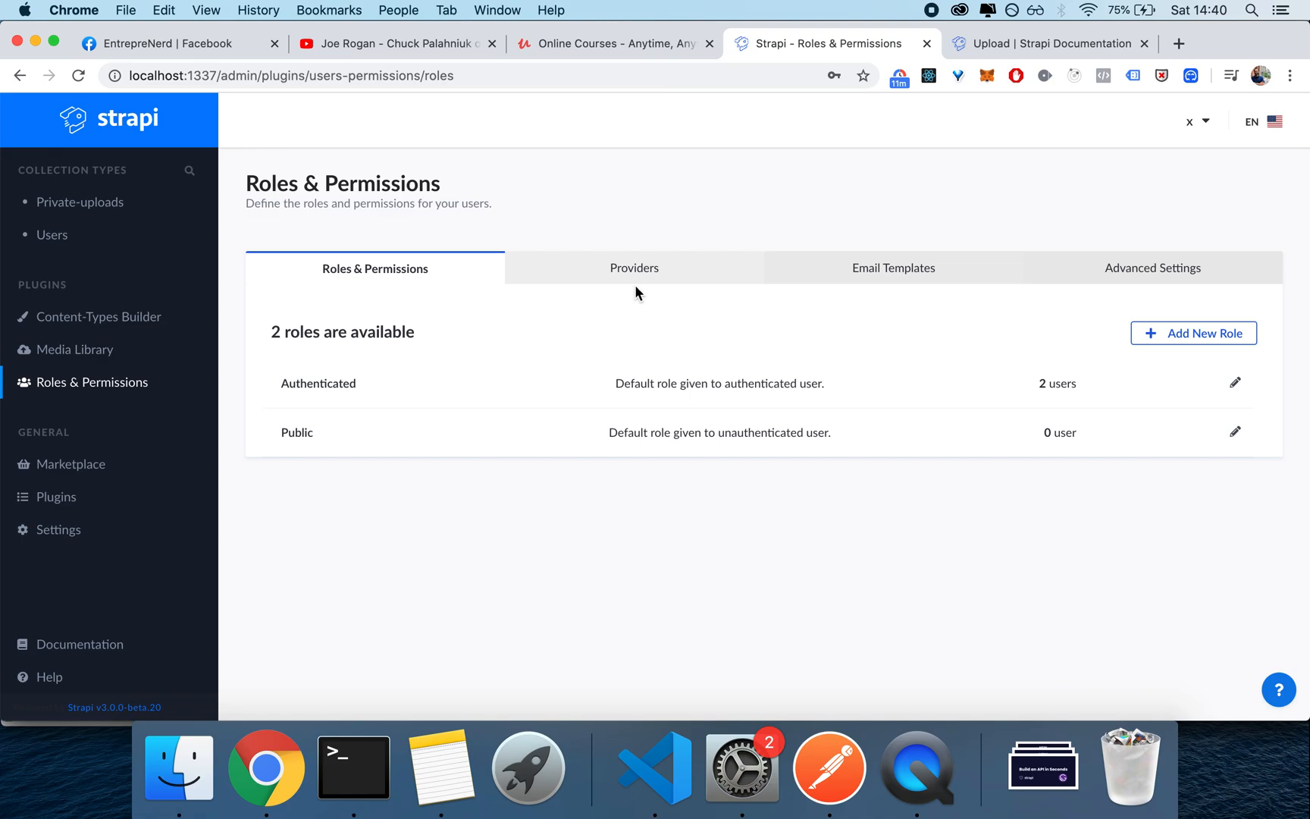
pyautogui.click(79, 201)
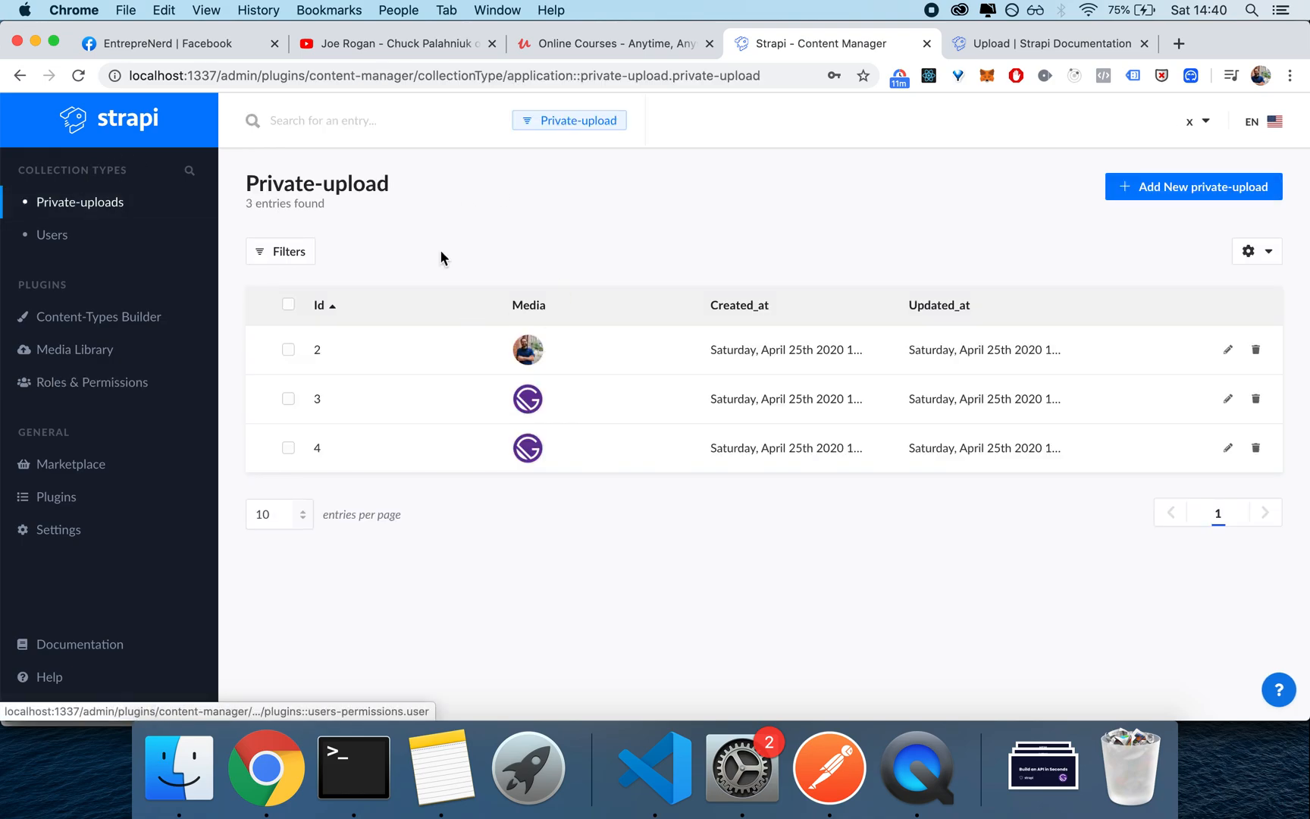